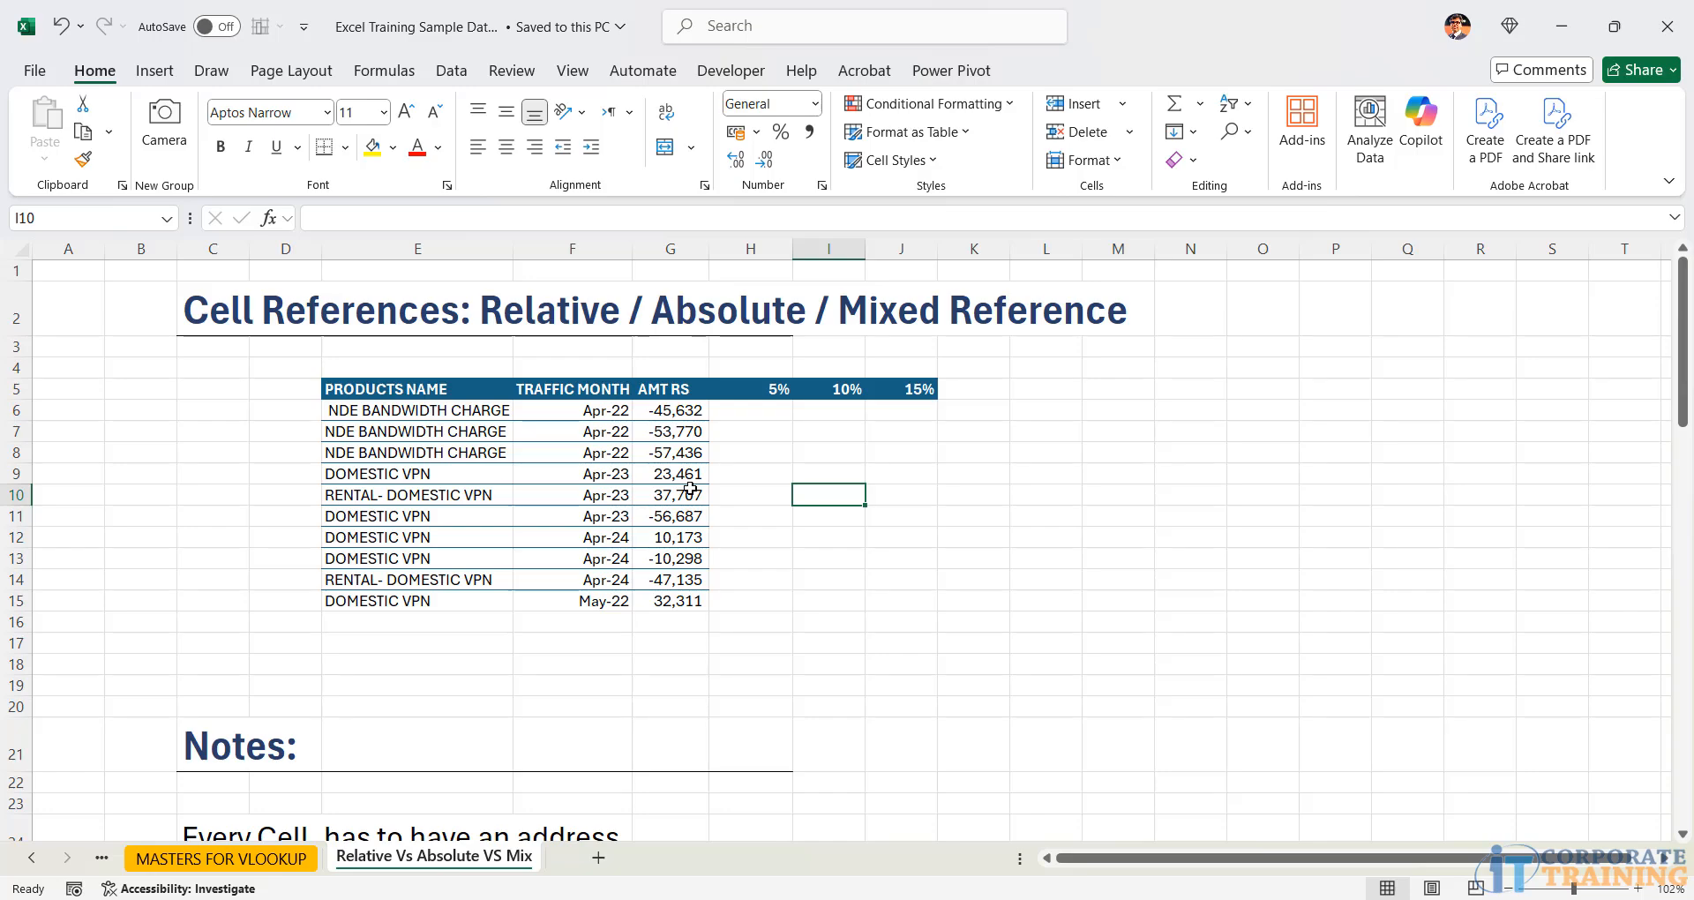
mouse_move(466, 279)
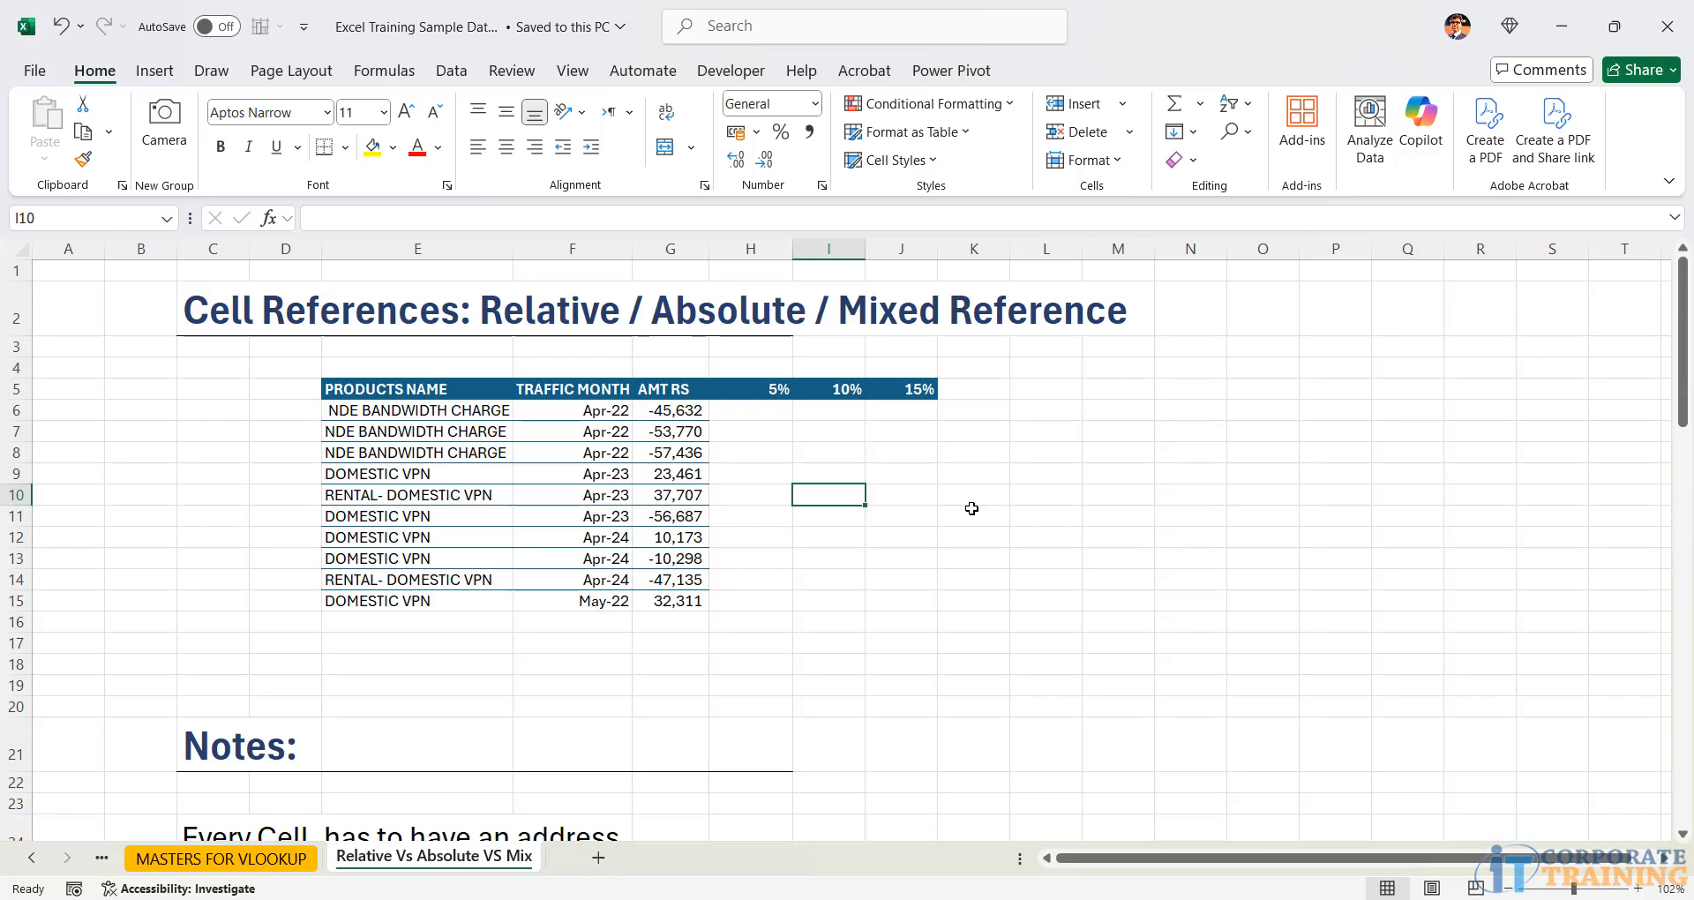
mouse_move(1586, 882)
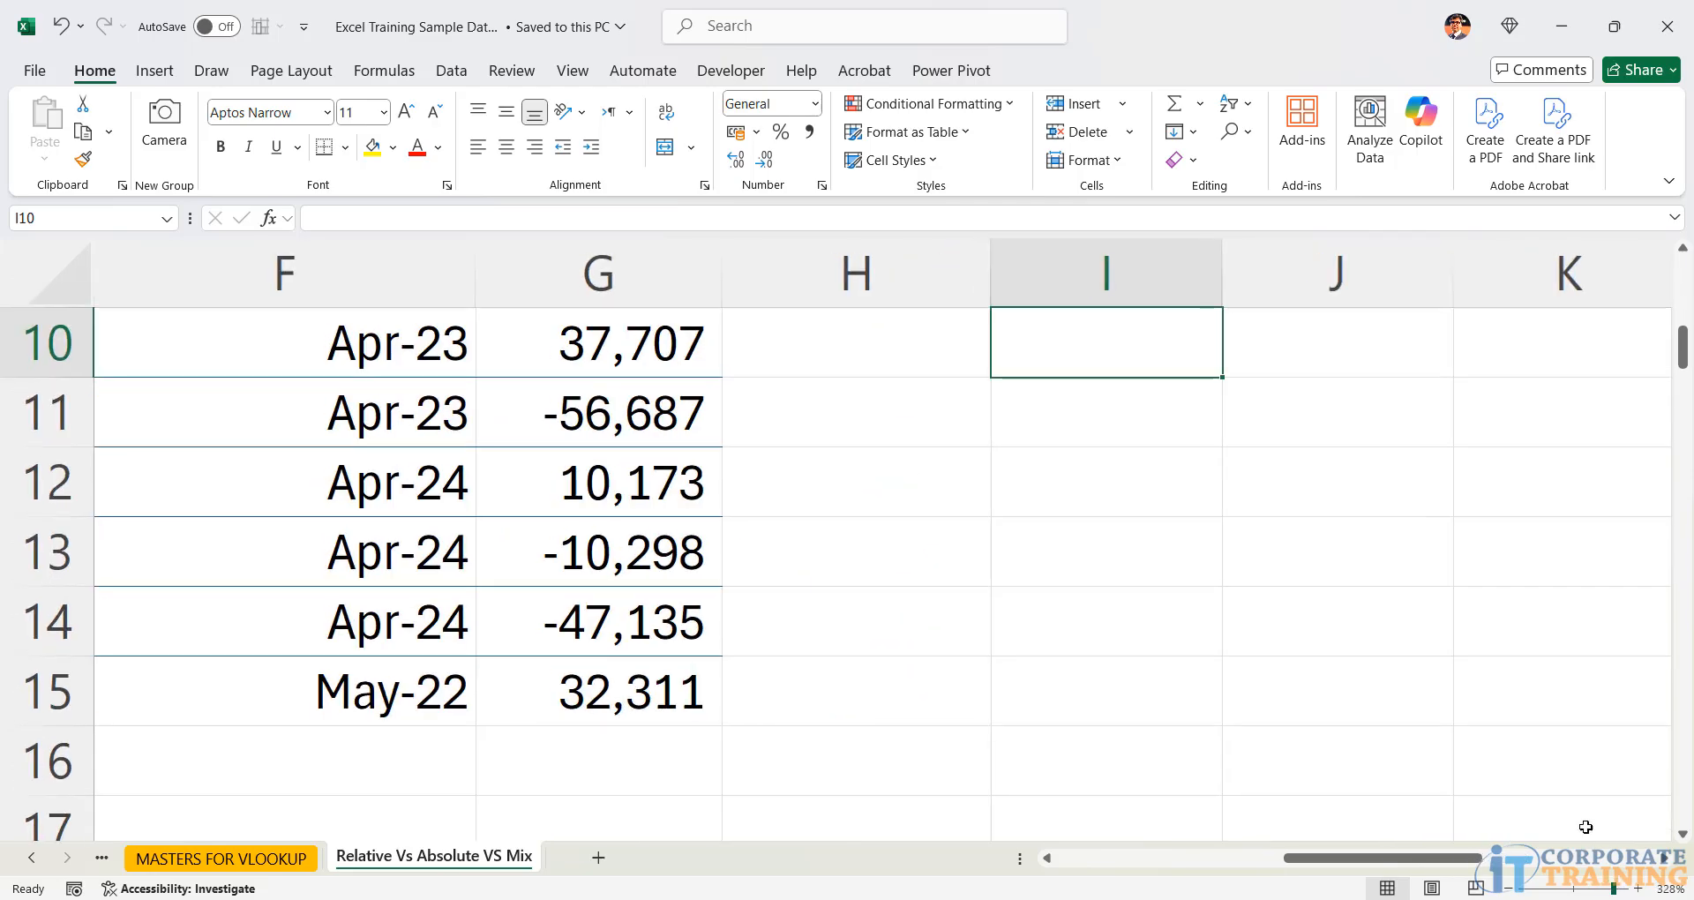
- Point out the AMT RS amounts column and the 5% rate header cell
click(1106, 482)
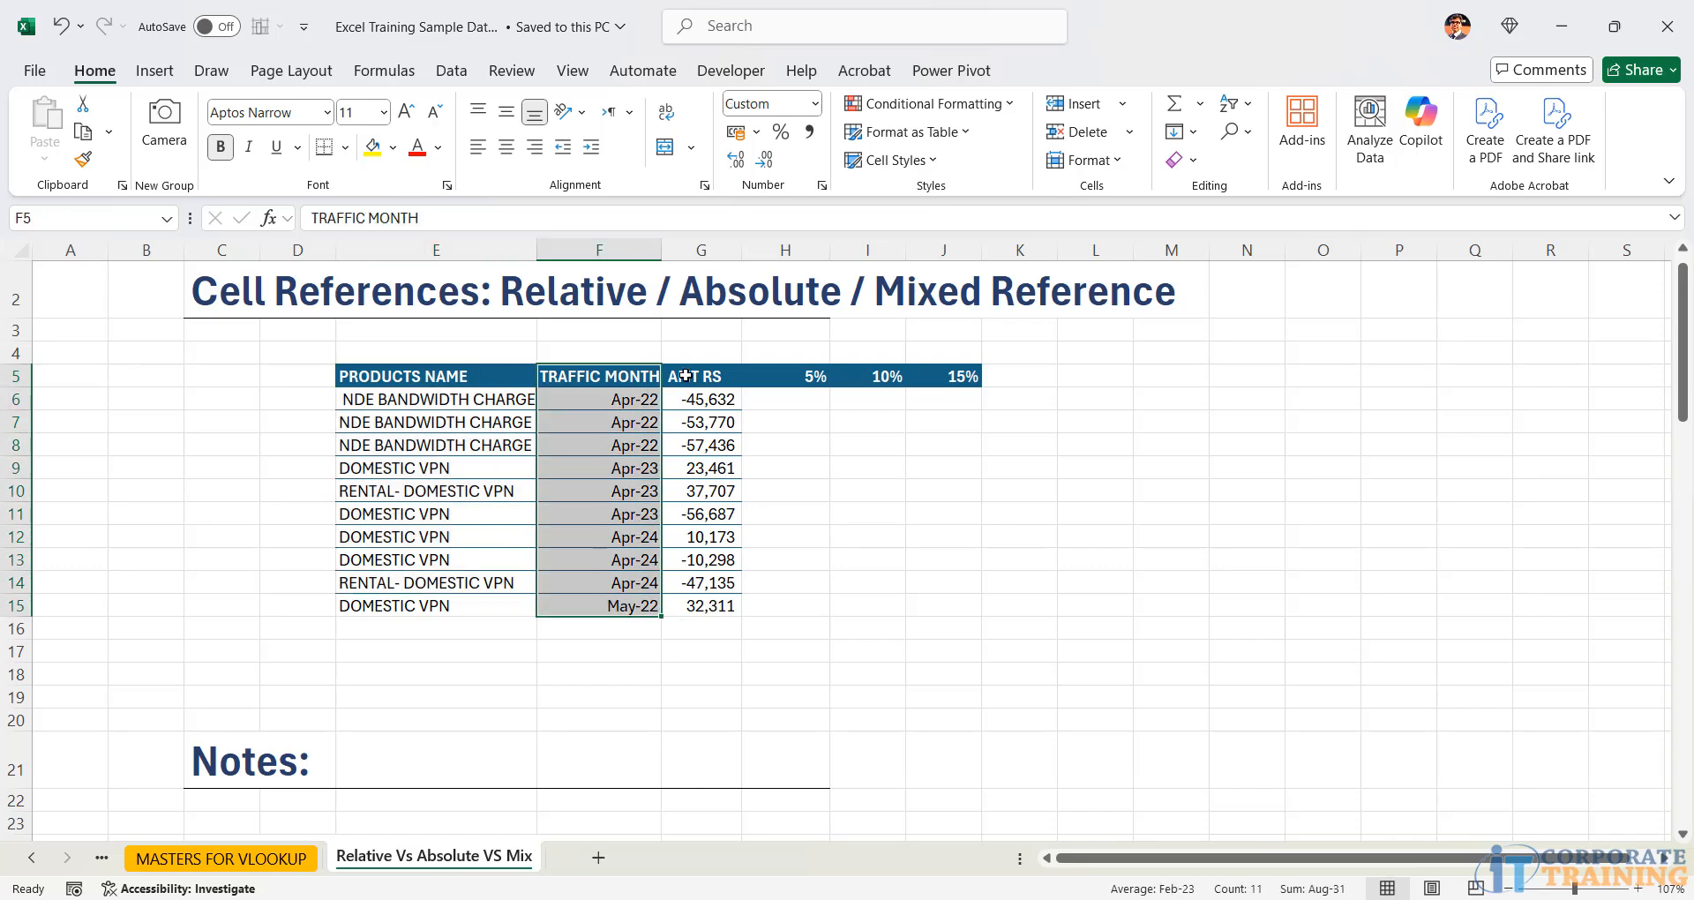
click(700, 375)
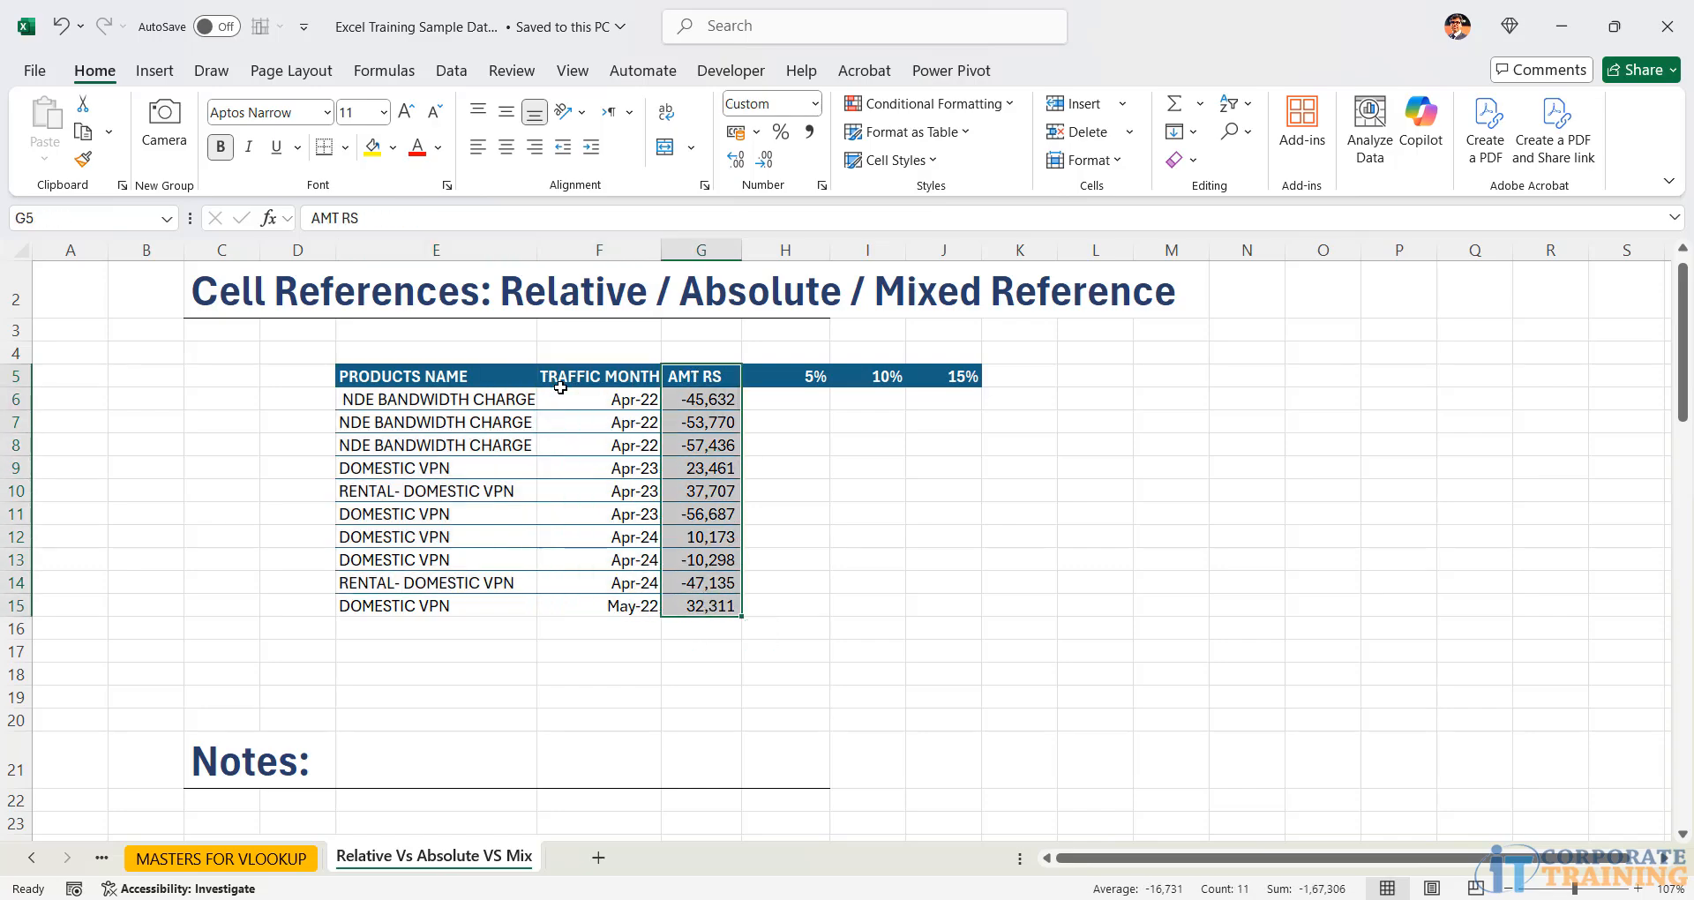
click(784, 376)
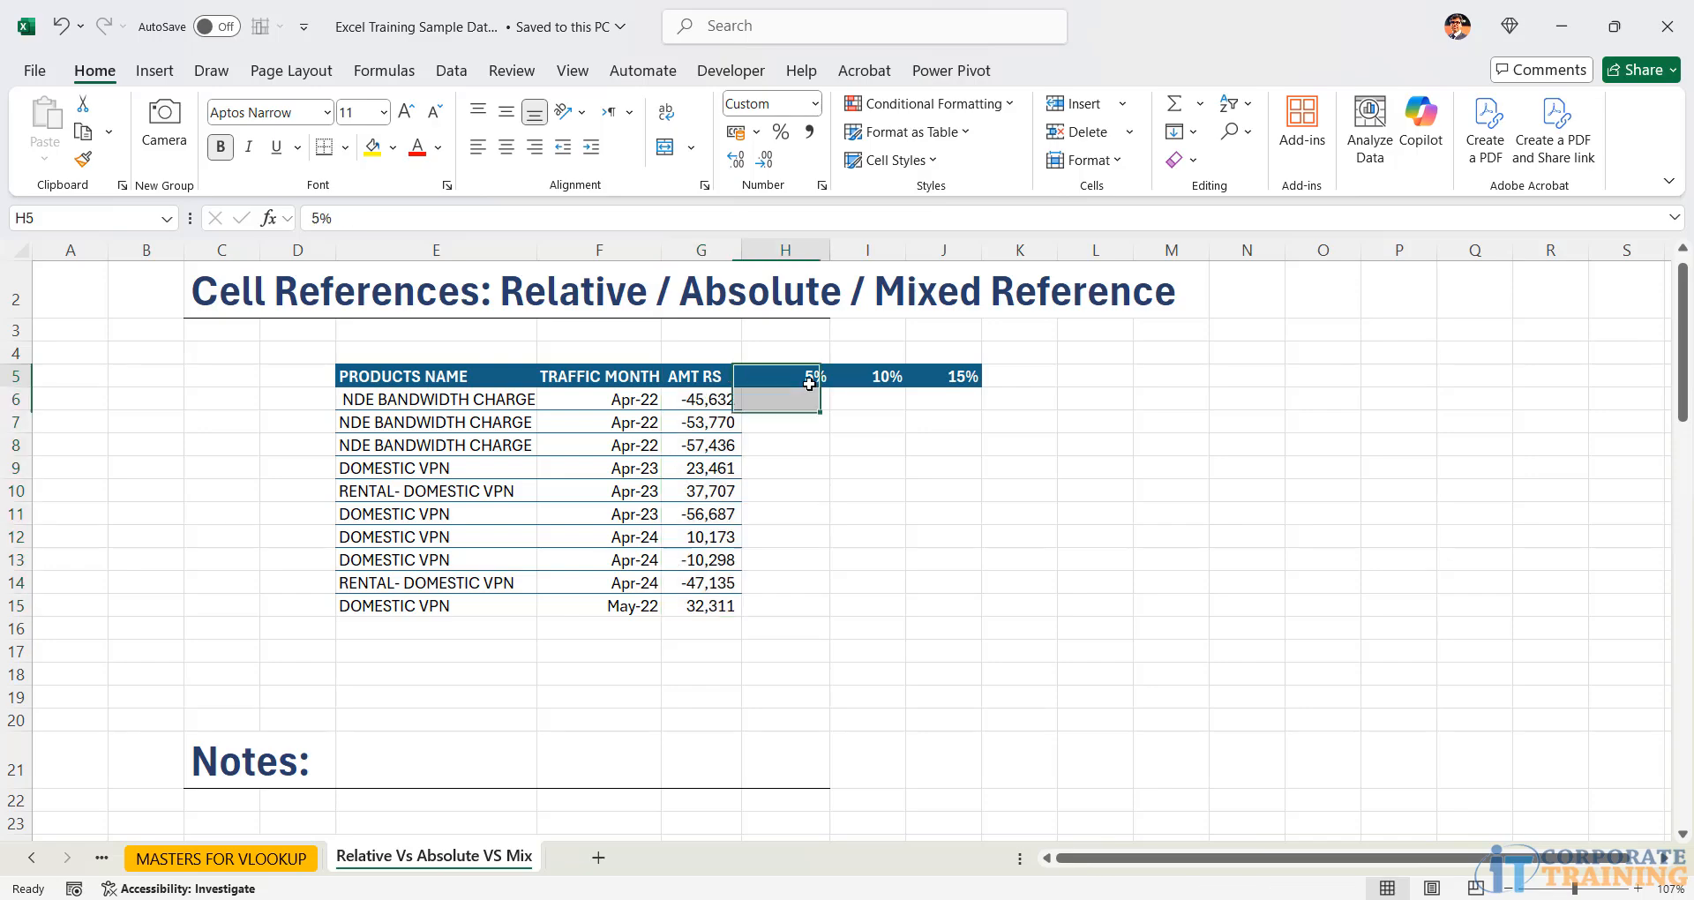
click(943, 375)
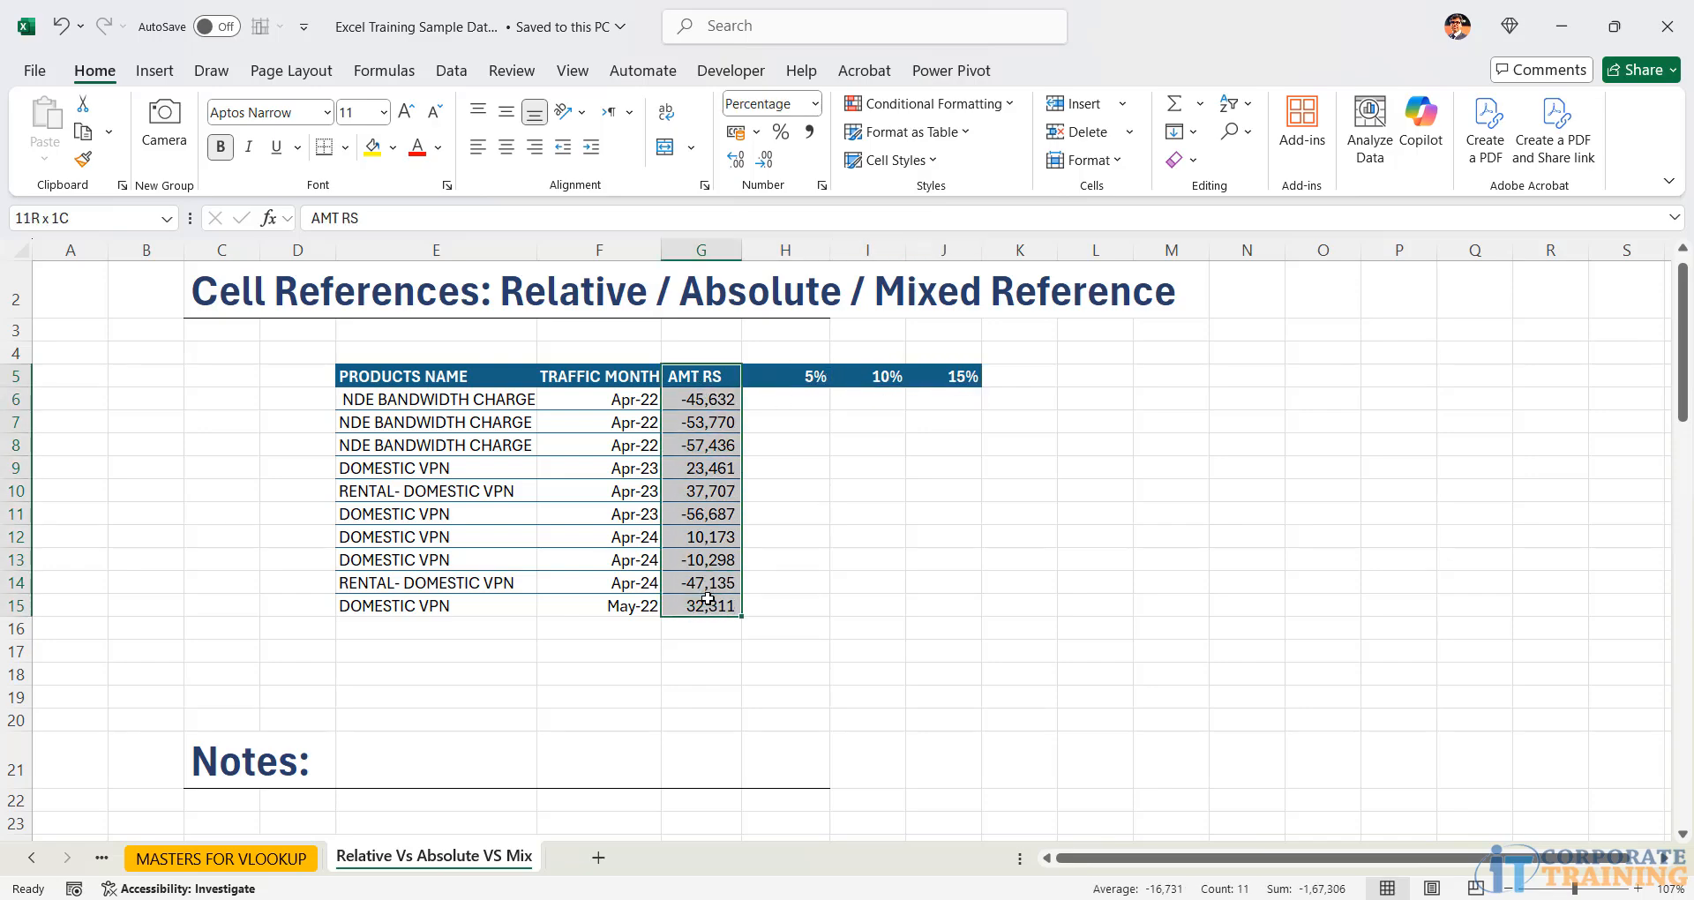
- Enter a 5% formula in H6, revised to =G6*0.05, giving -2,281.60
click(785, 399)
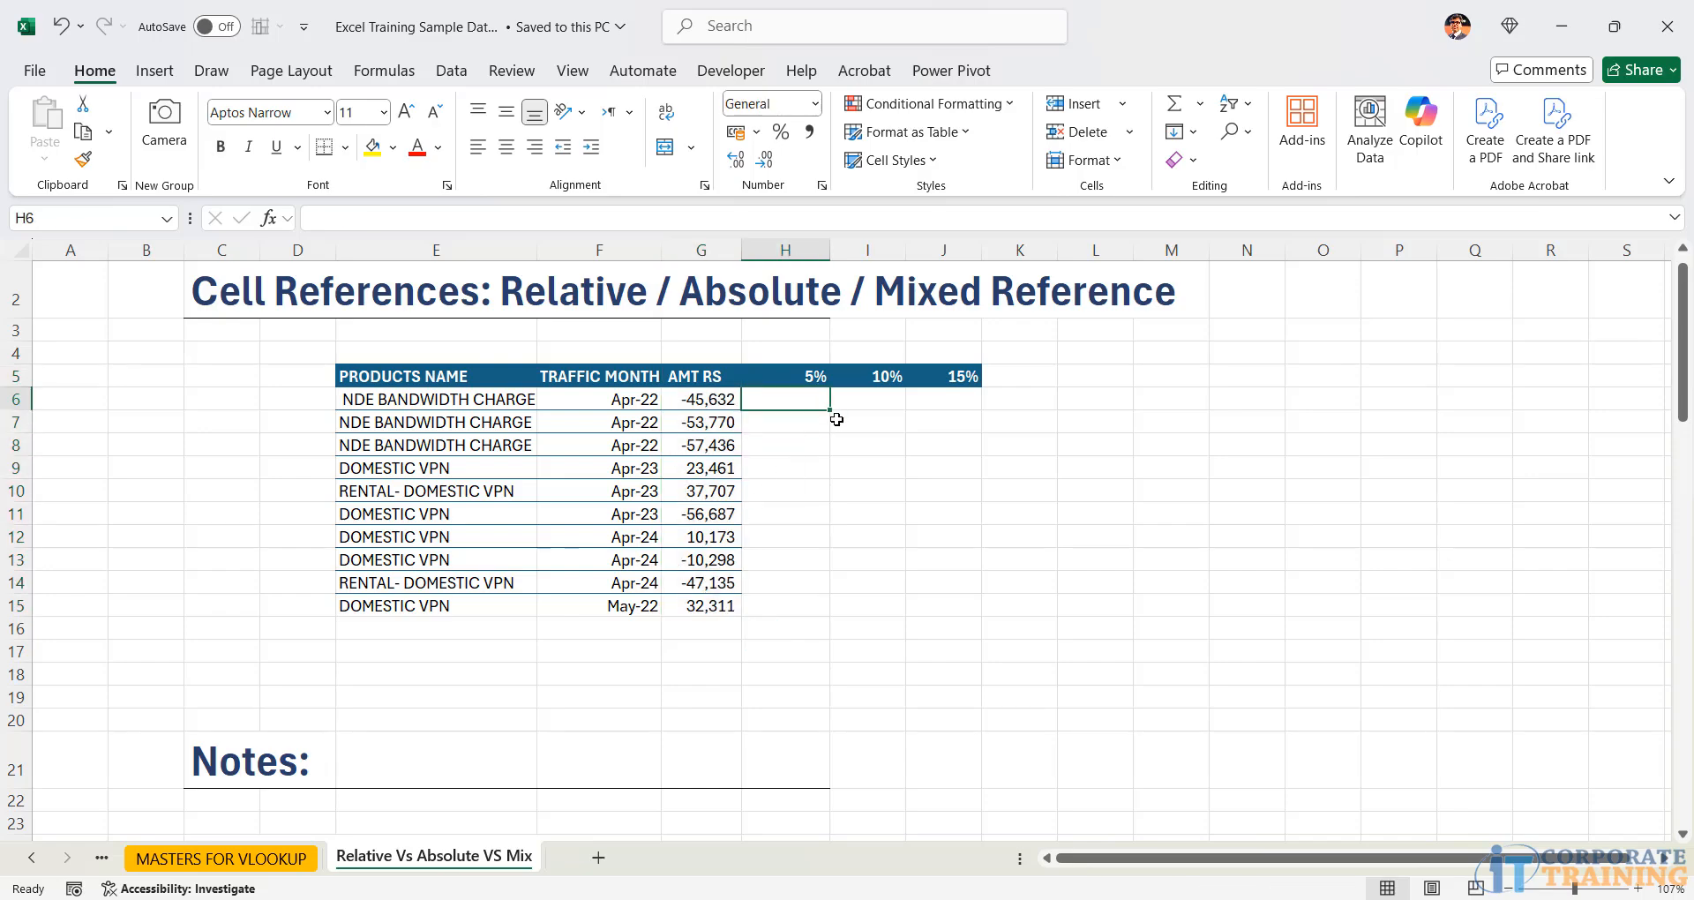
text(=G6*)
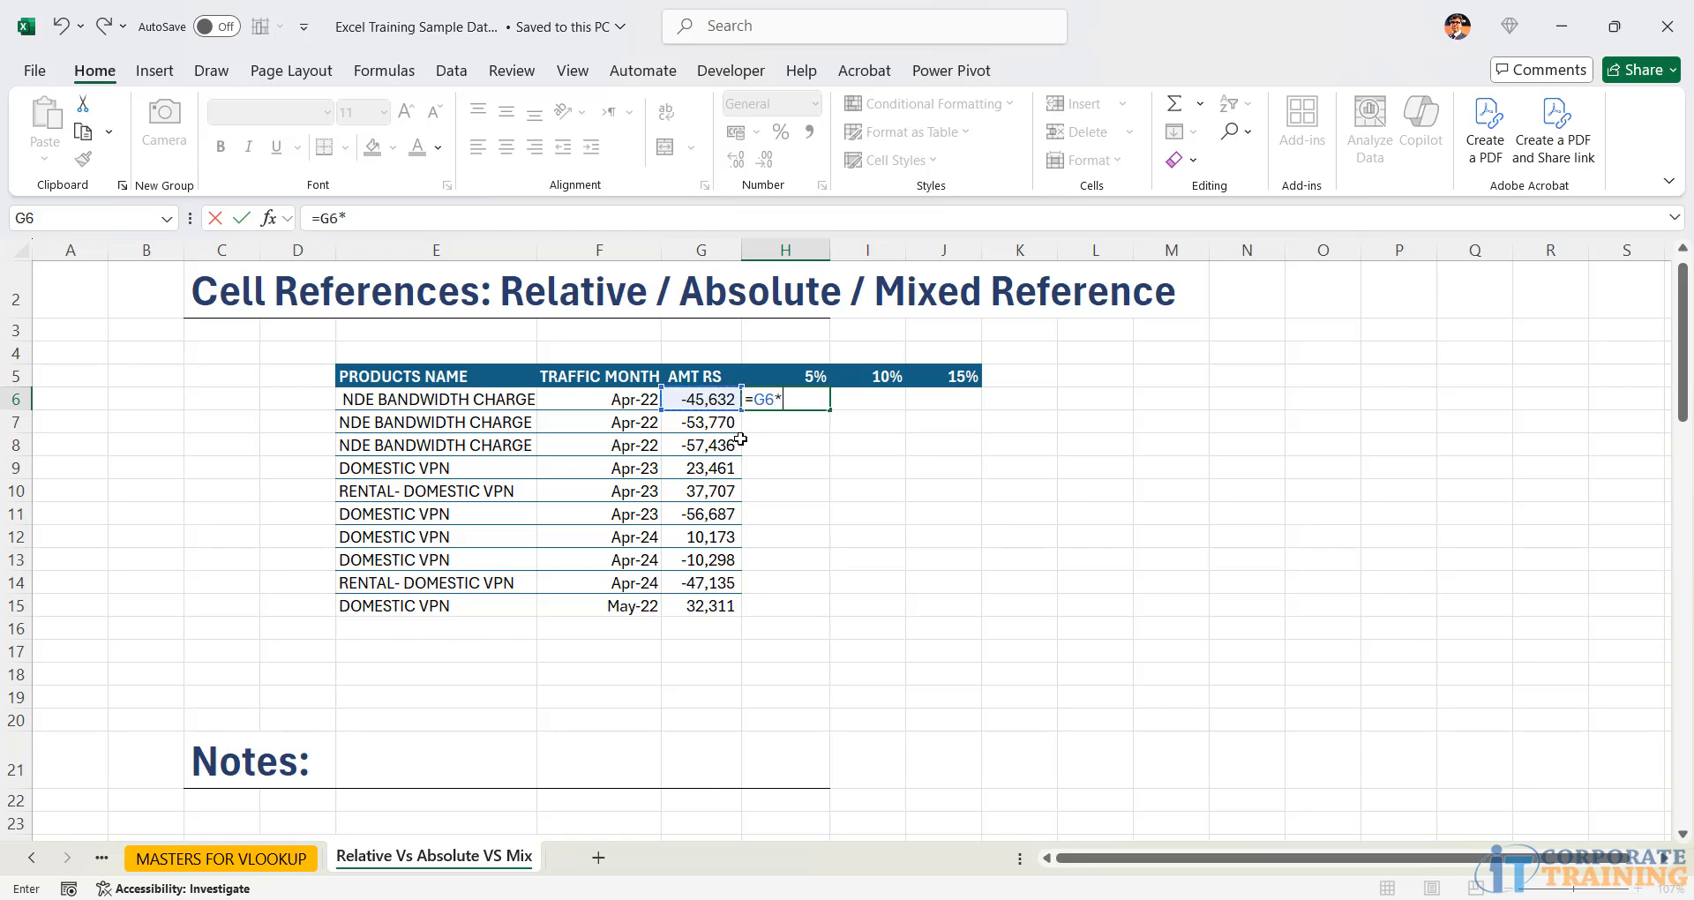
key(Return)
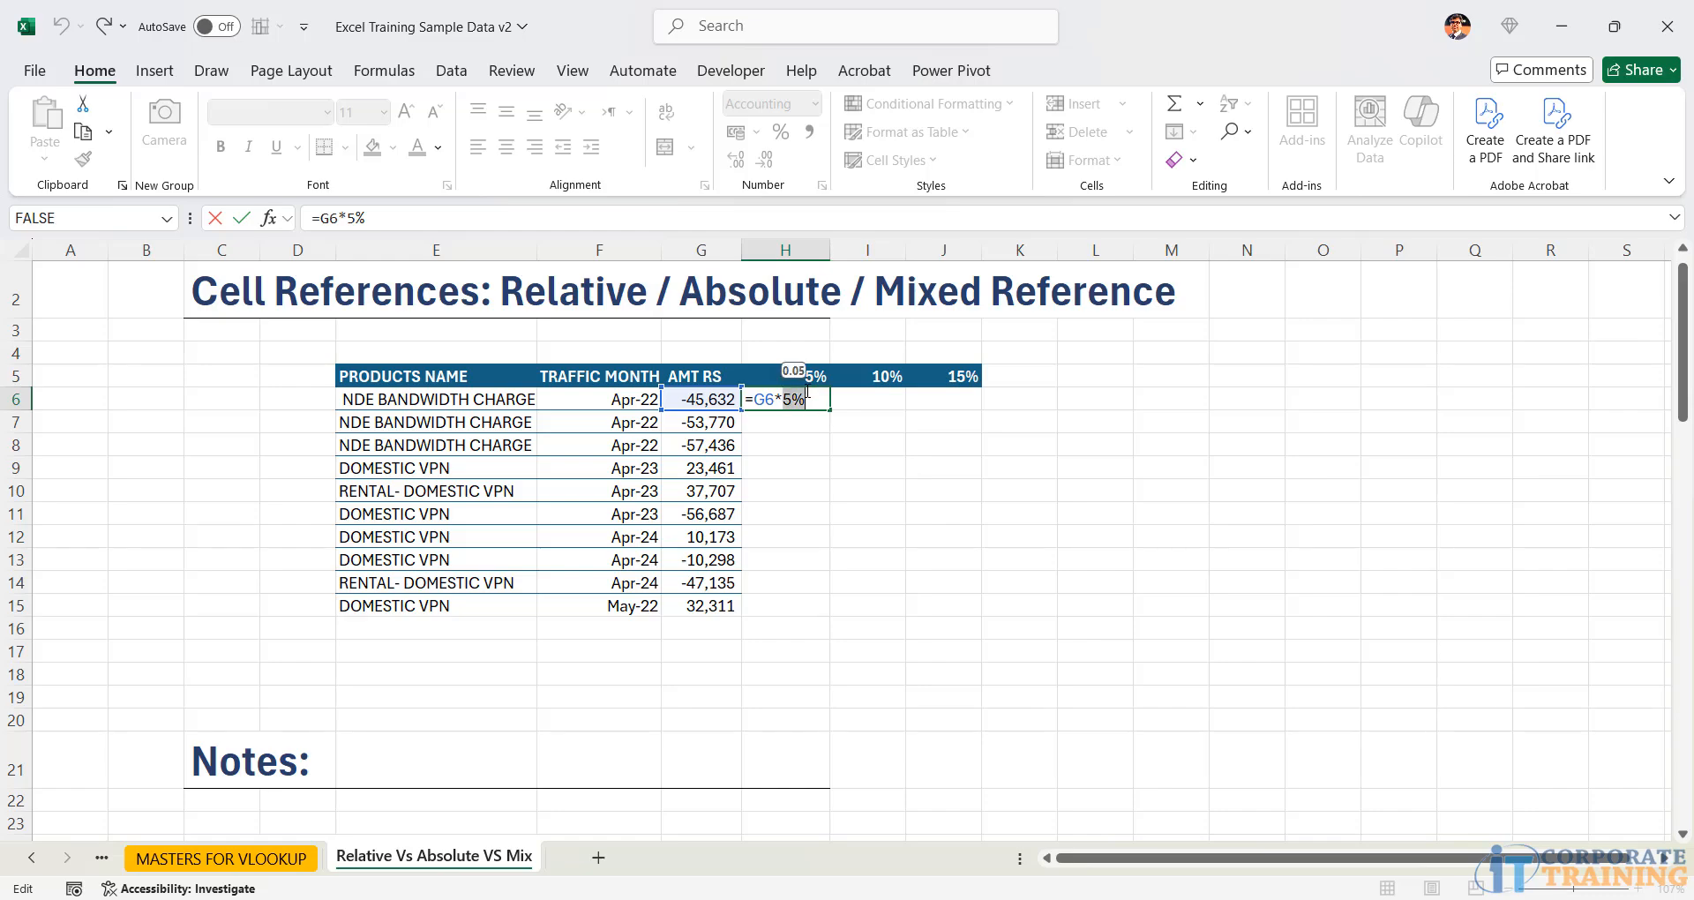
key(Return)
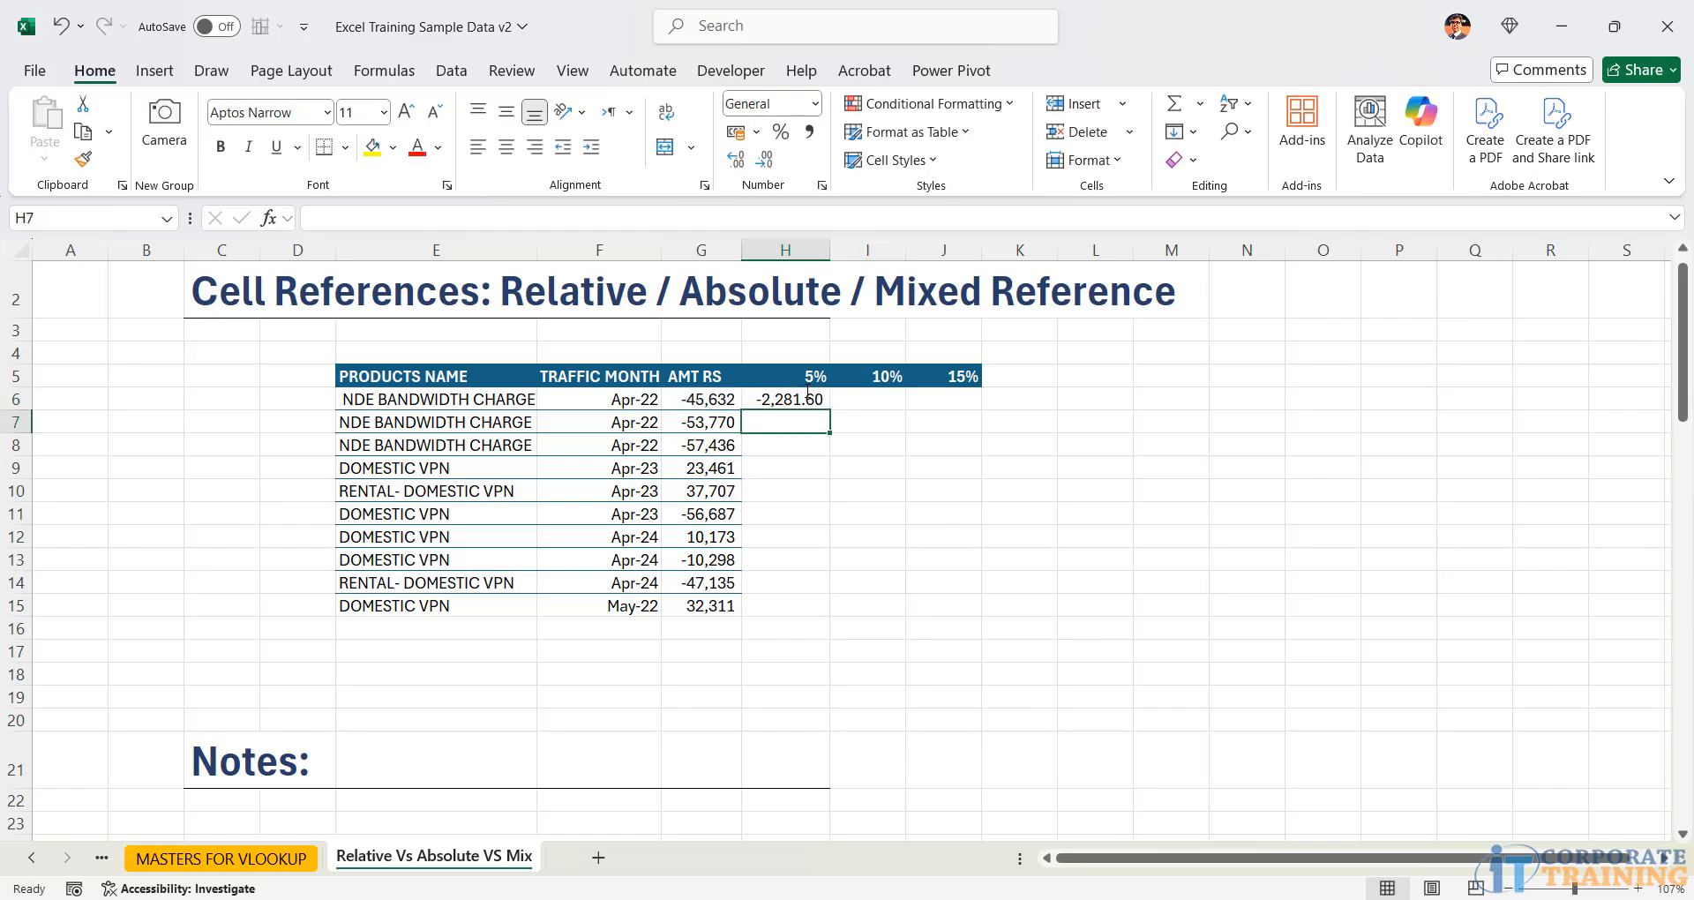
text(=G6*0.05)
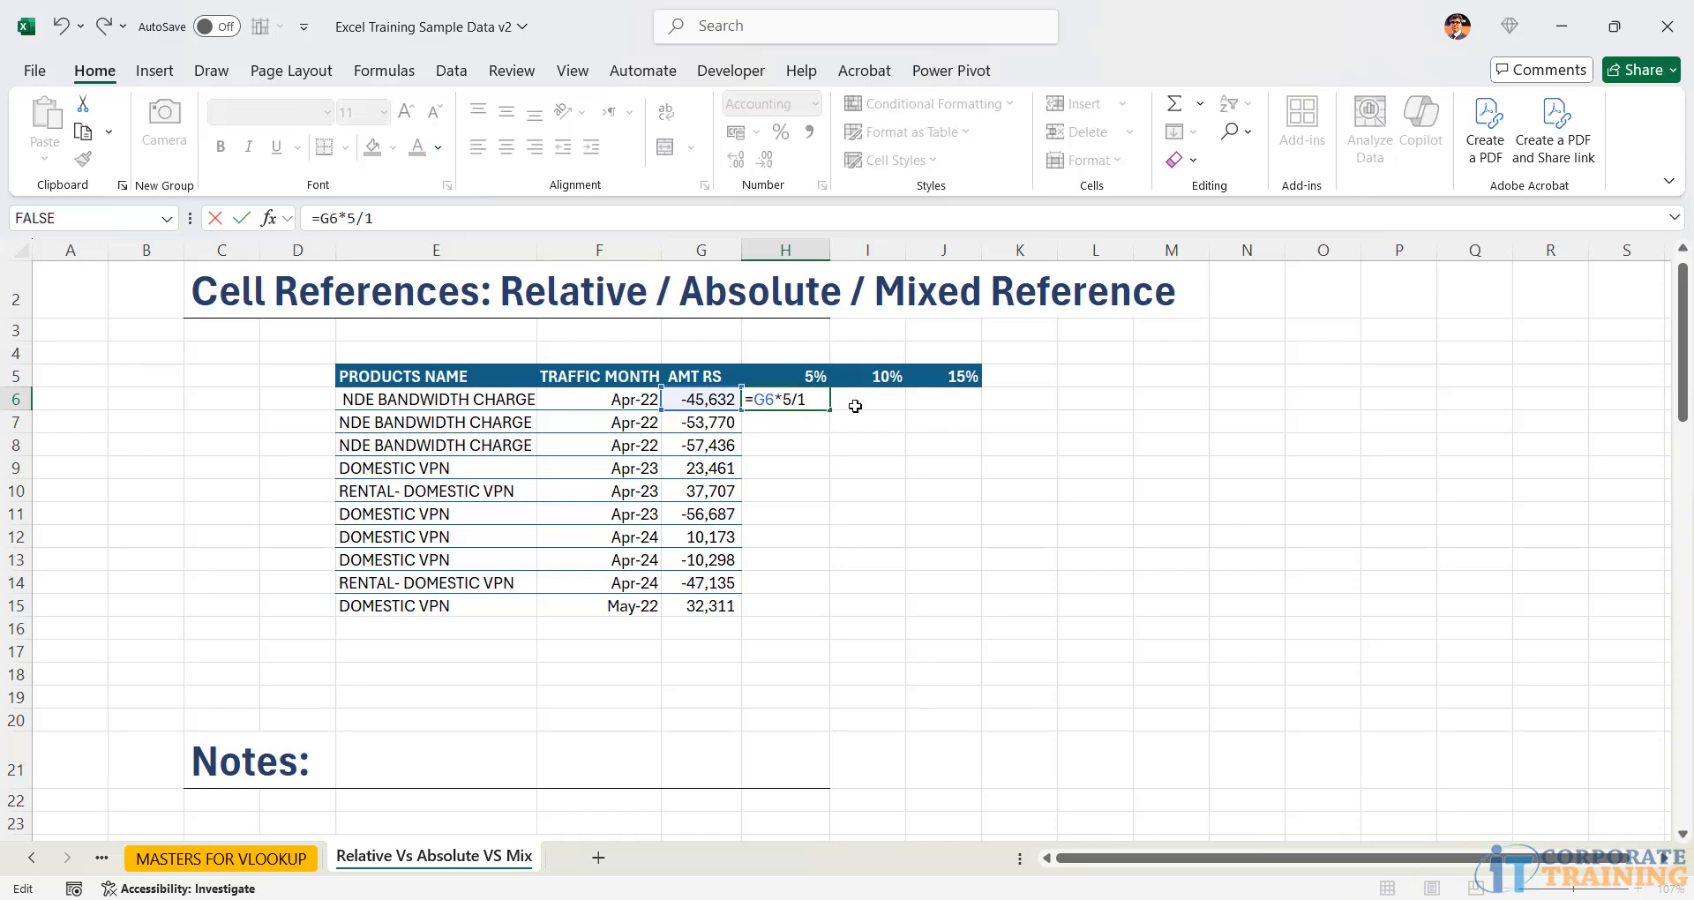
key(Return)
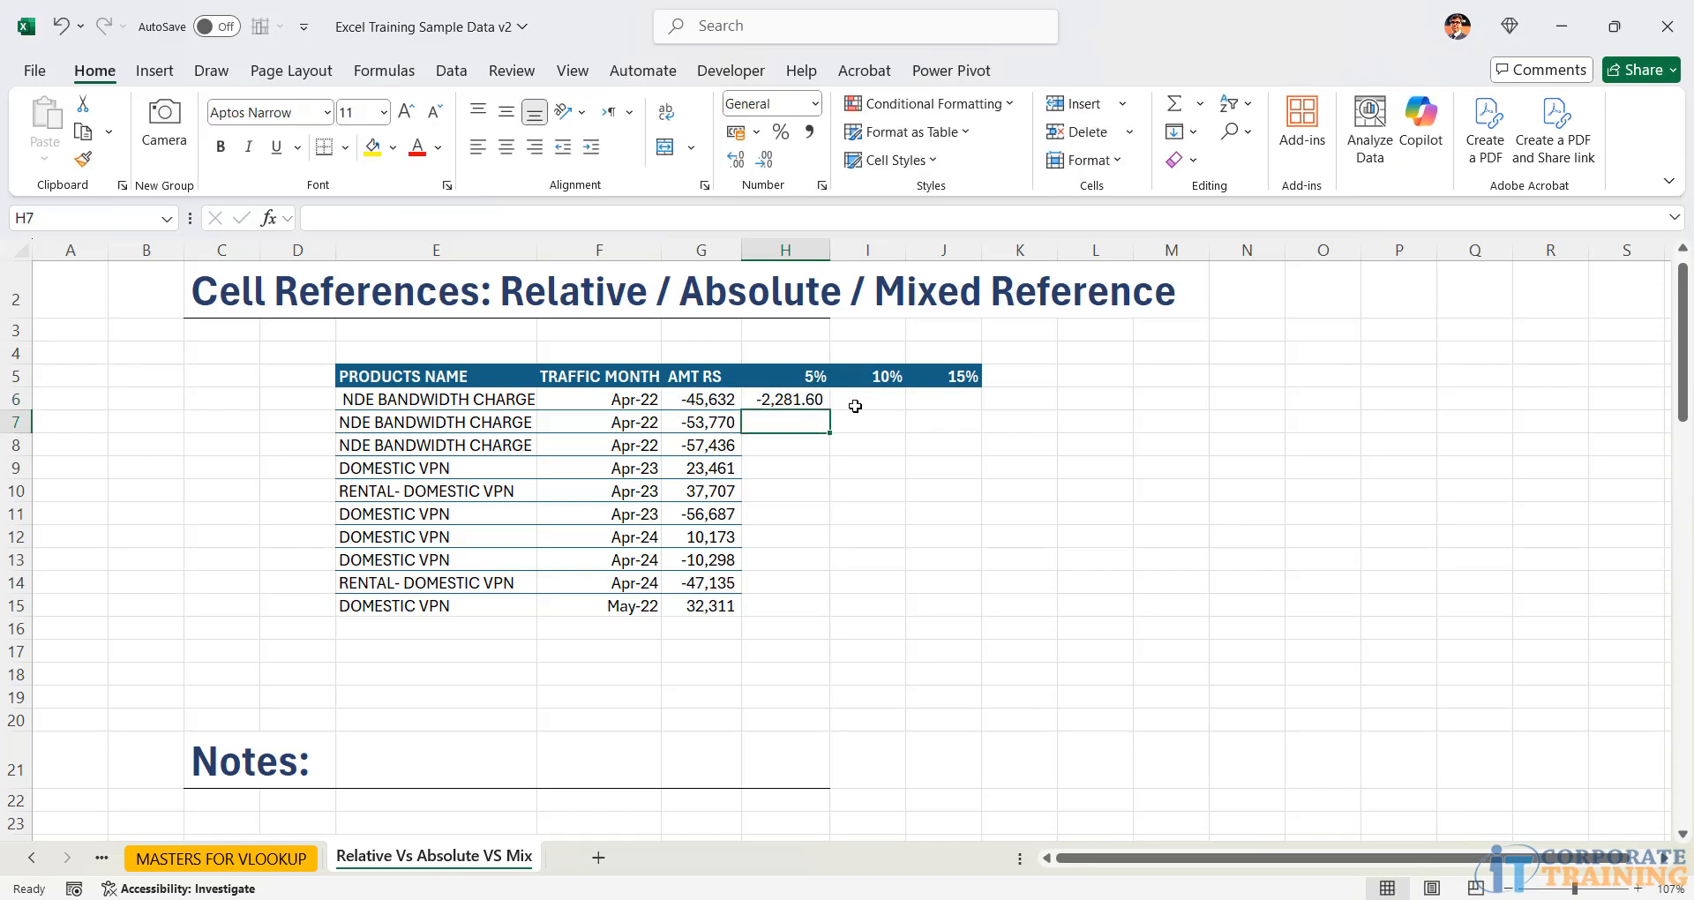
mouse_move(832, 404)
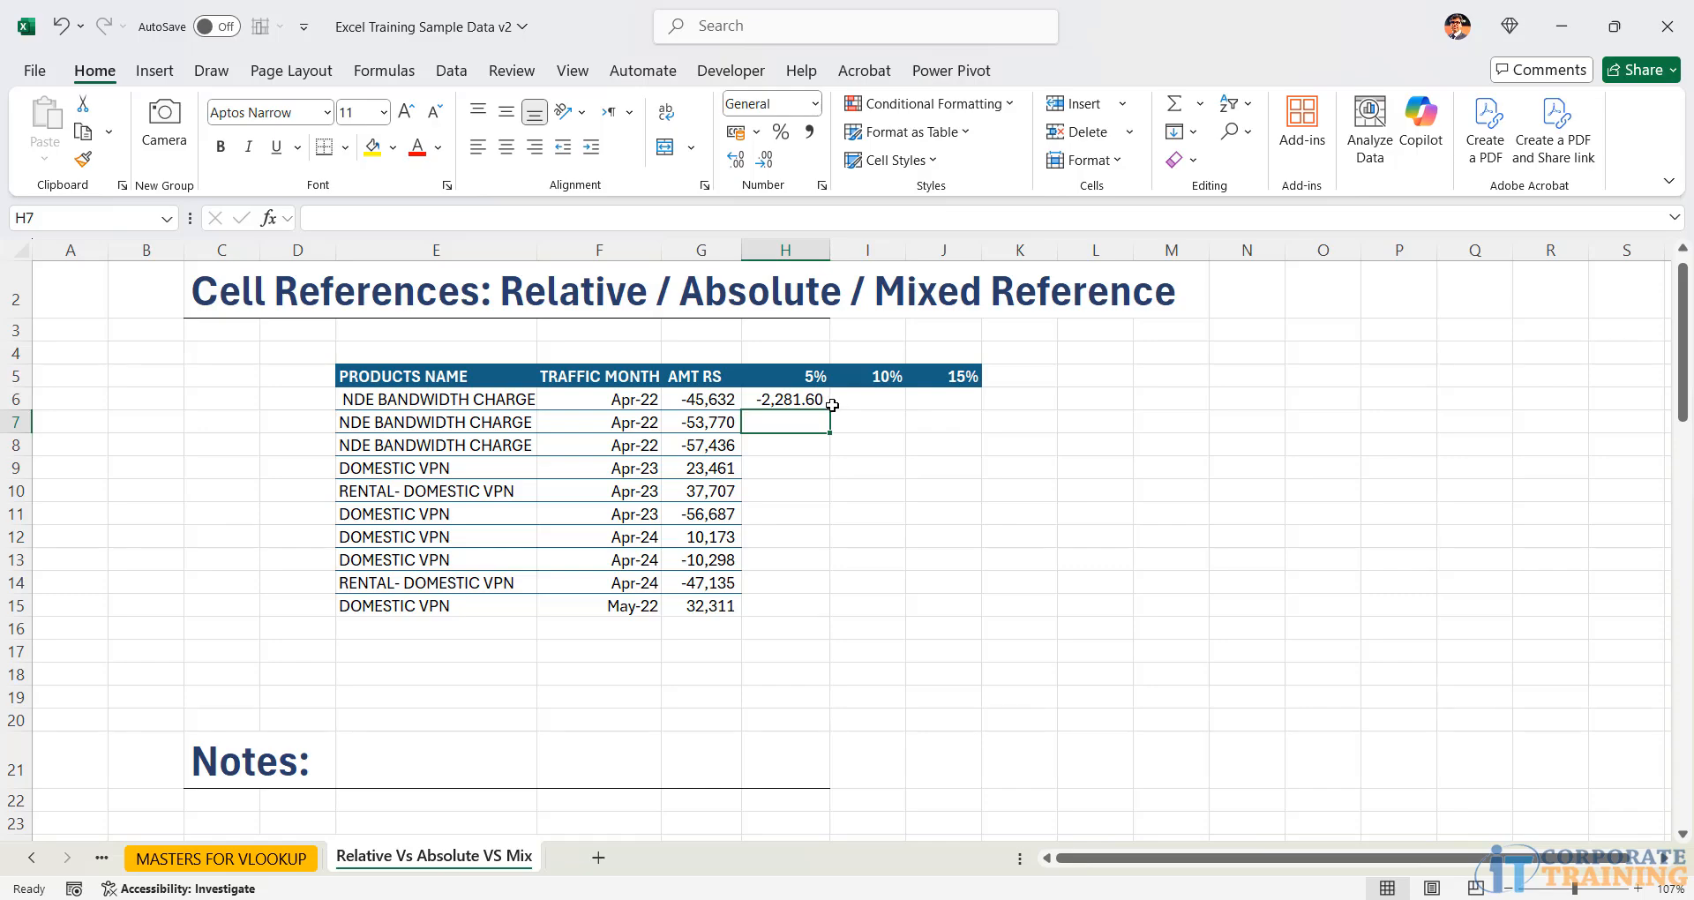
- Change the first rate header H5 from 5% to 12%
click(785, 376)
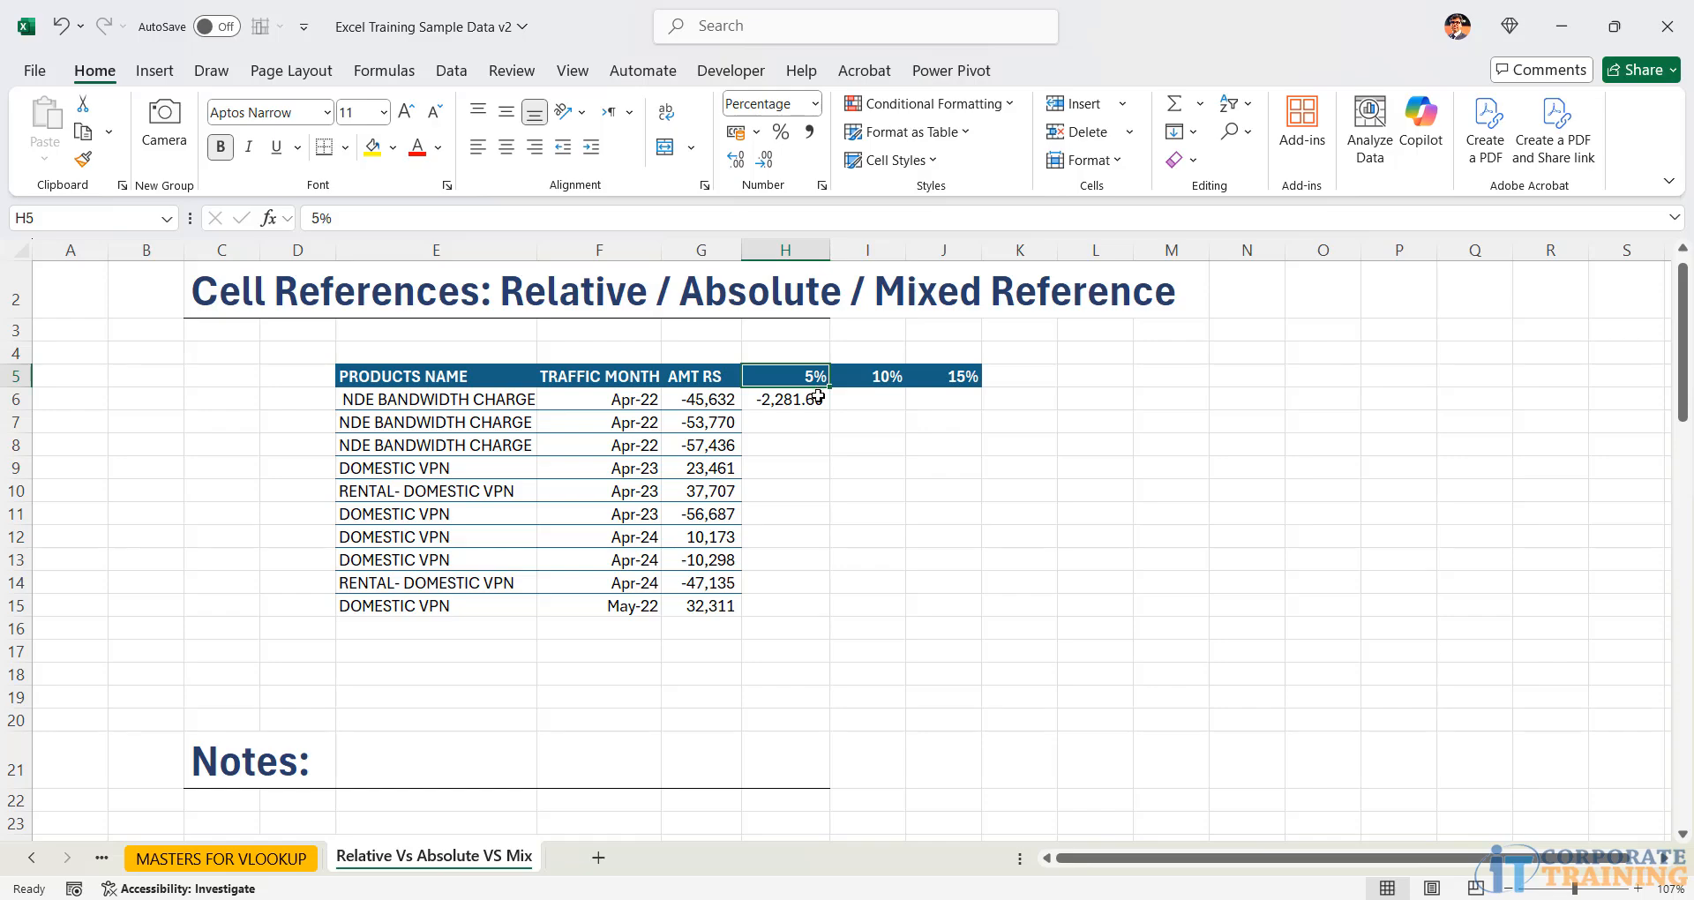
text(12)
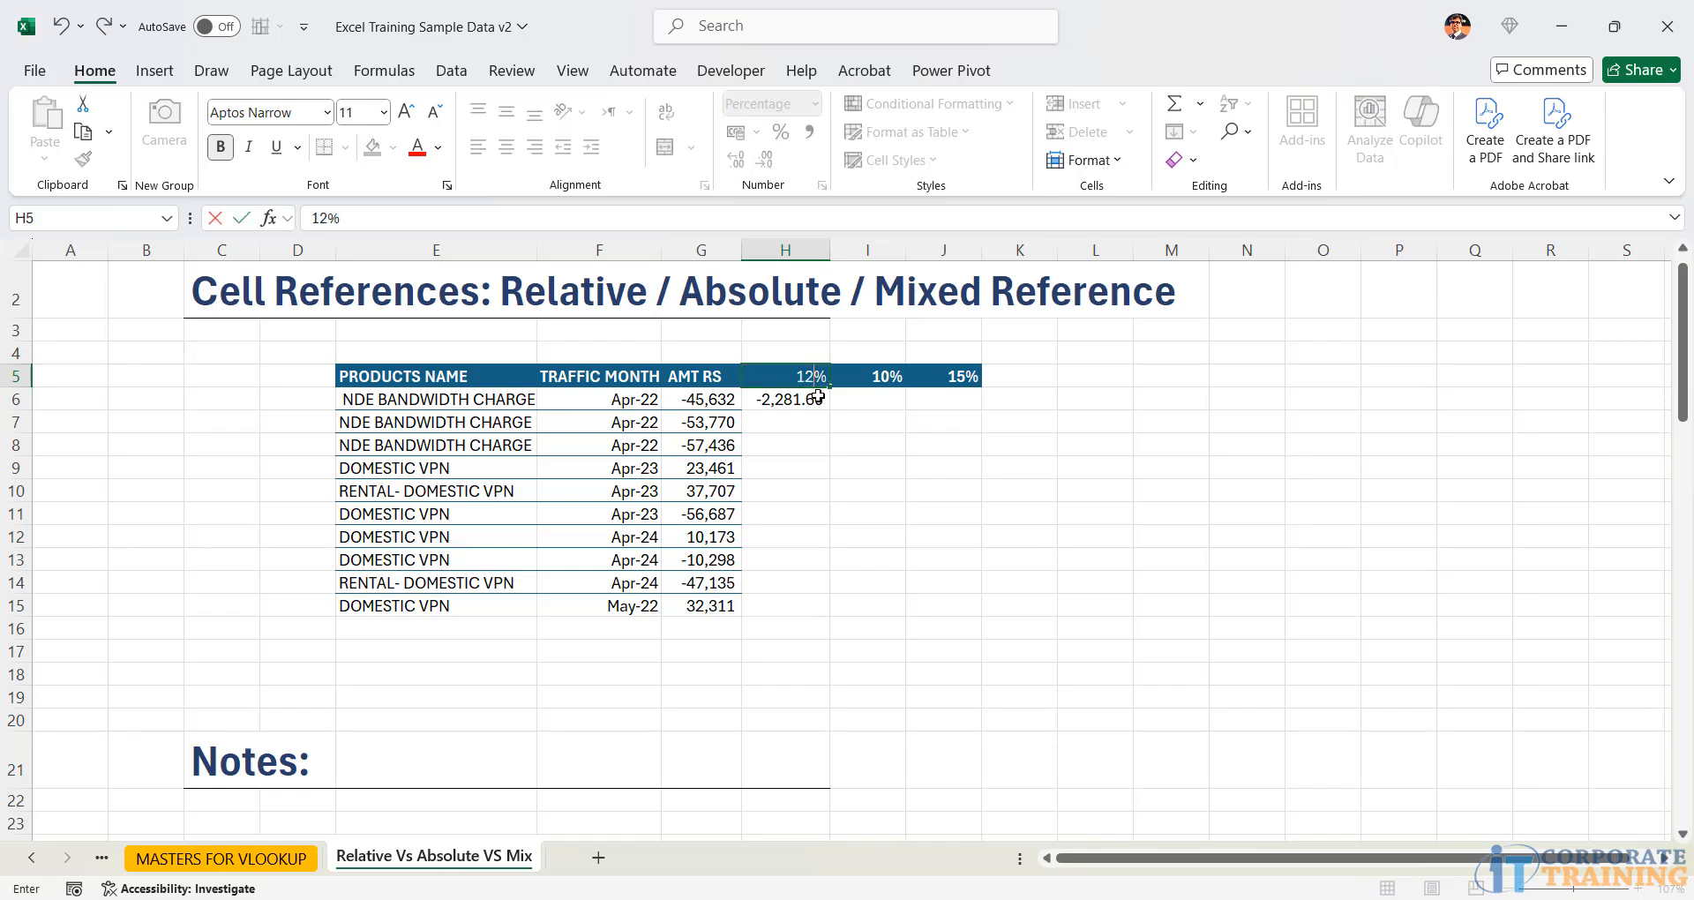
key(Return)
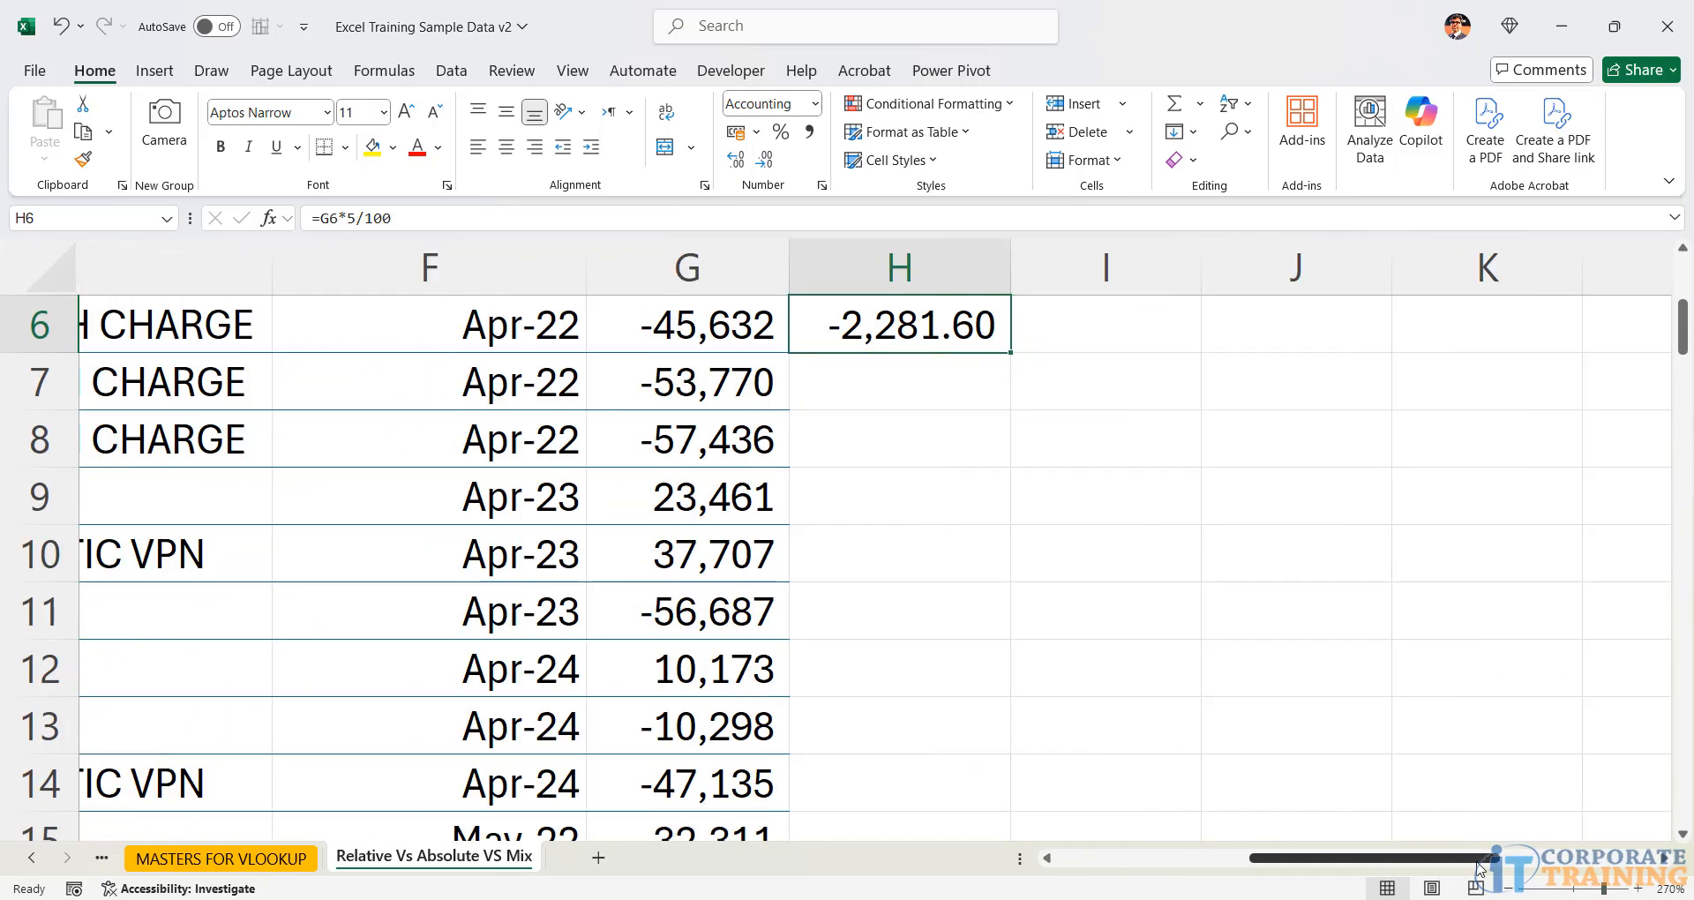
- Reopen H6's formula, which still gives -2,281.60, and remove its hardcoded rate
scroll(up, 3)
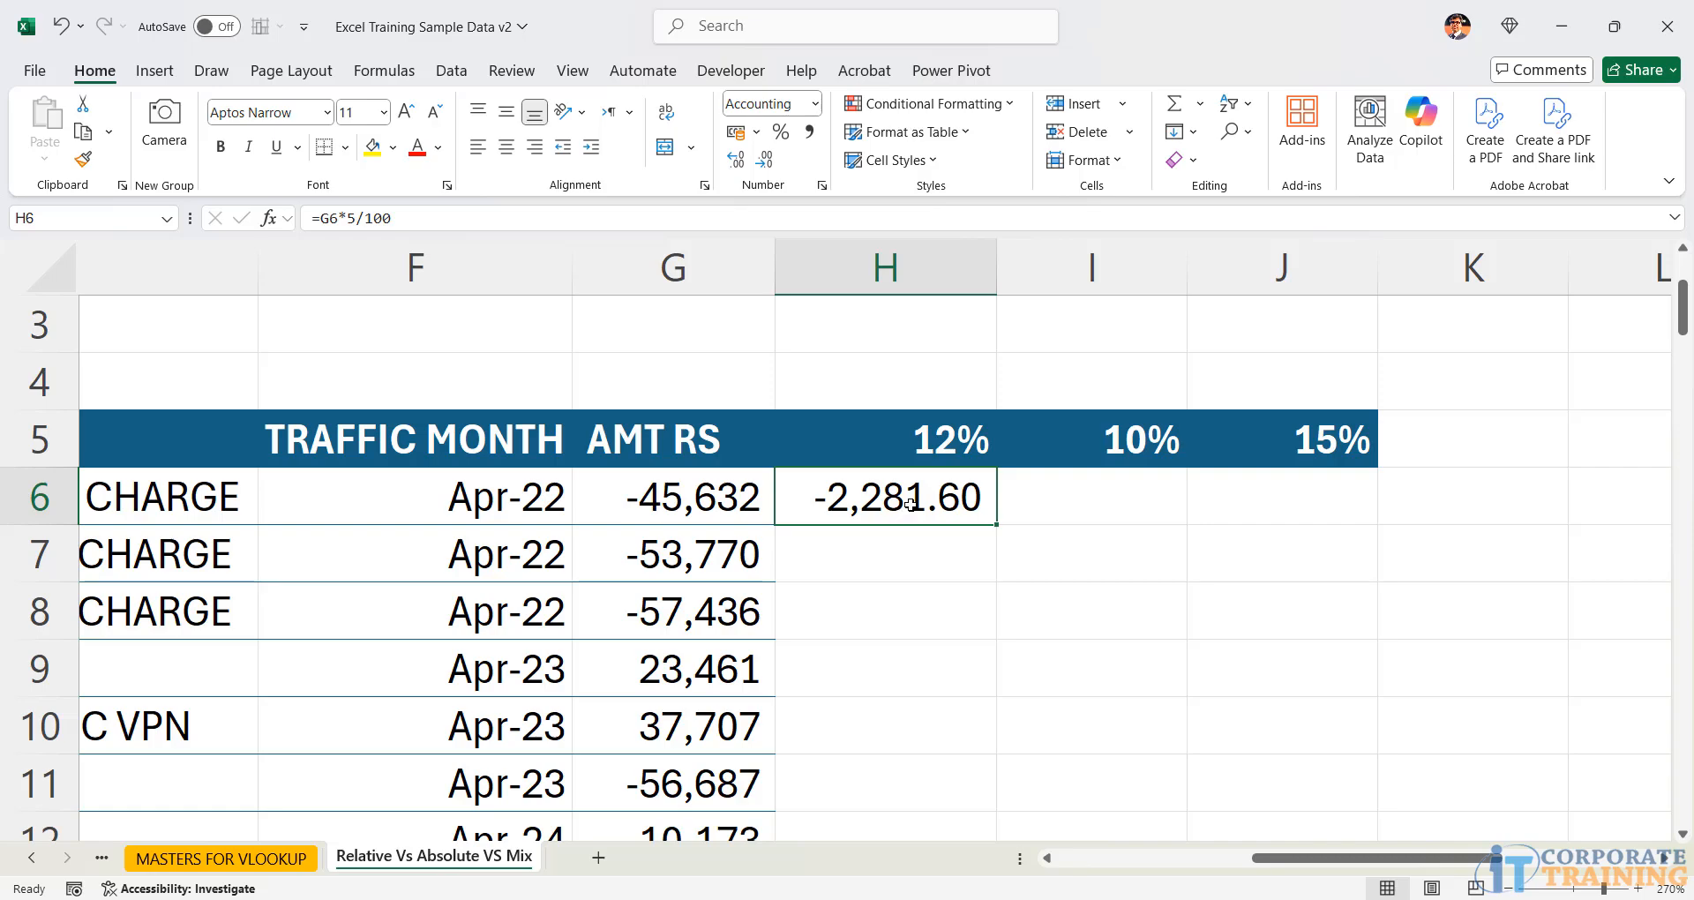
double_click(884, 497)
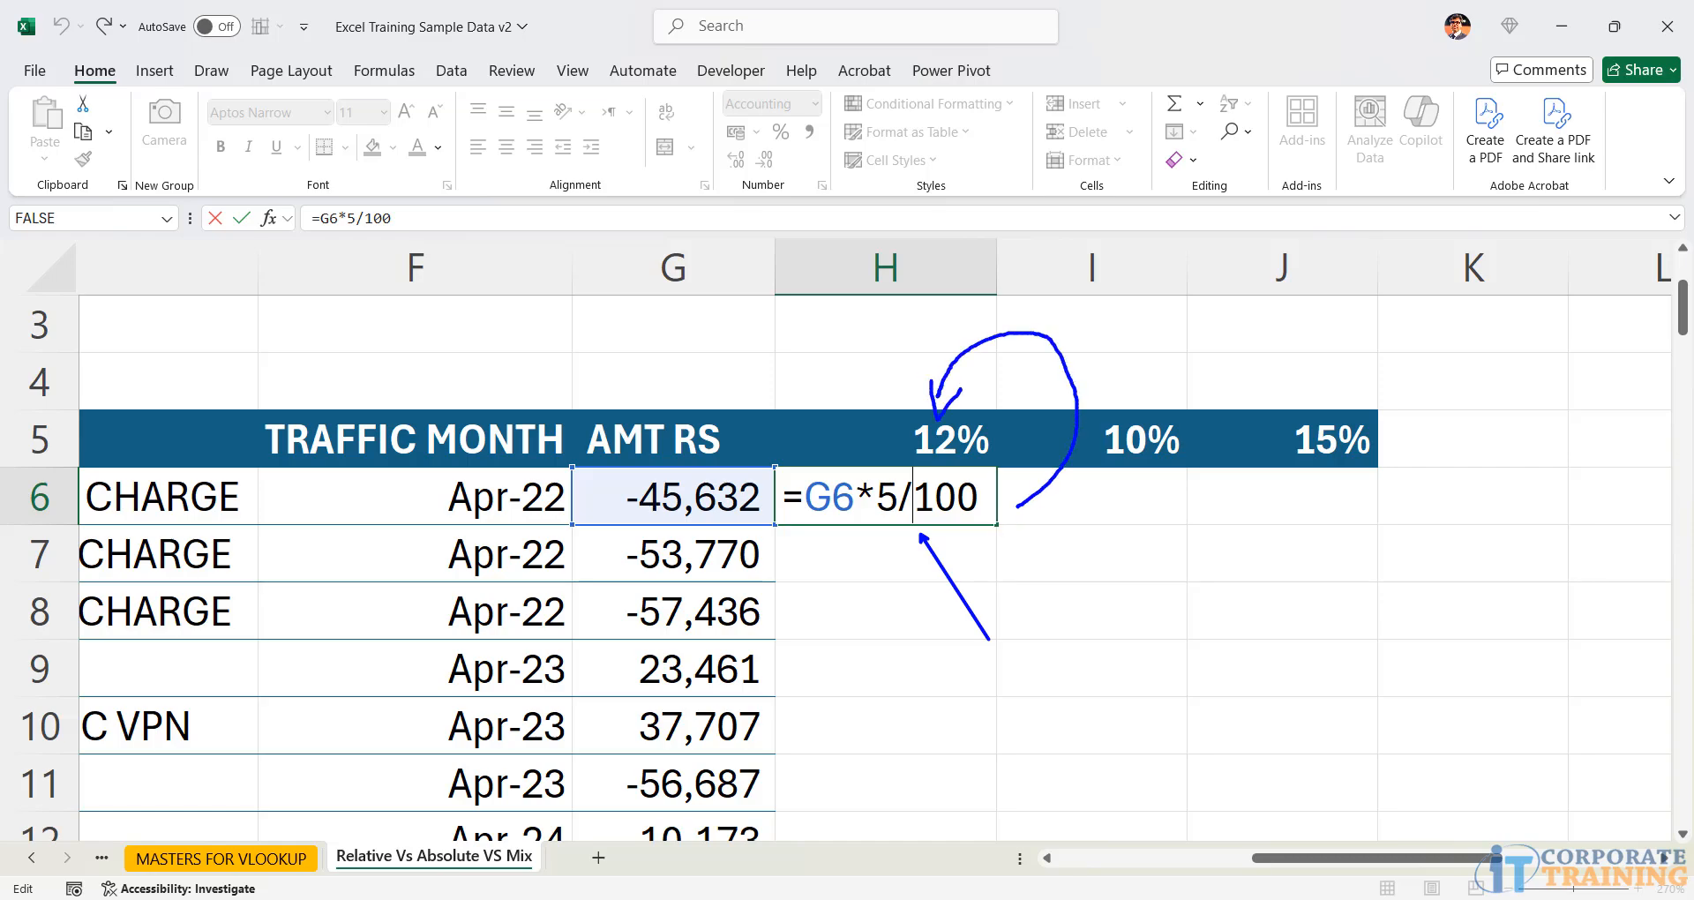
key(Return)
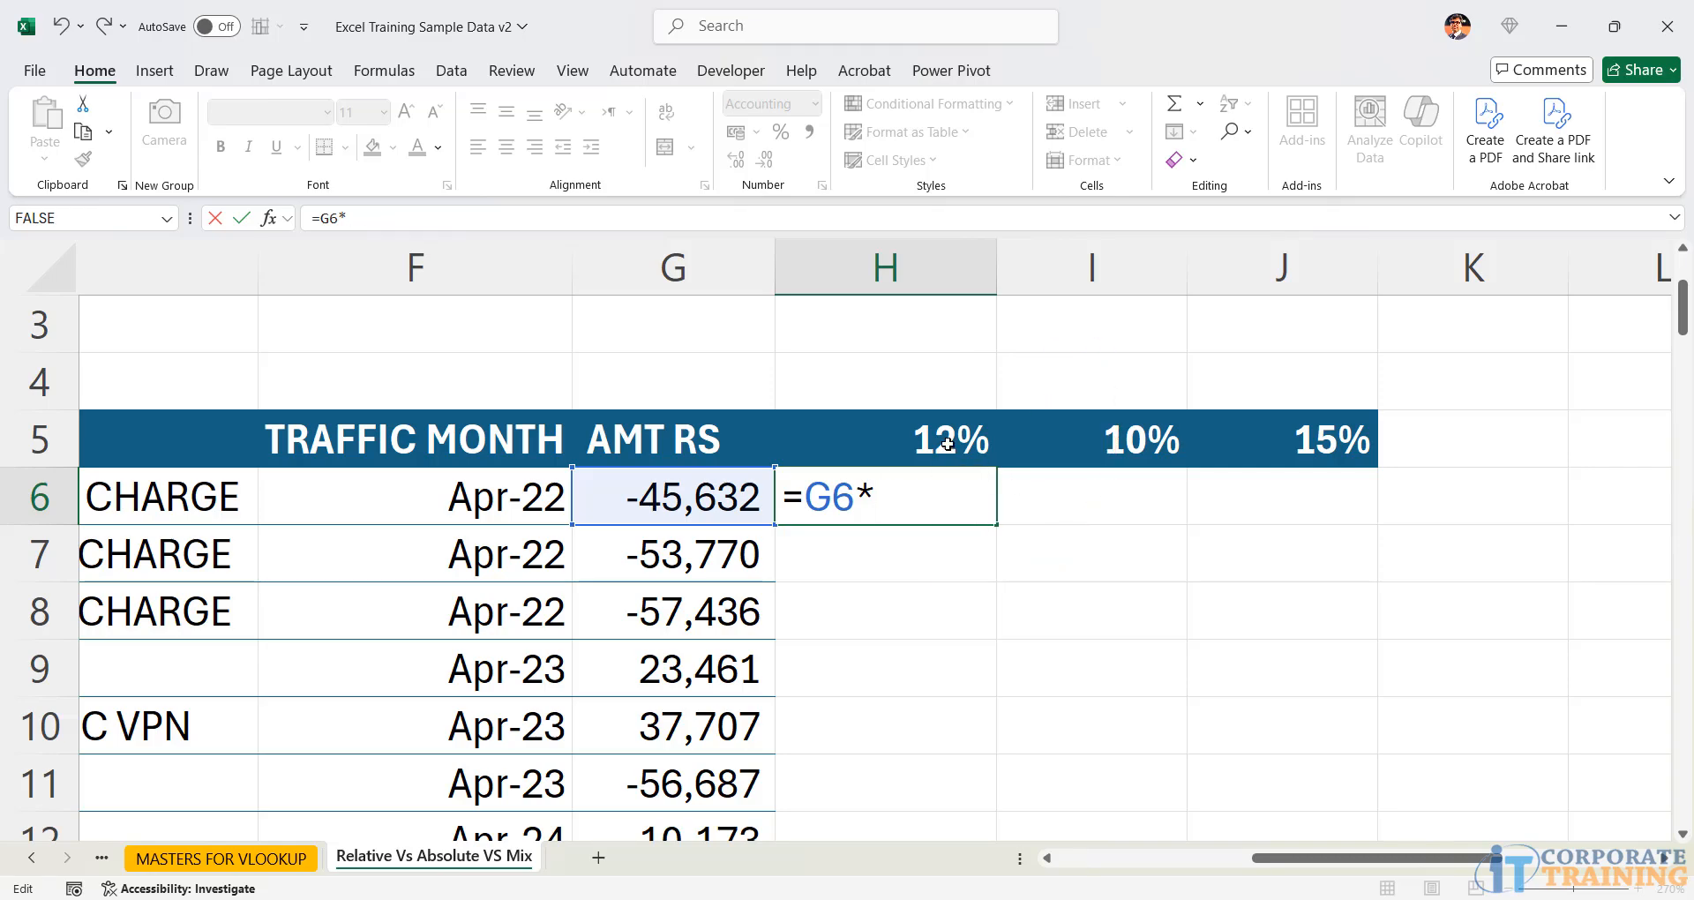
- Rebuild H6 as =G6*H5 using the 10% header, giving -4,563.20, and reopen it
click(885, 438)
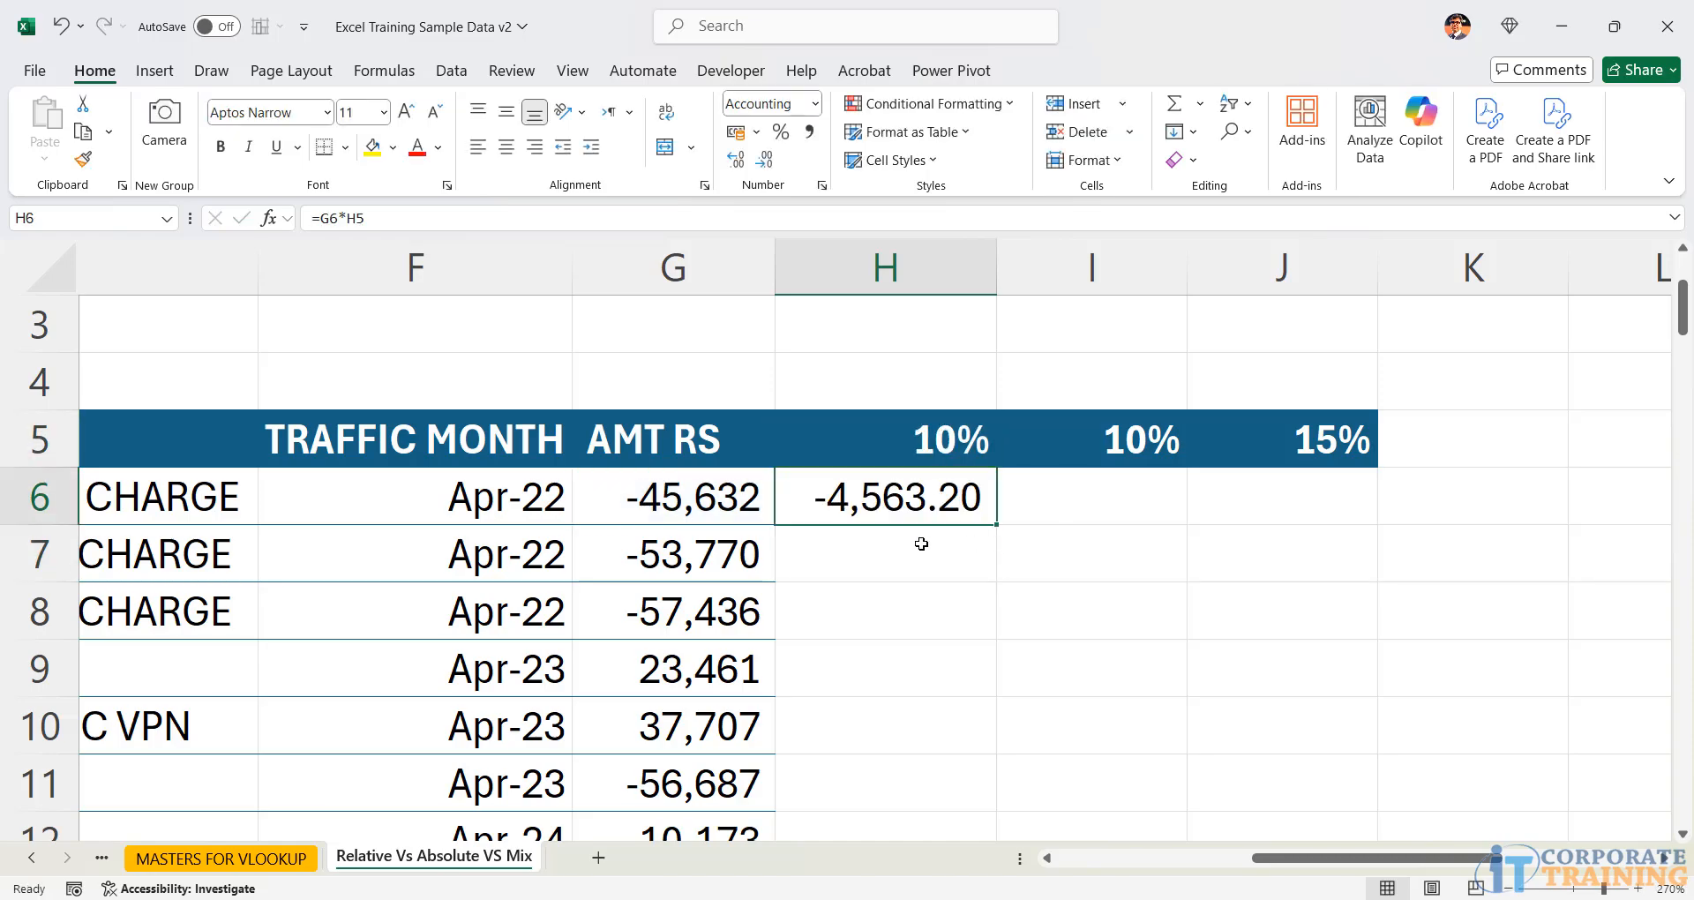
click(672, 495)
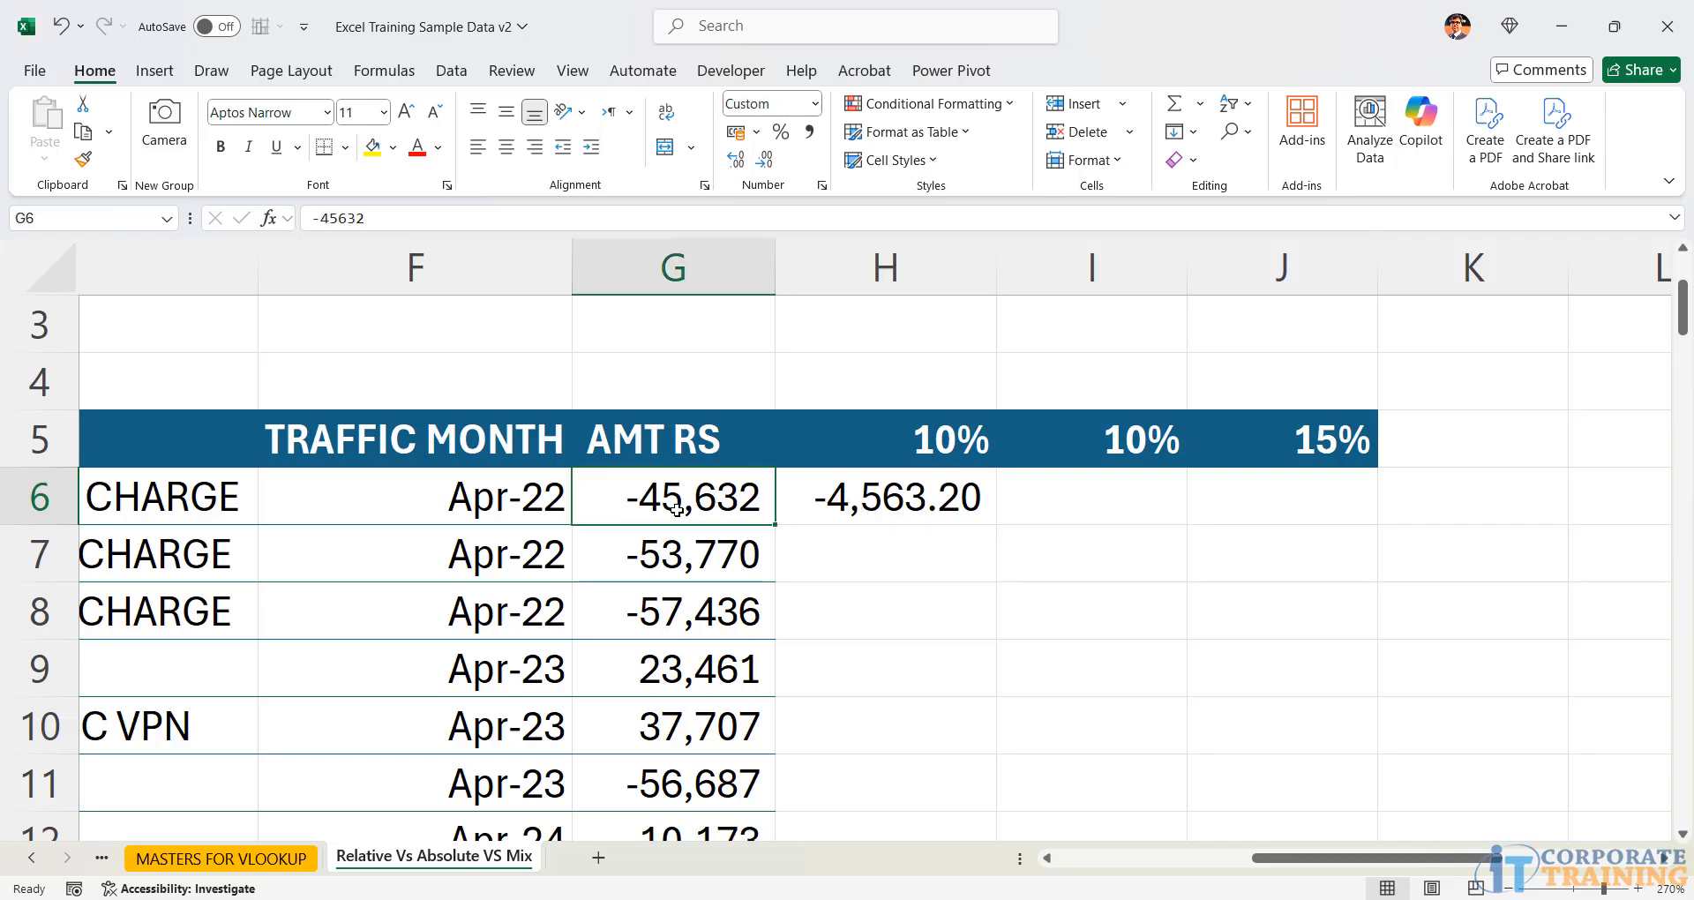
mouse_move(936, 508)
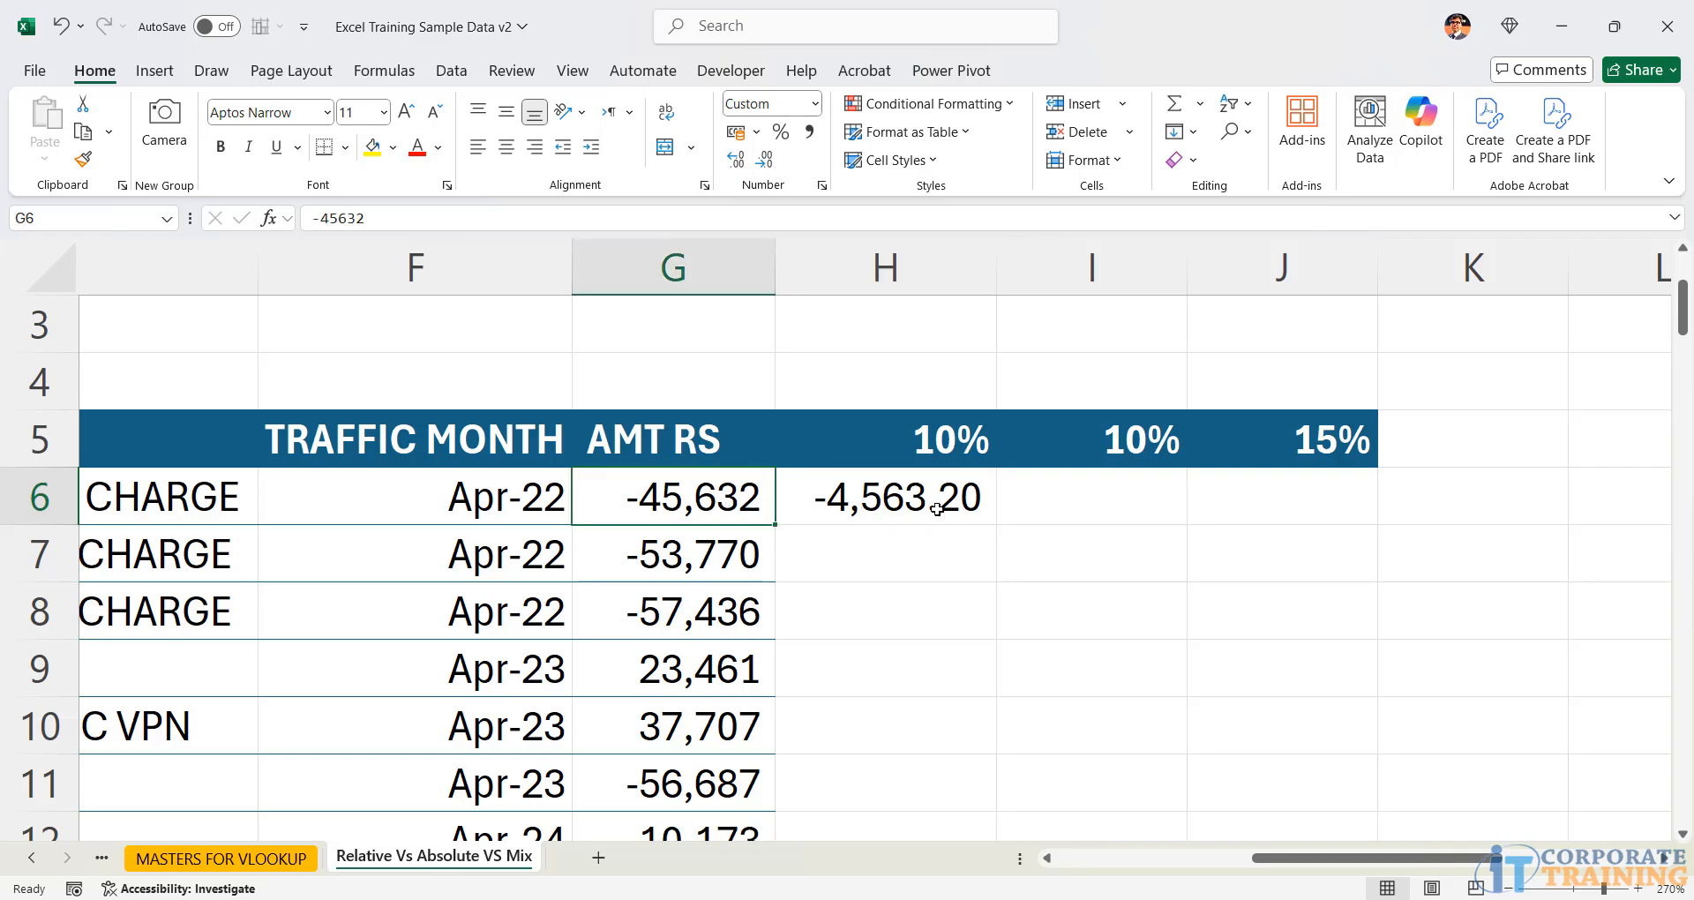
click(884, 497)
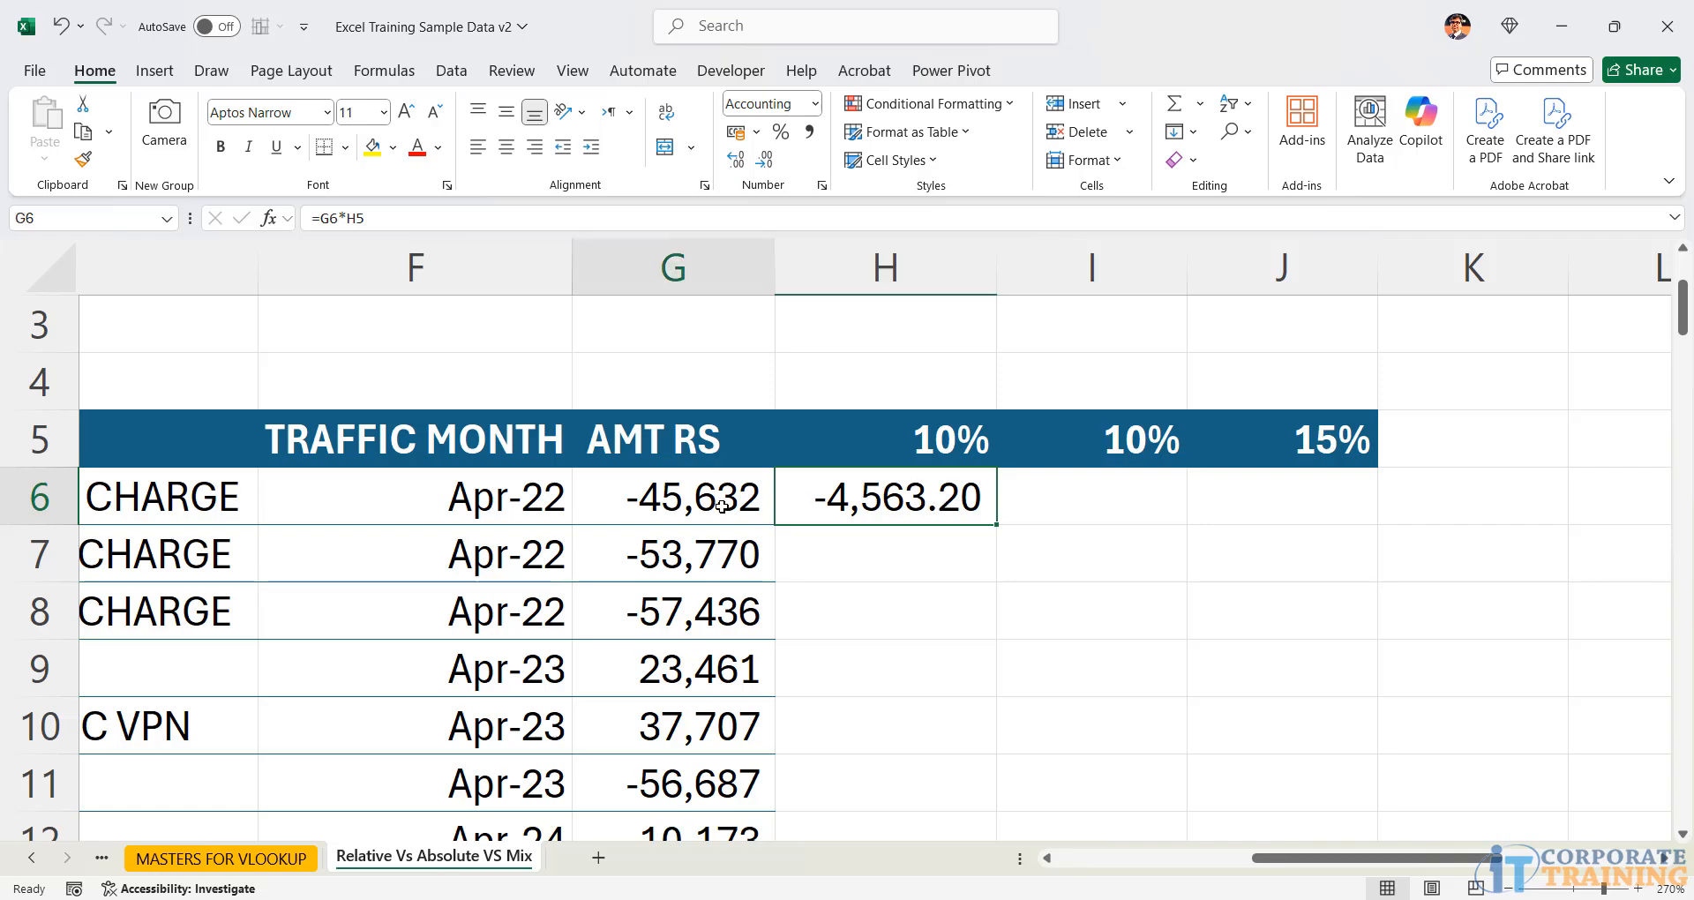
click(884, 497)
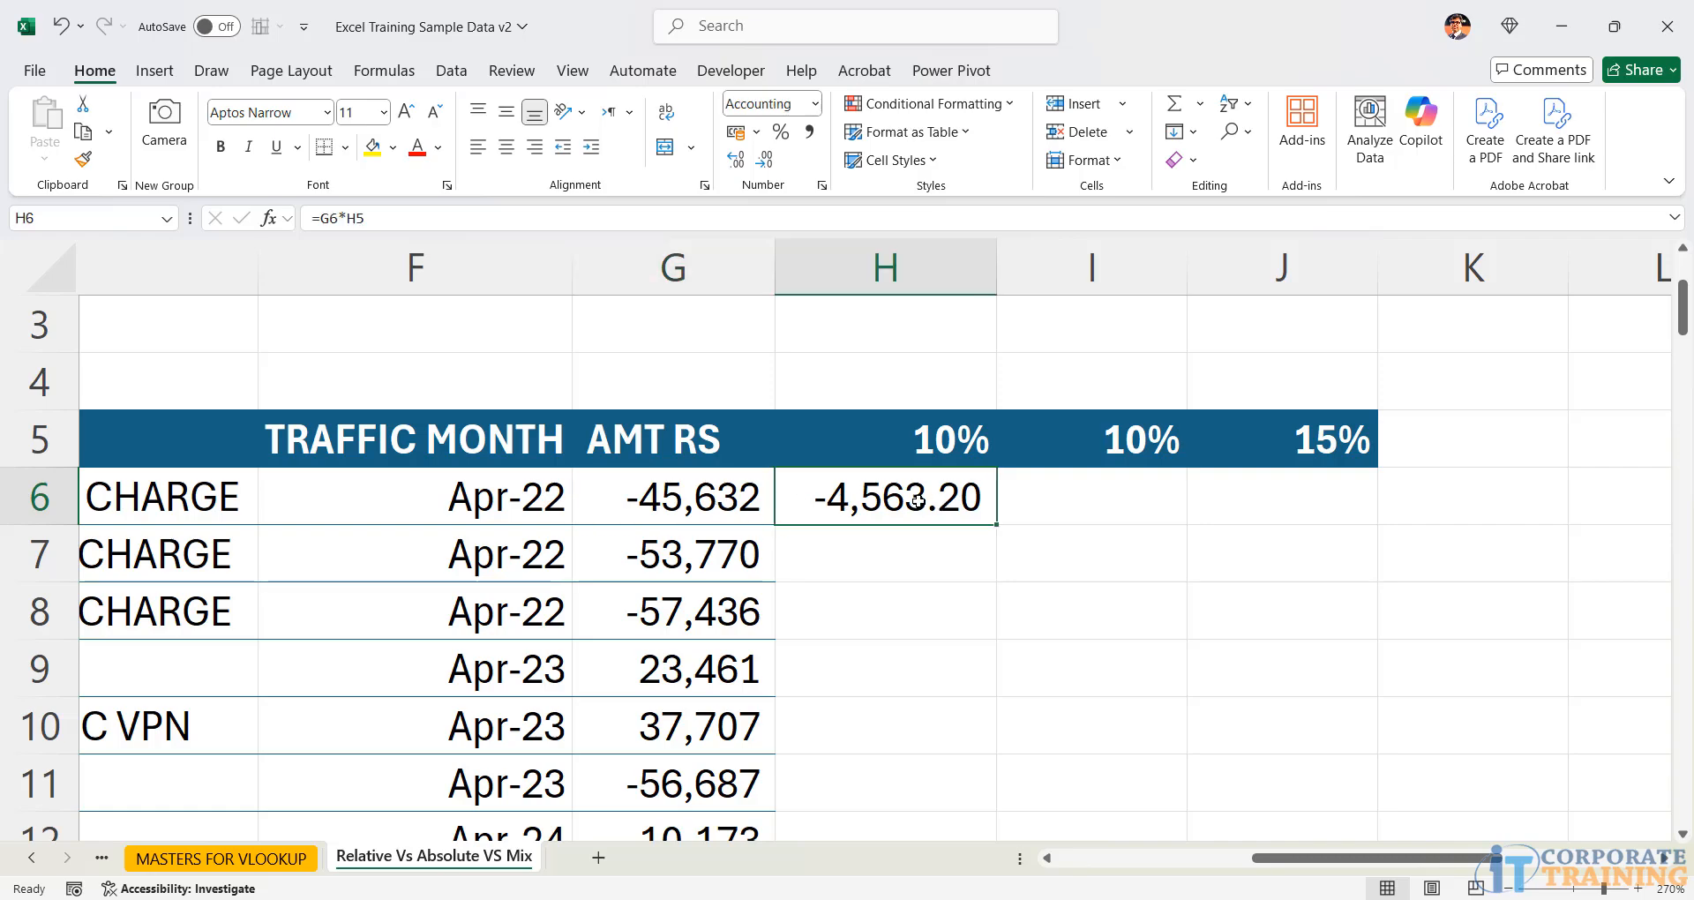
double_click(884, 496)
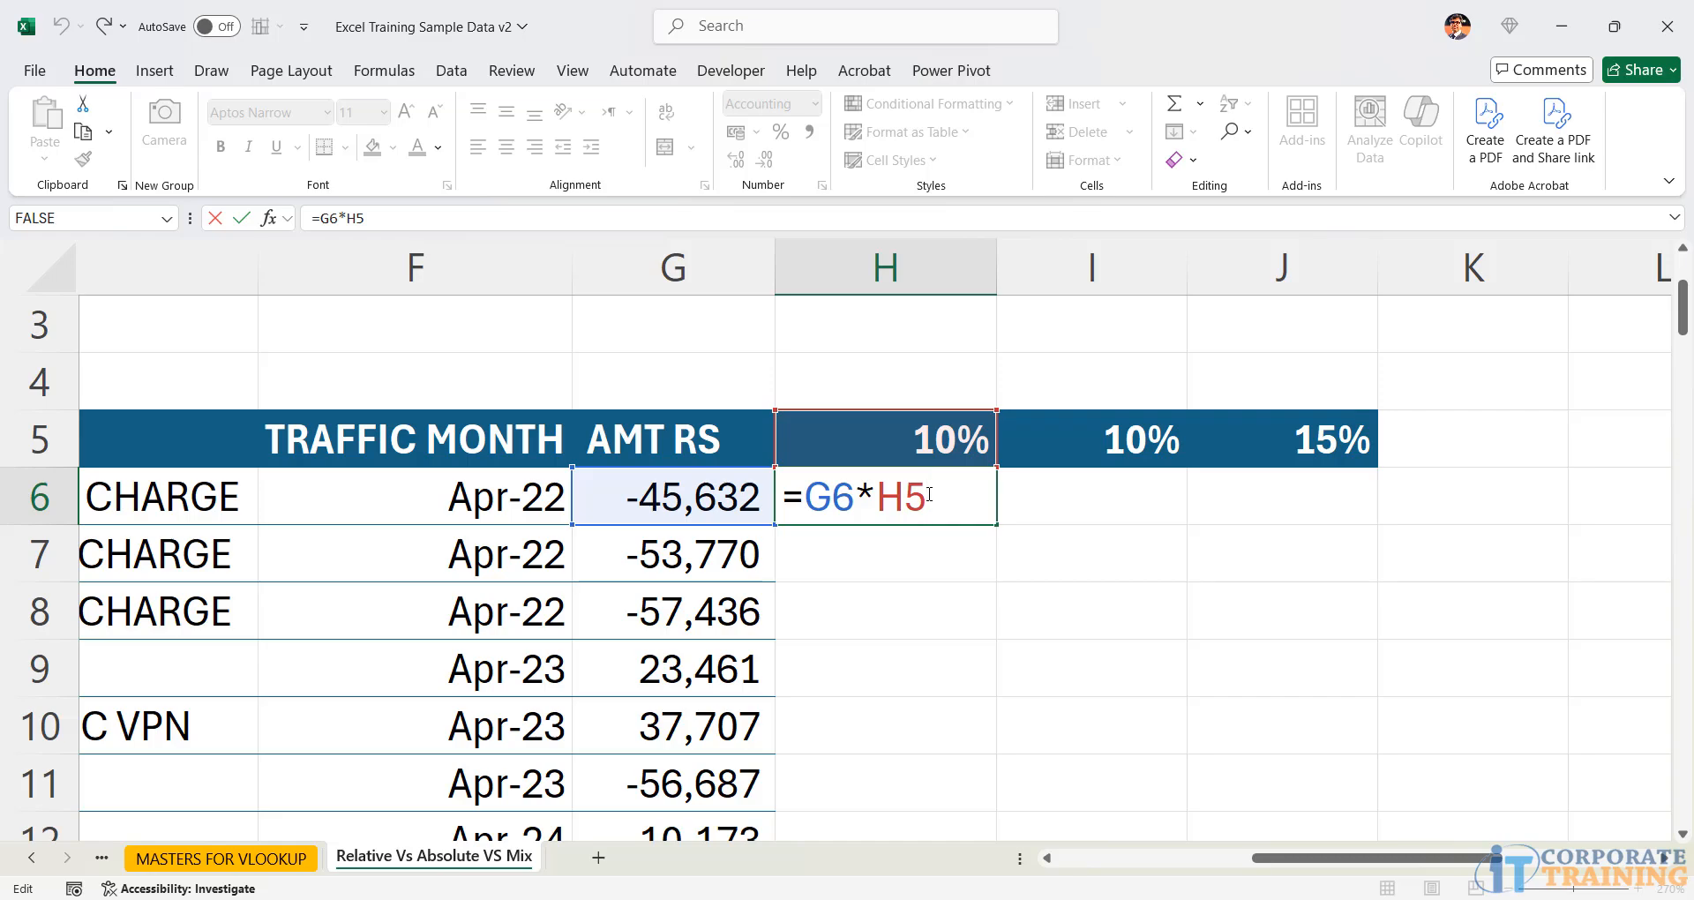
- Inspect H6's =G6*H5 formula and highlight H6:H15 as the range to fill
scroll(down, 3)
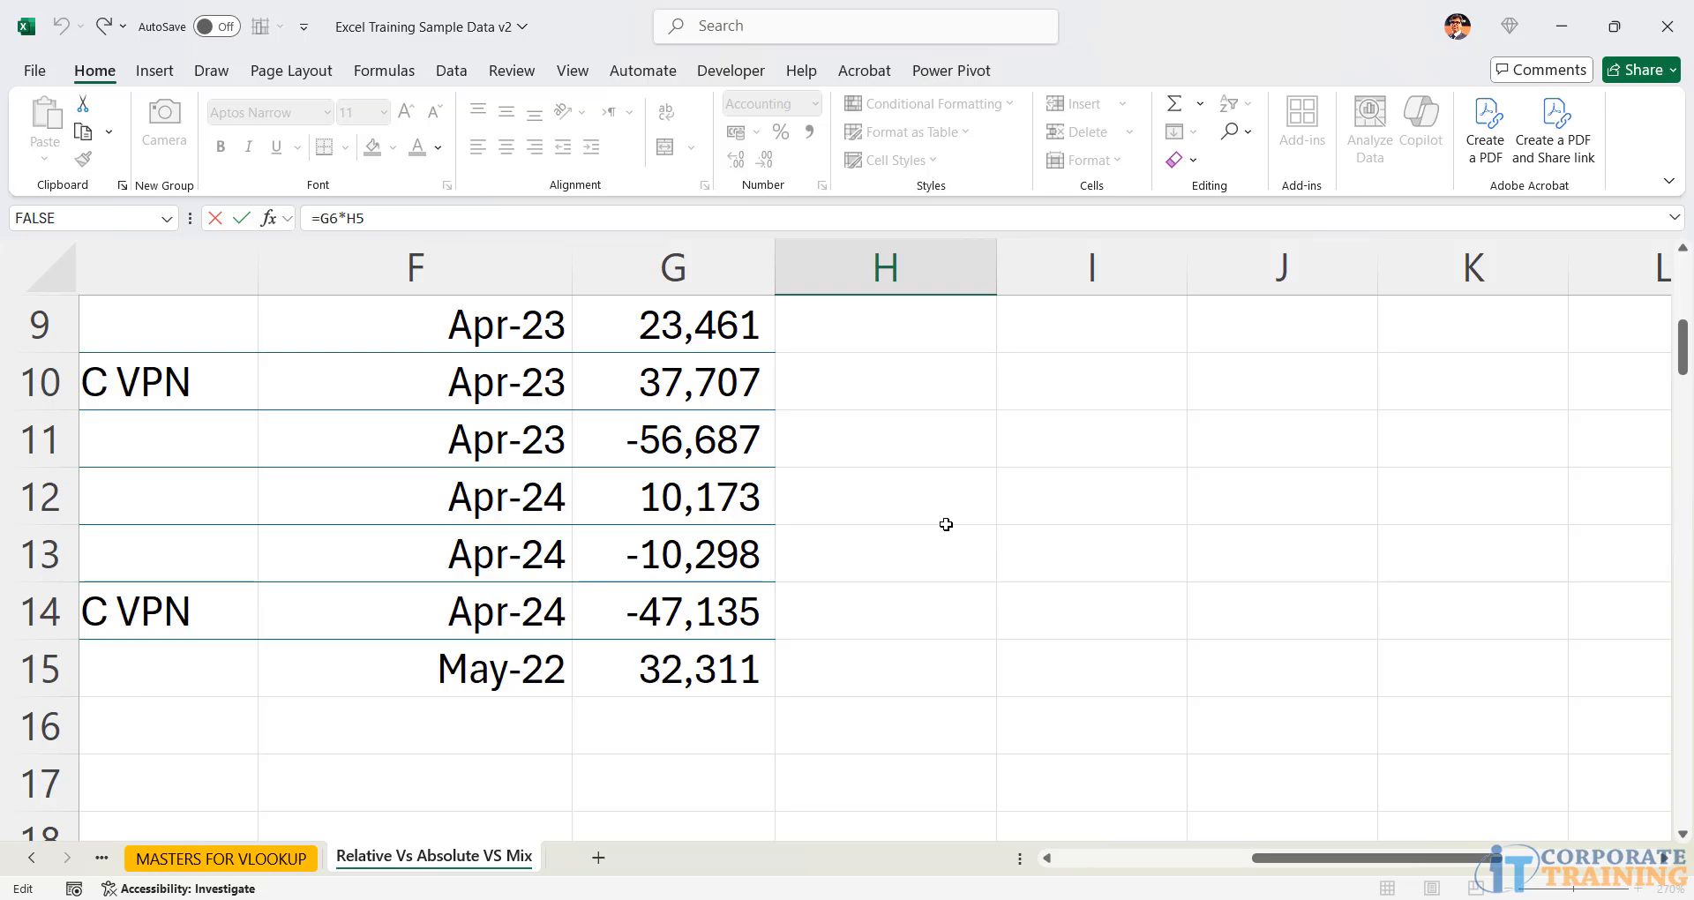
scroll(up, 3)
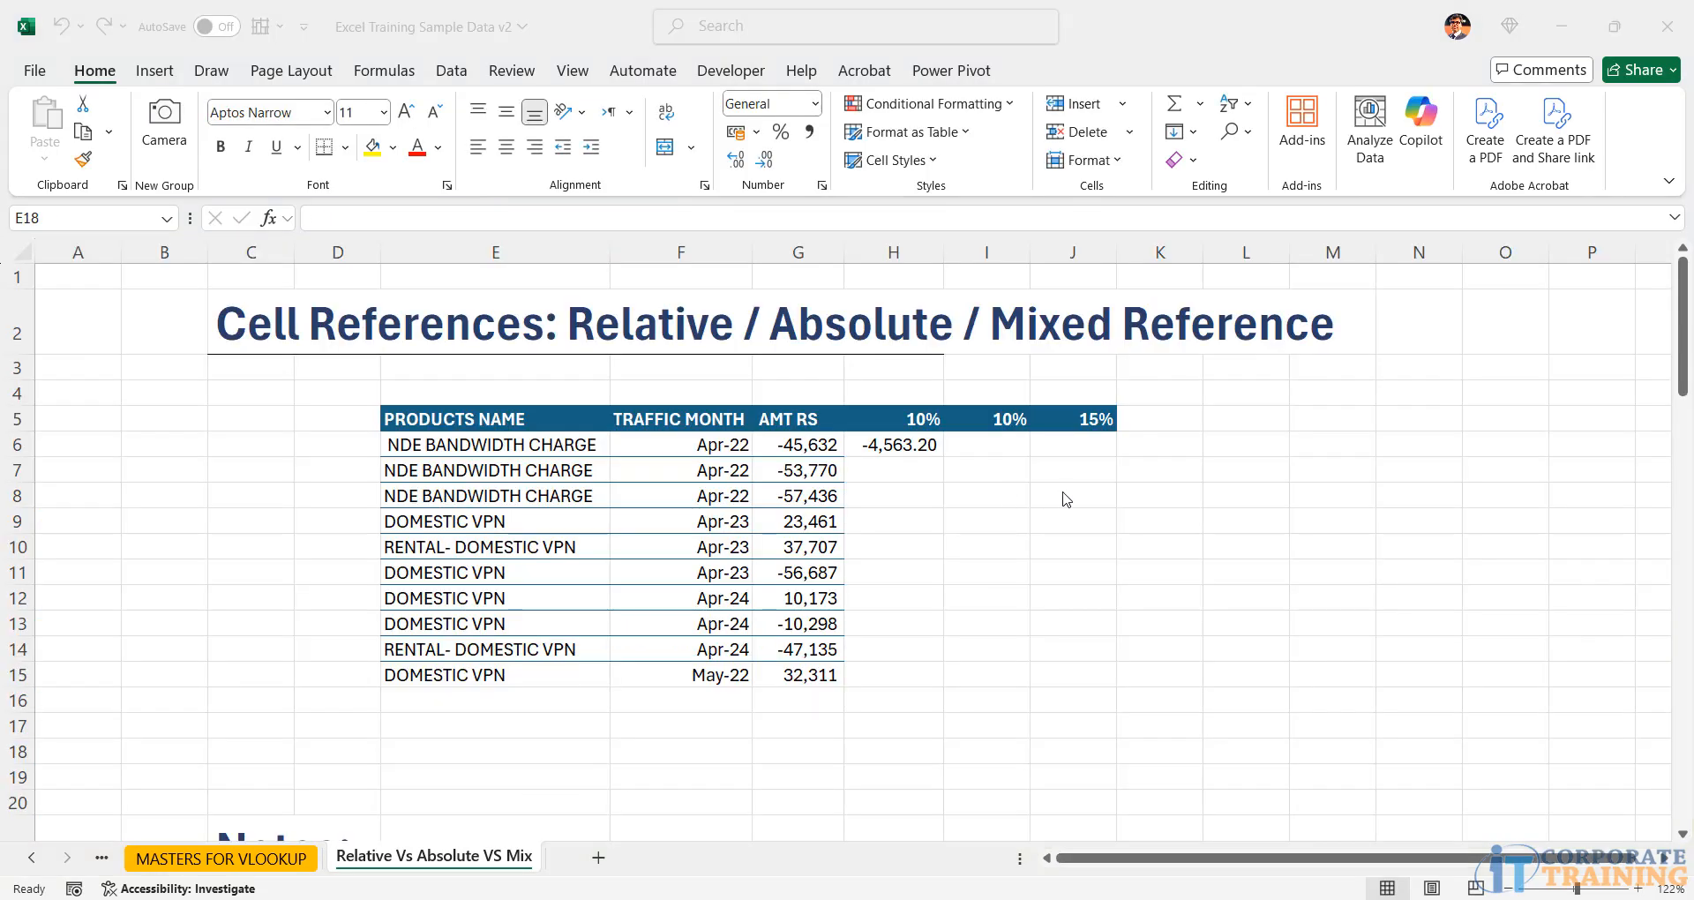
click(892, 444)
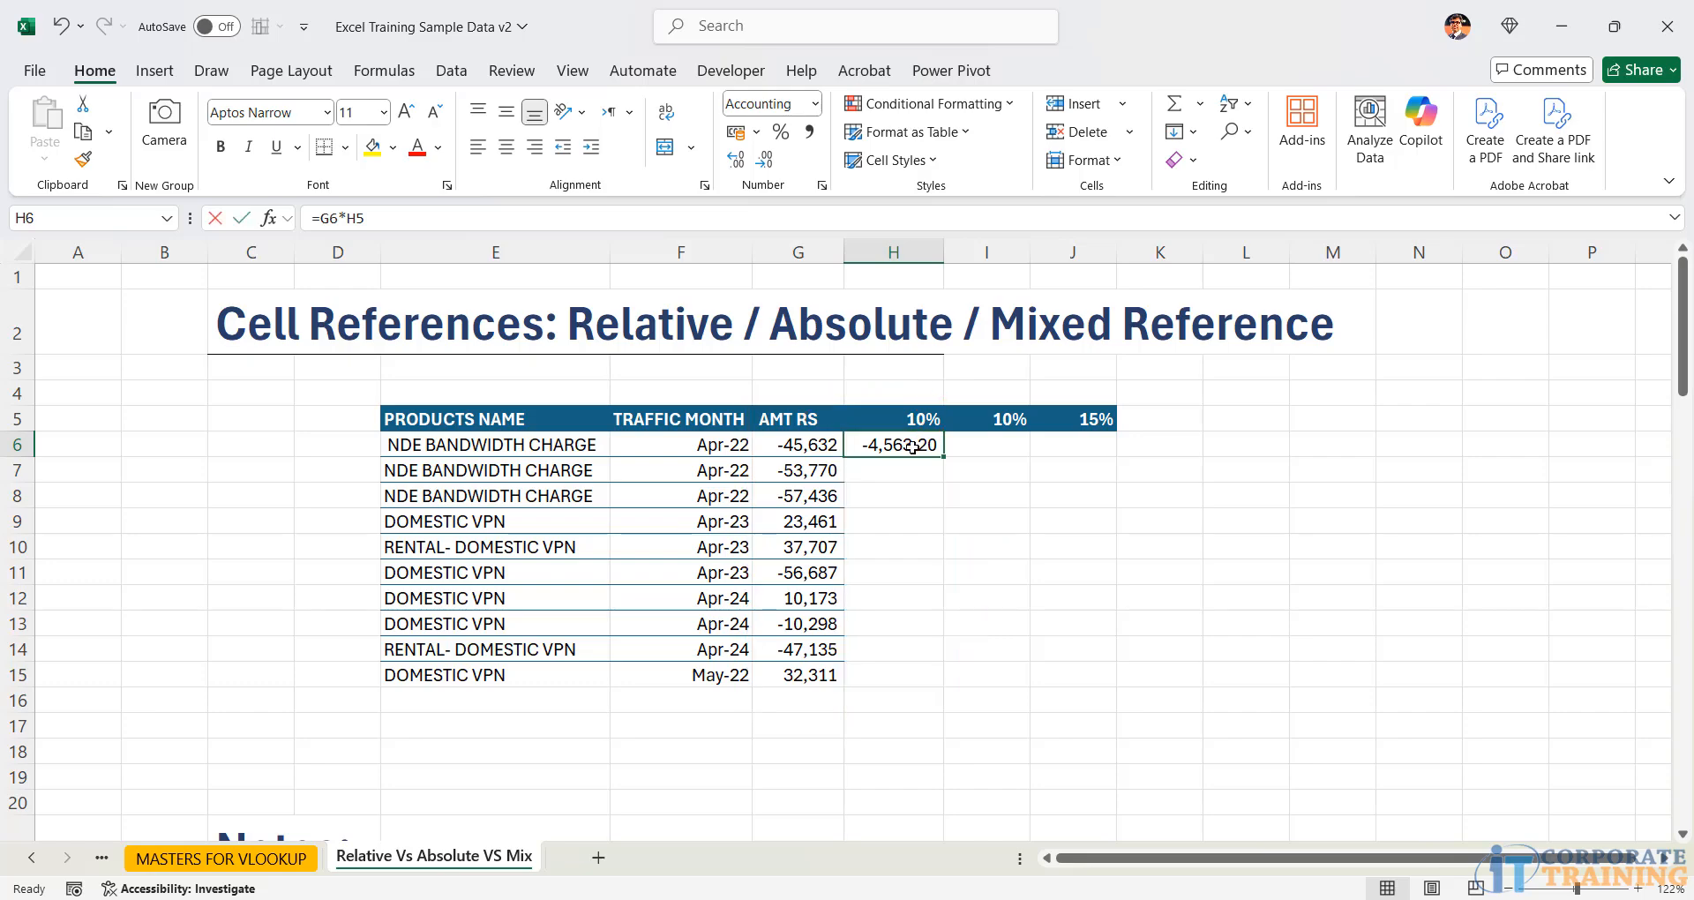
double_click(891, 444)
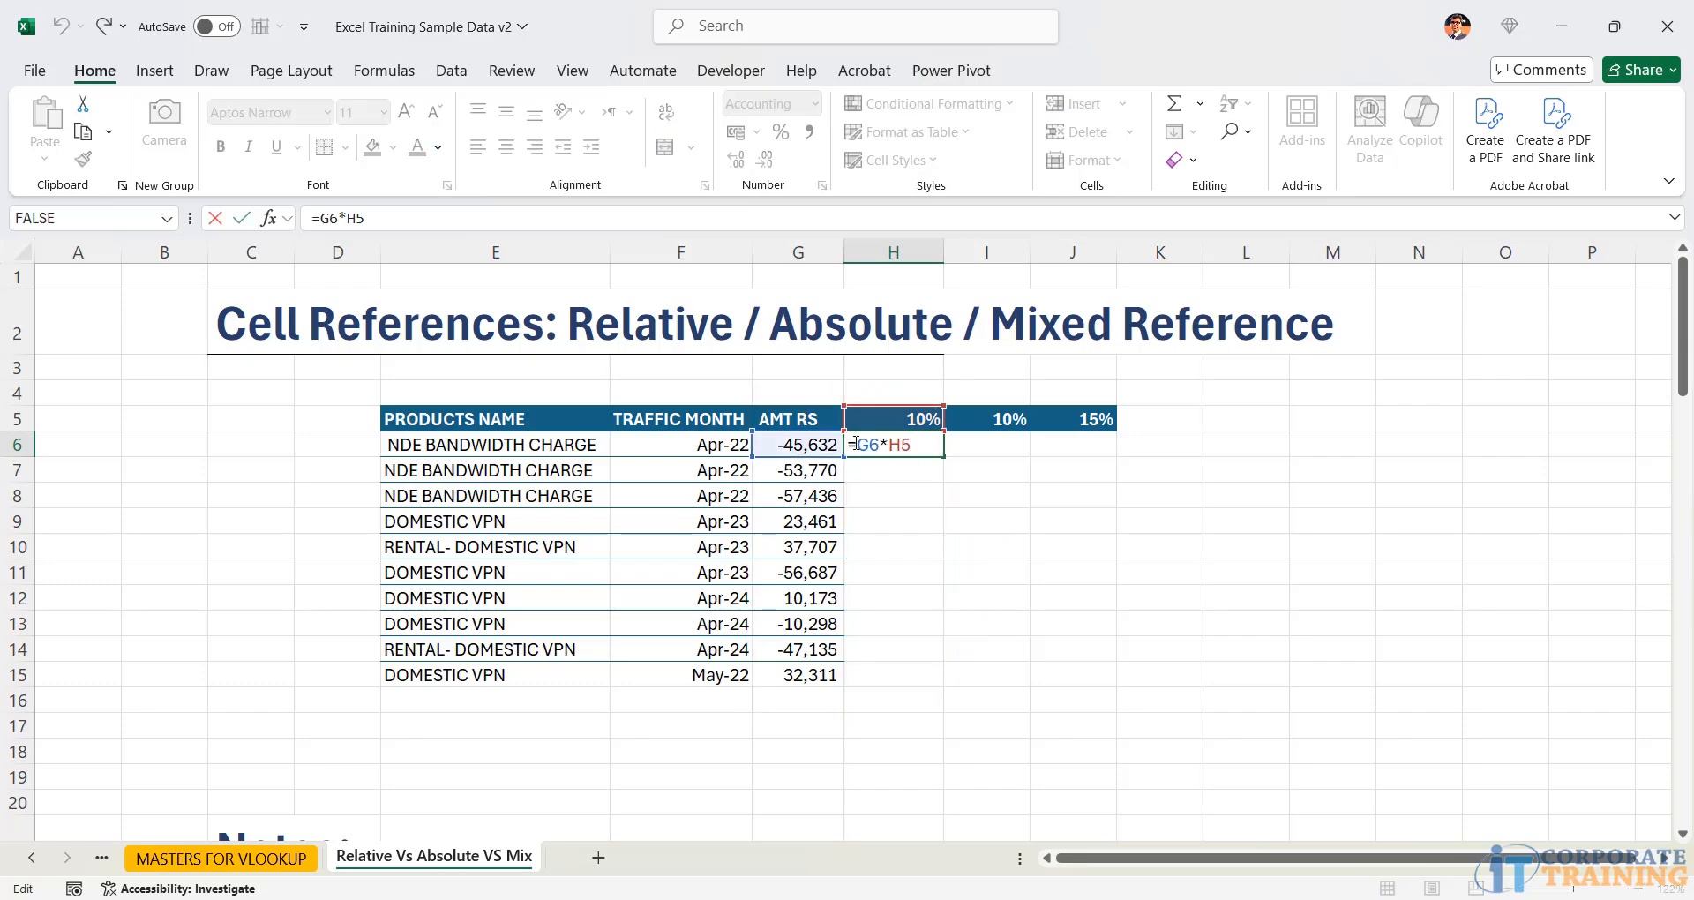
mouse_move(920, 447)
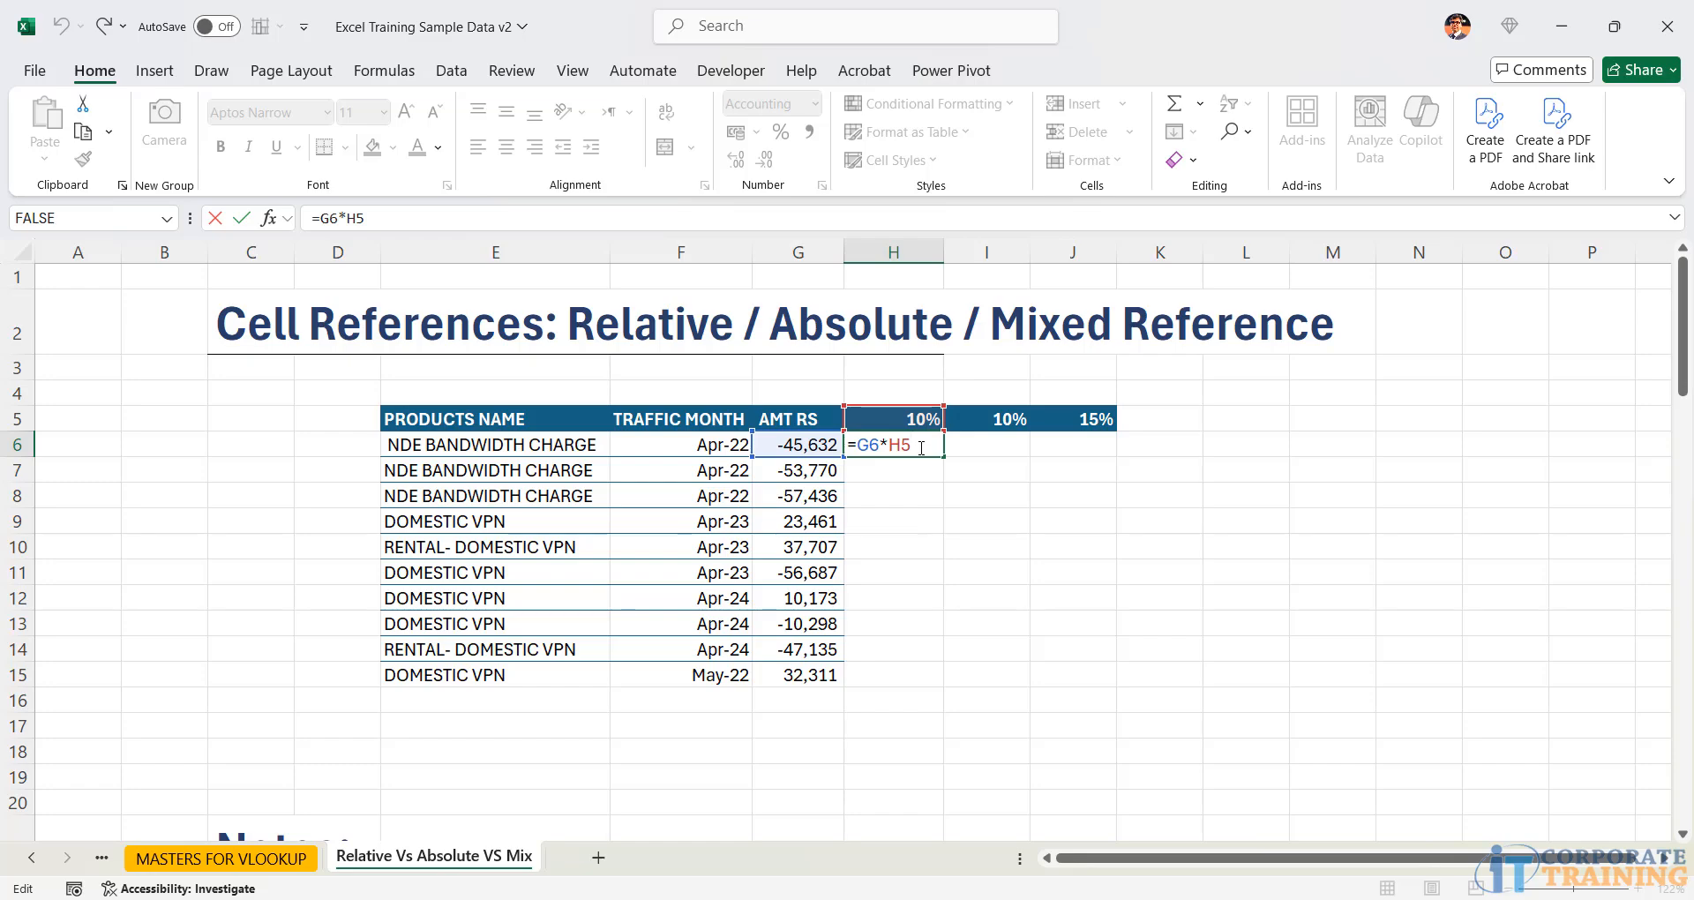
drag(892, 444, 905, 674)
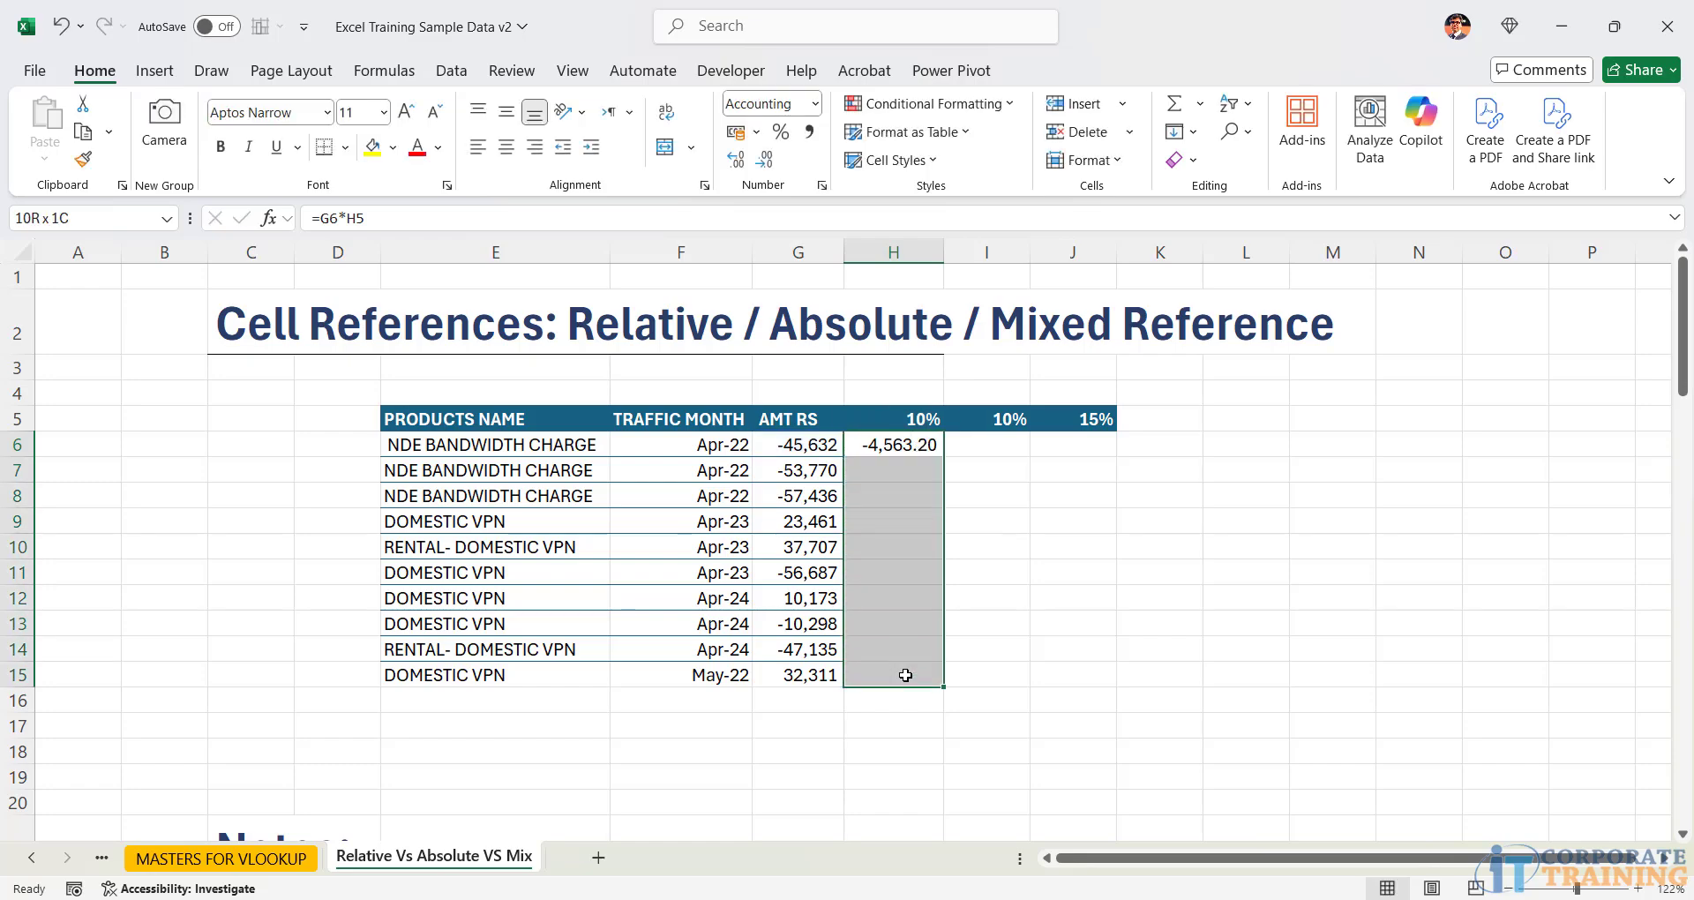
click(1073, 544)
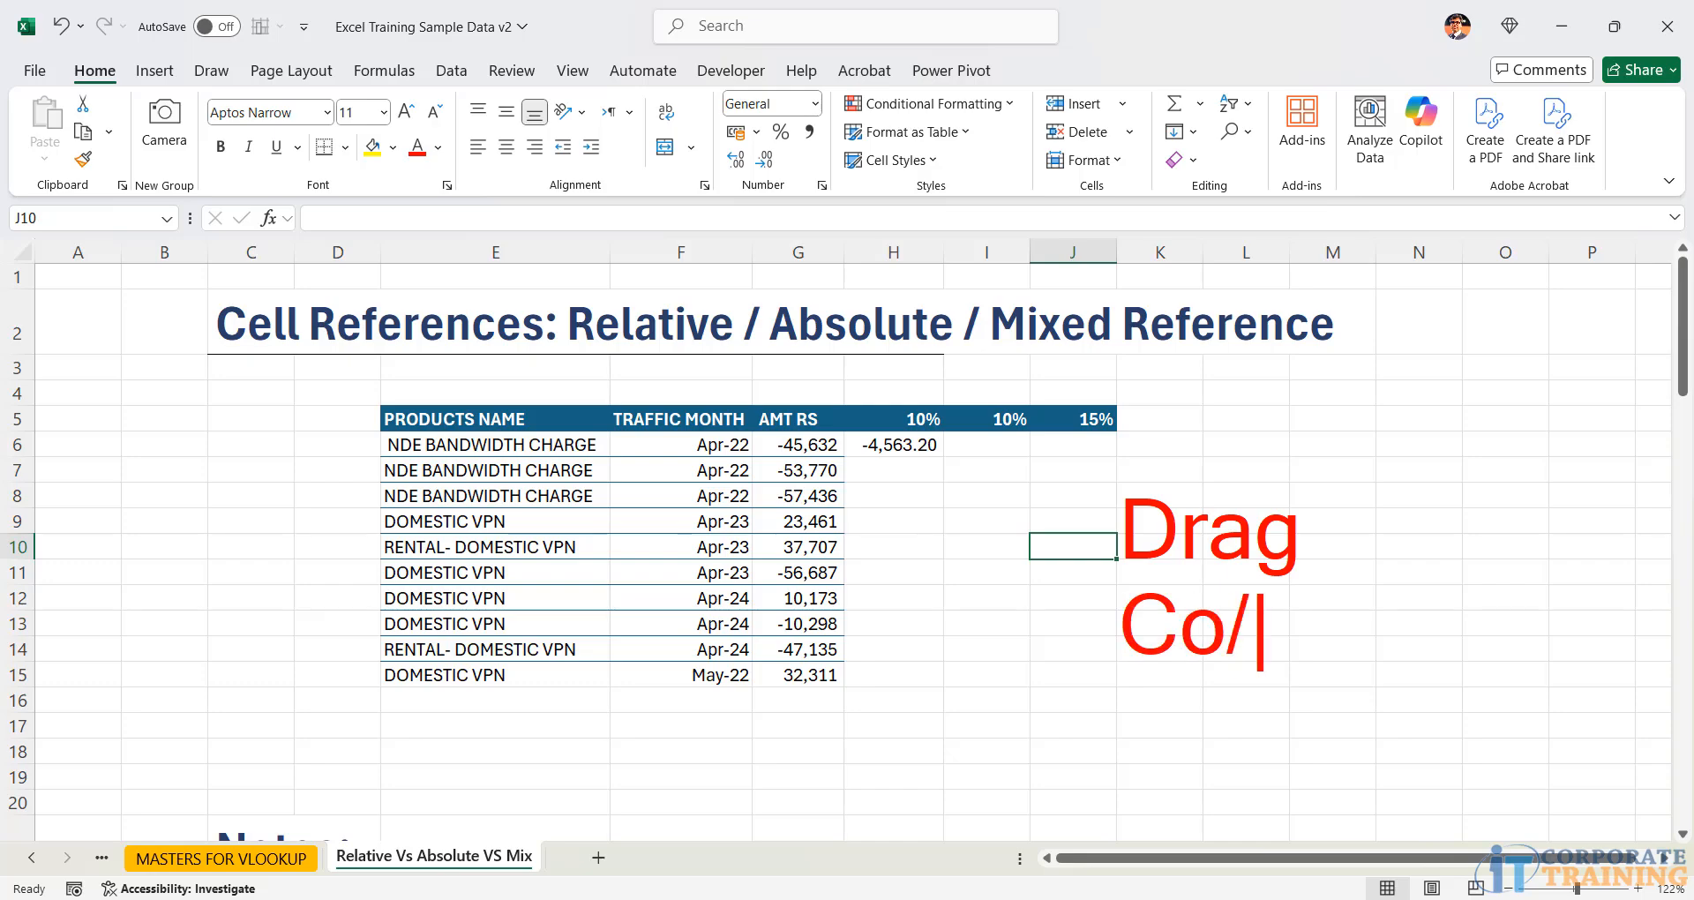
text(Ps)
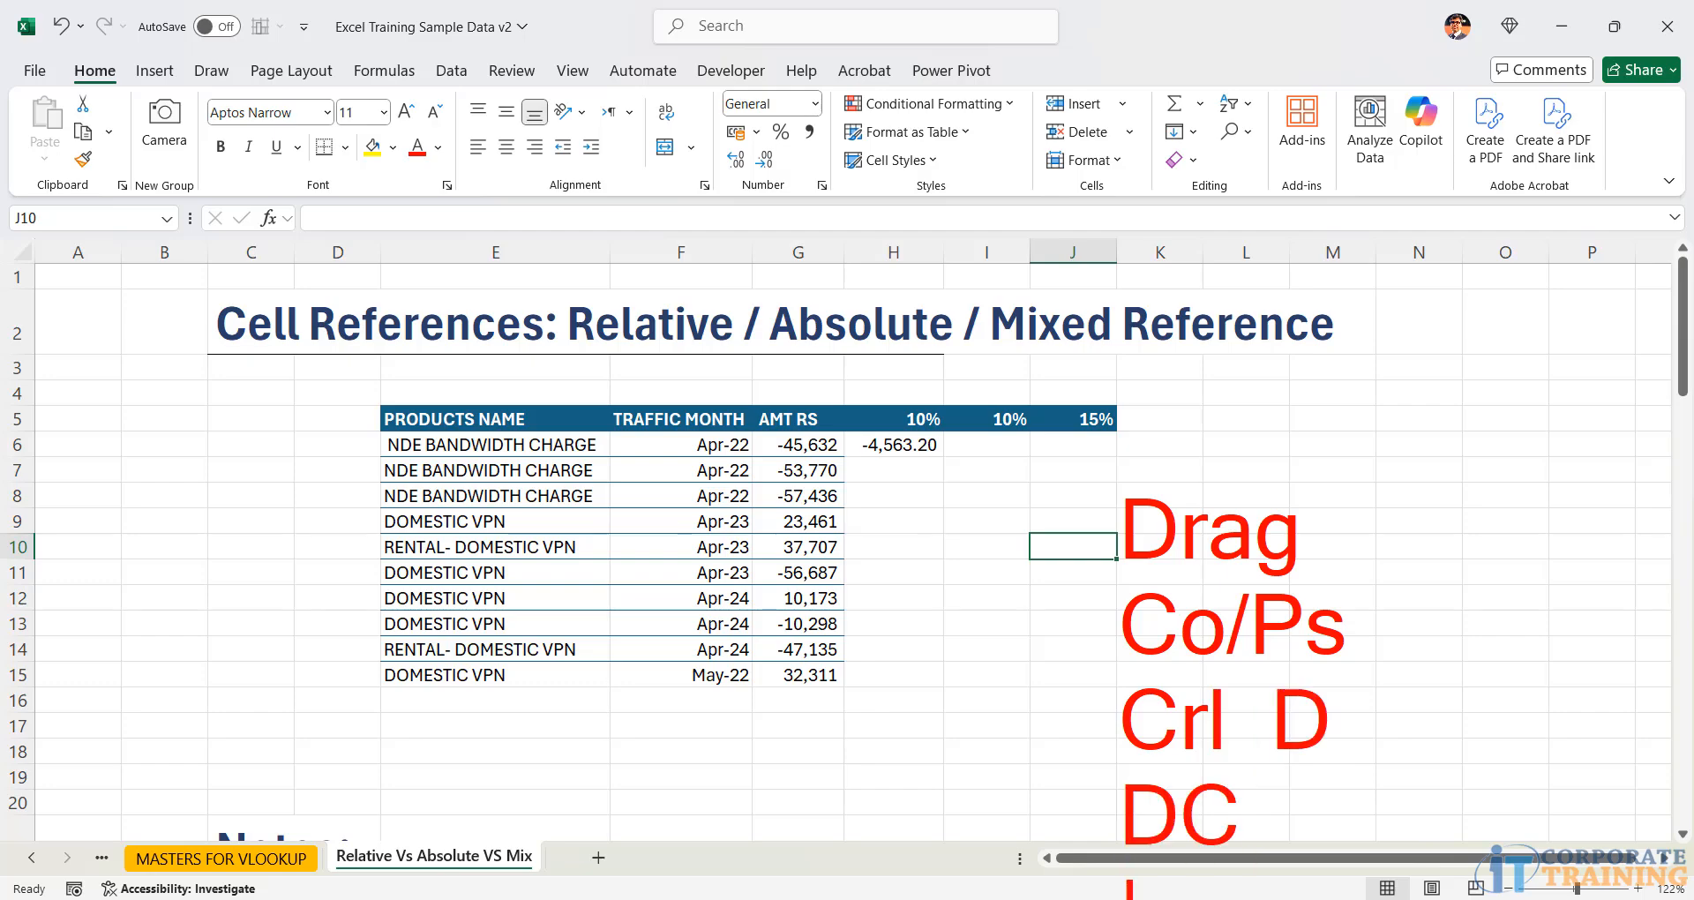
mouse_move(1366, 472)
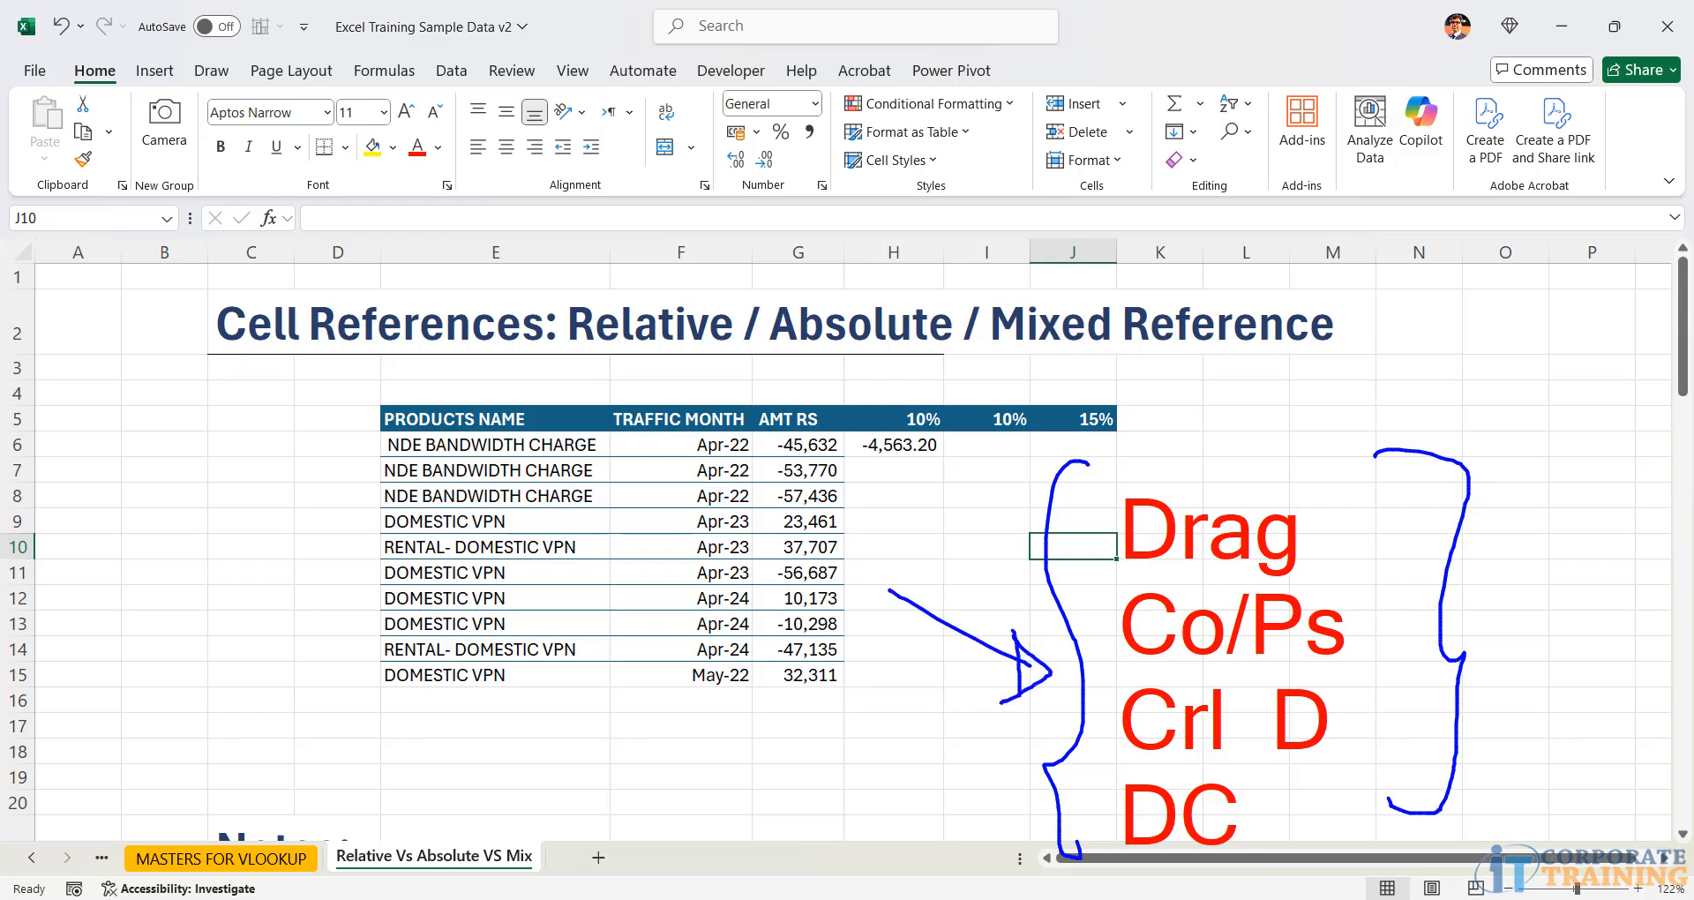
mouse_move(1356, 667)
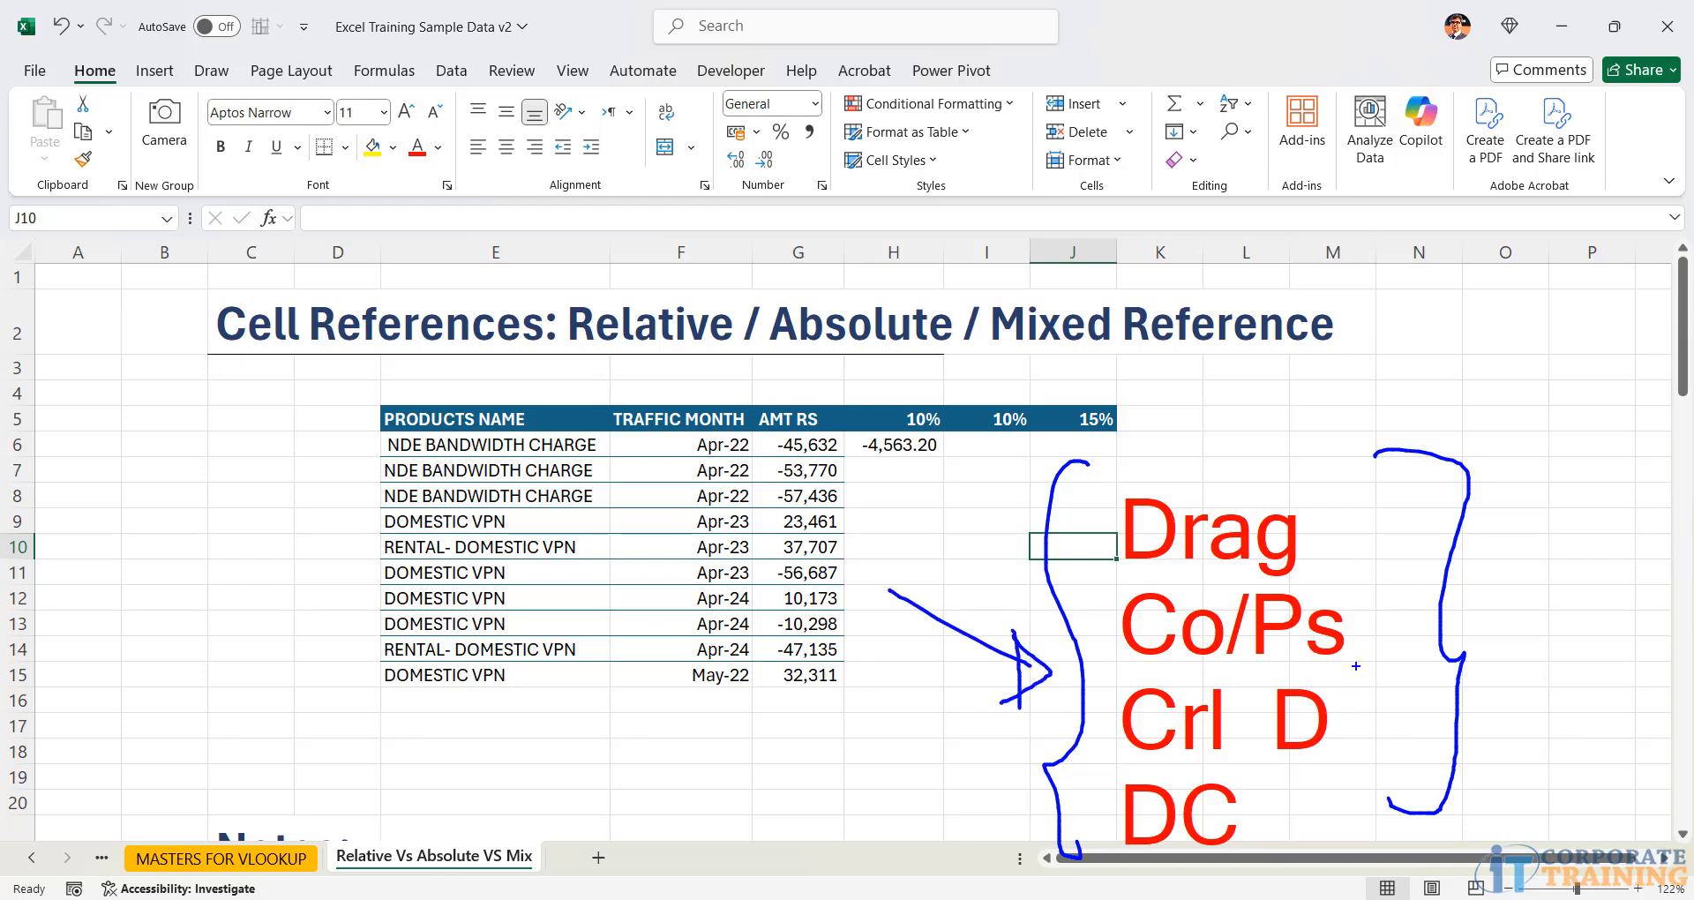
mouse_move(1435, 476)
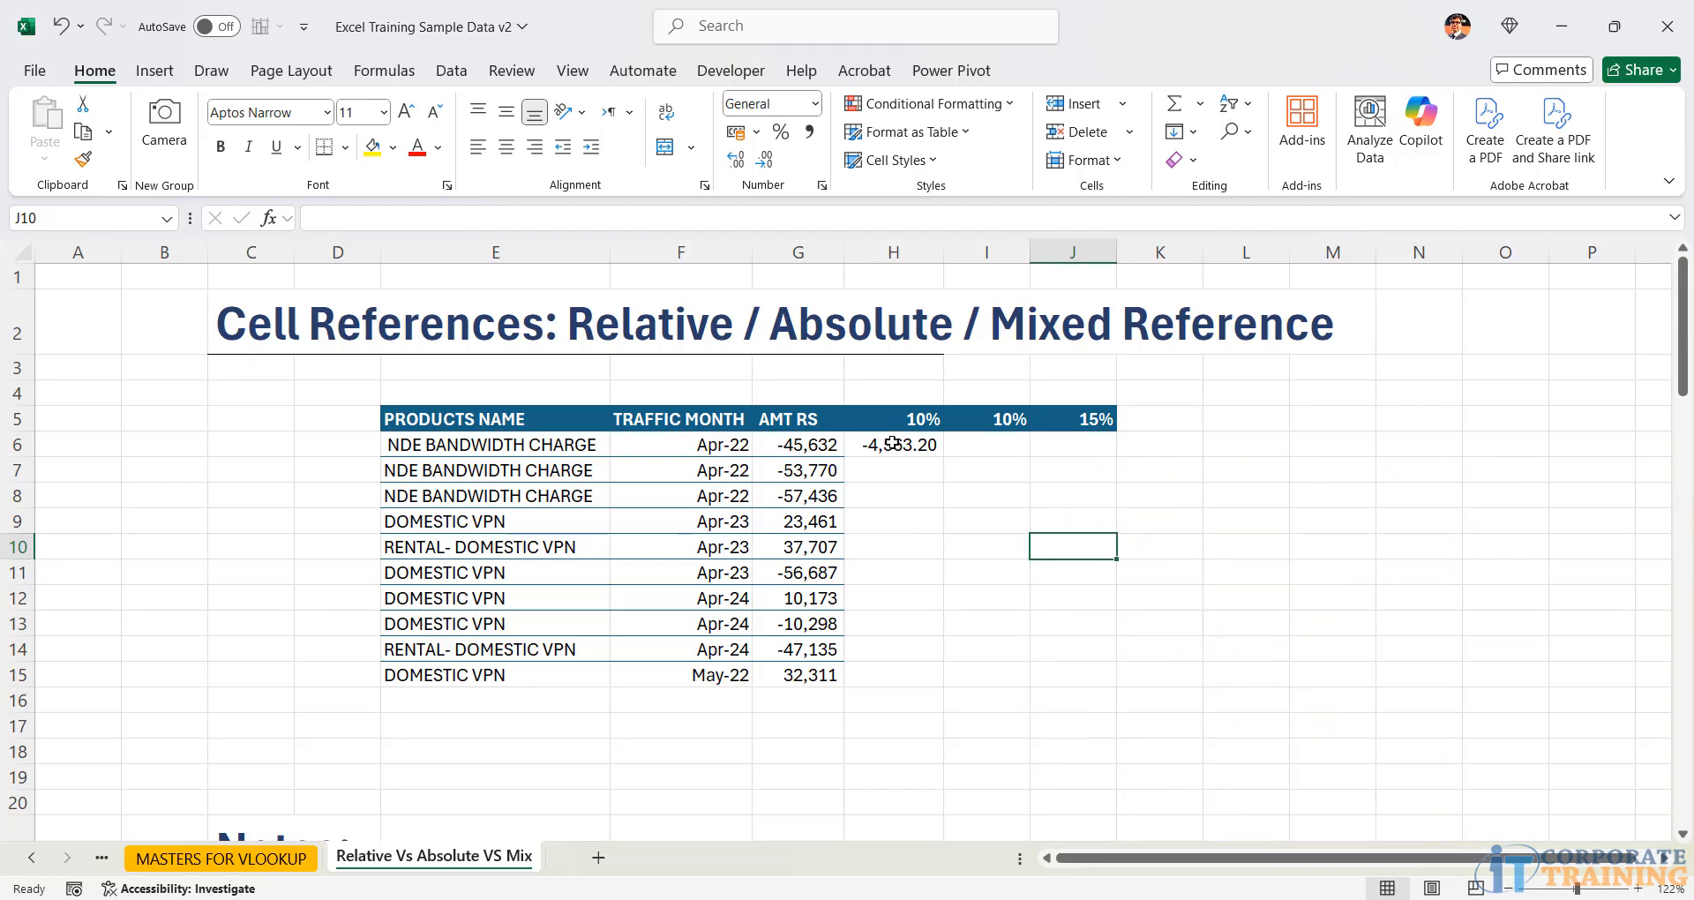
click(892, 444)
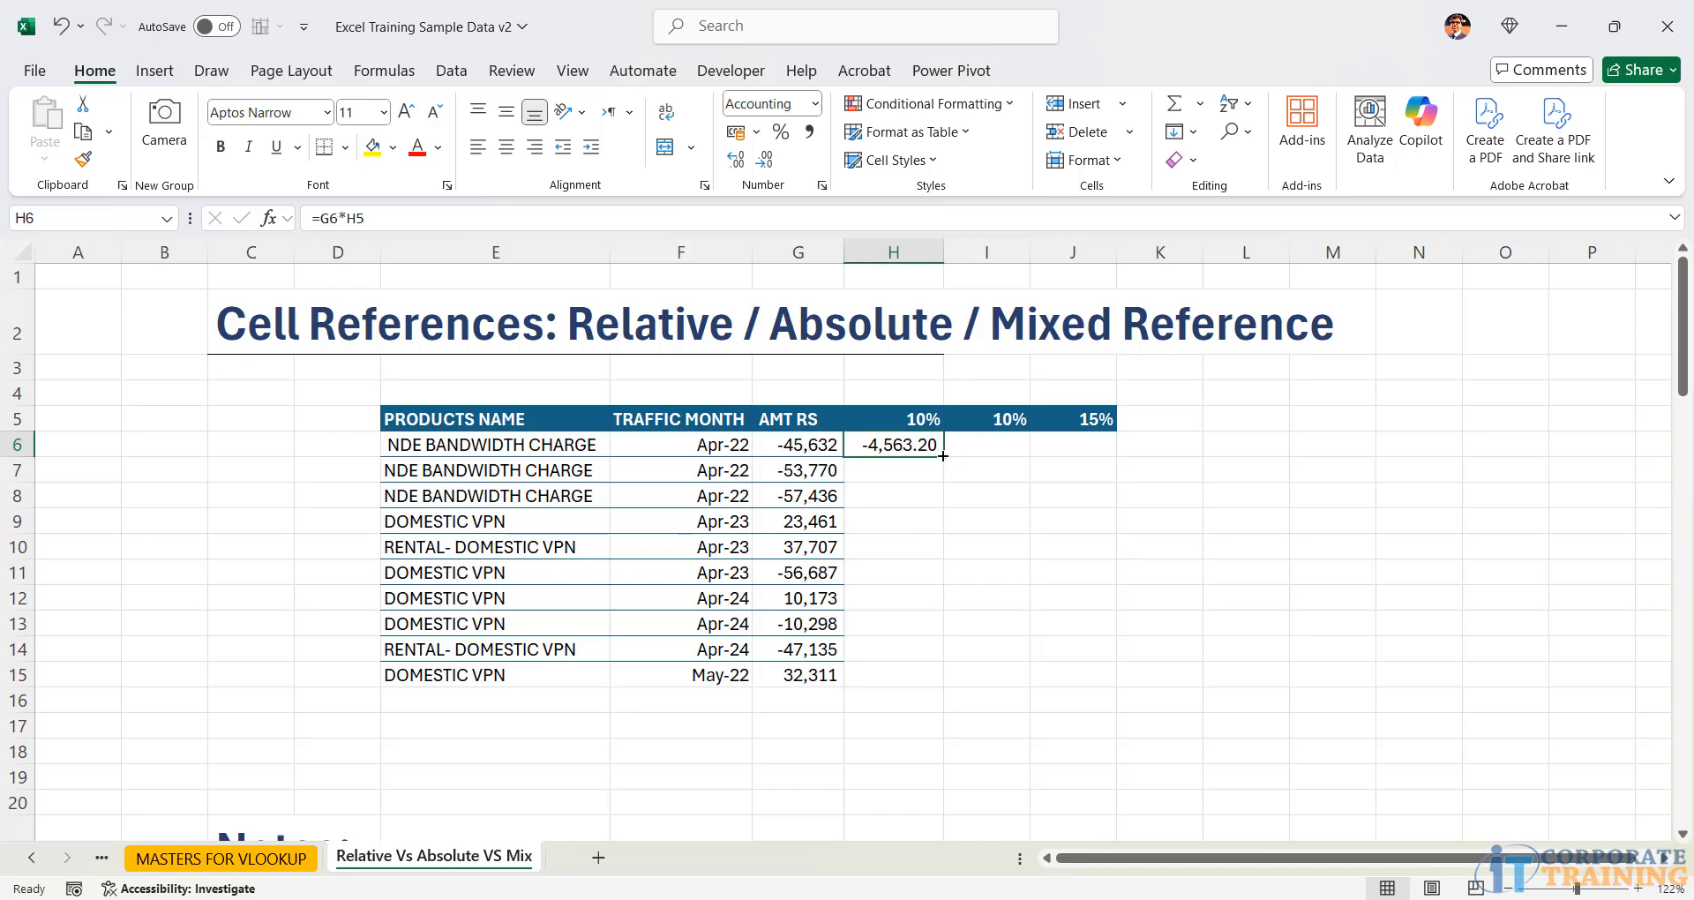
double_click(892, 444)
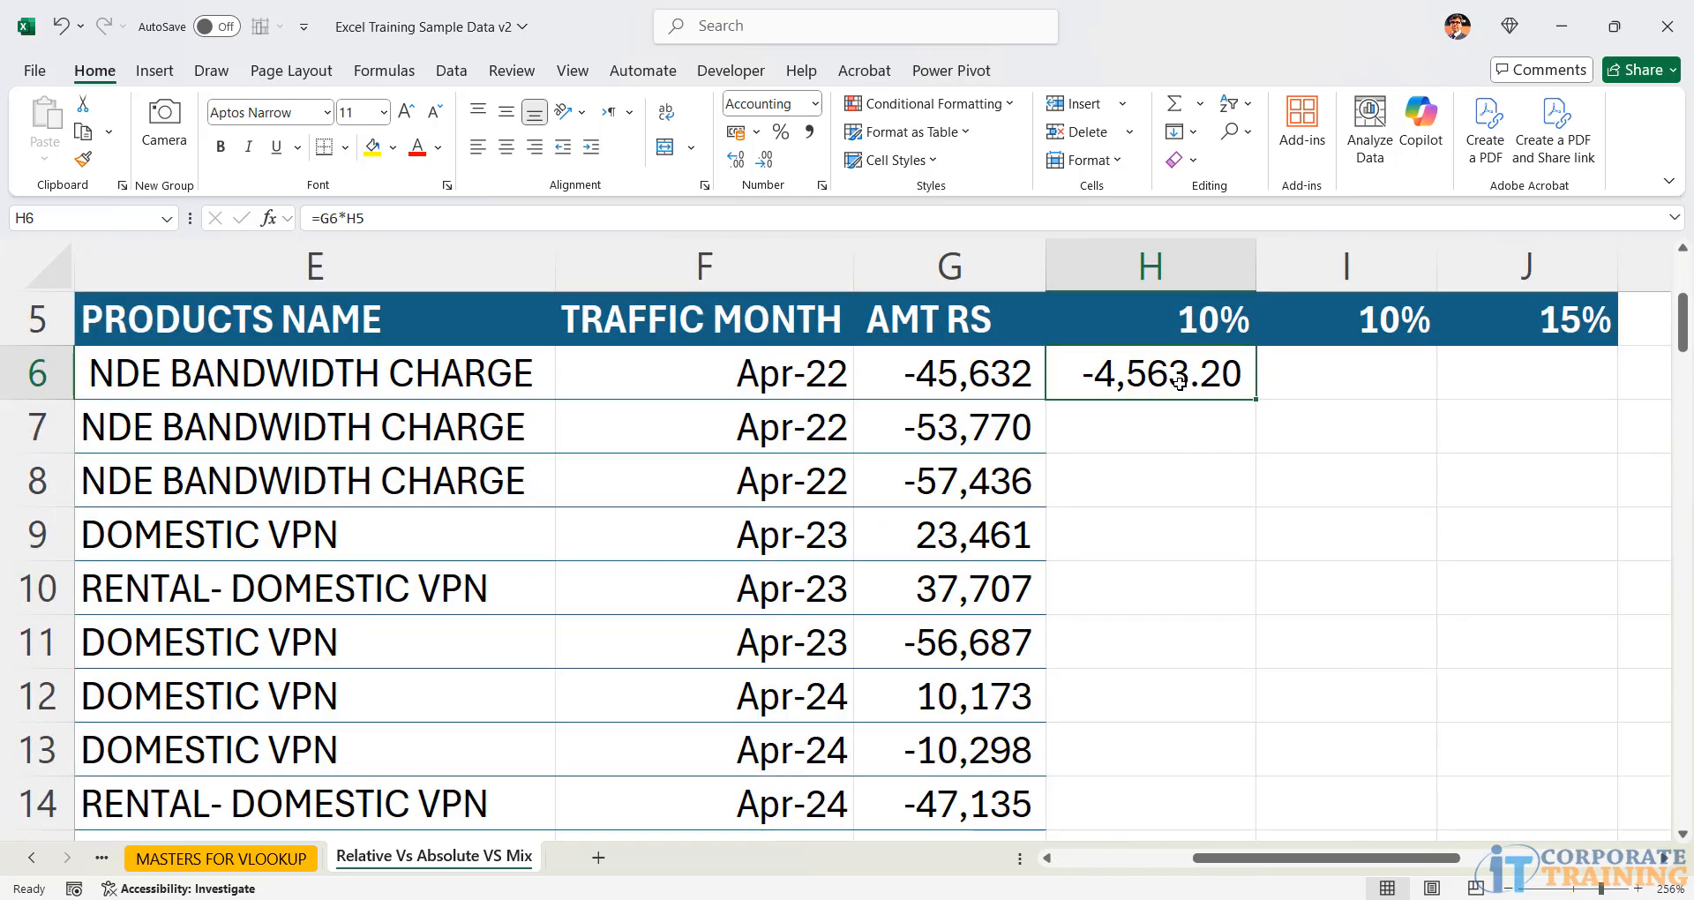
double_click(1148, 372)
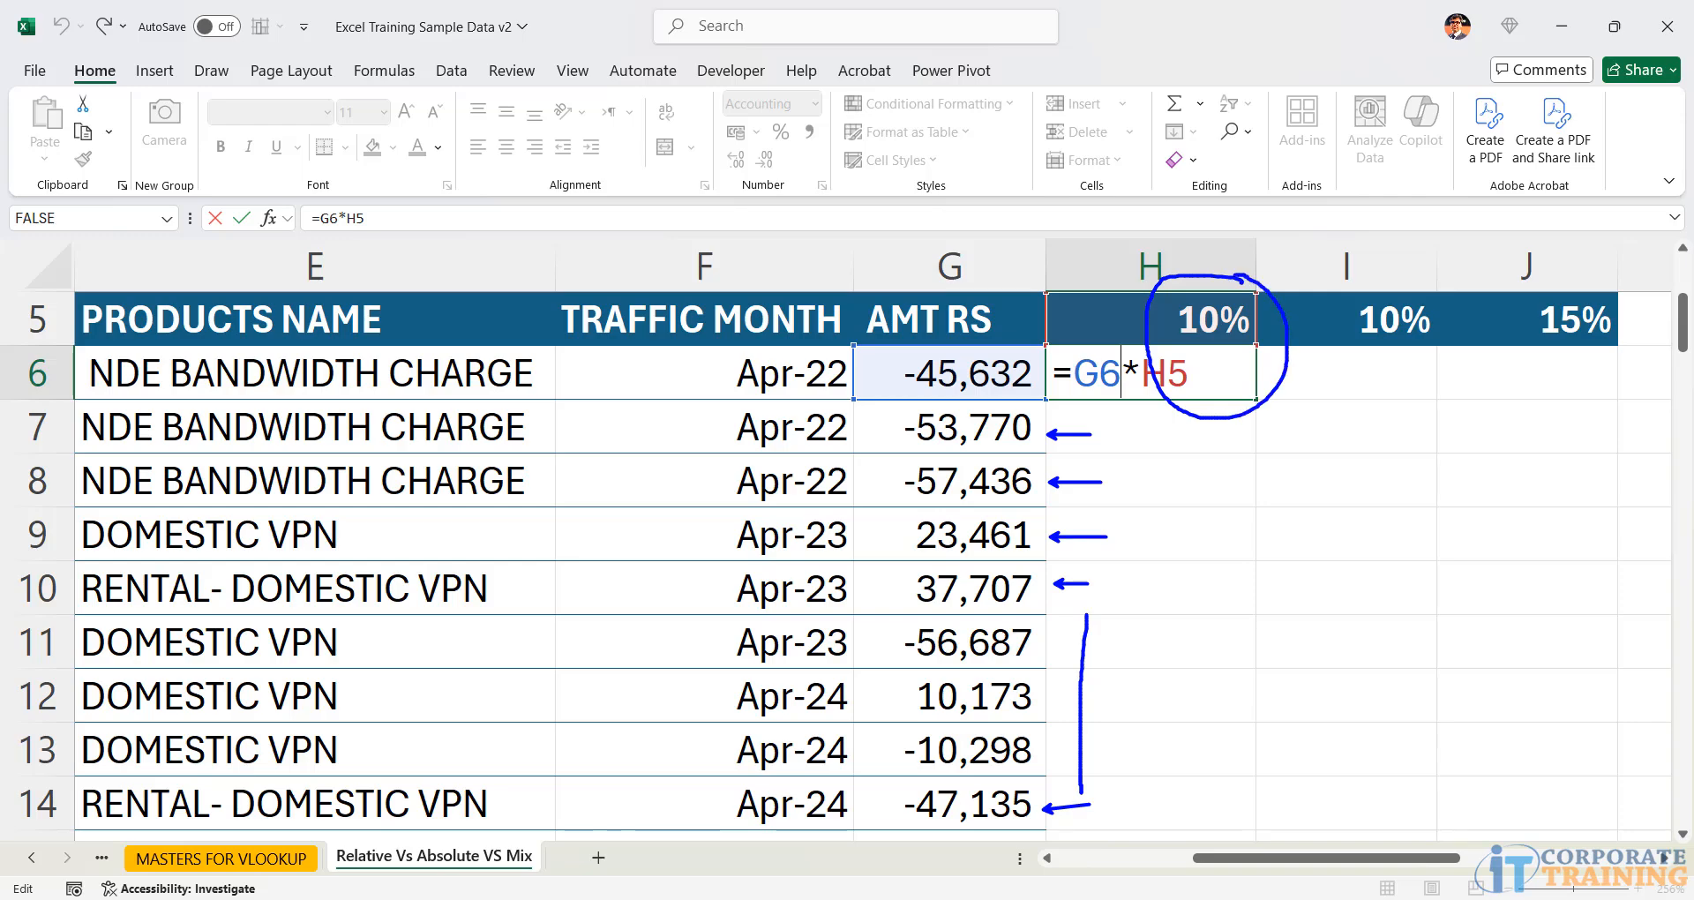
text(+)
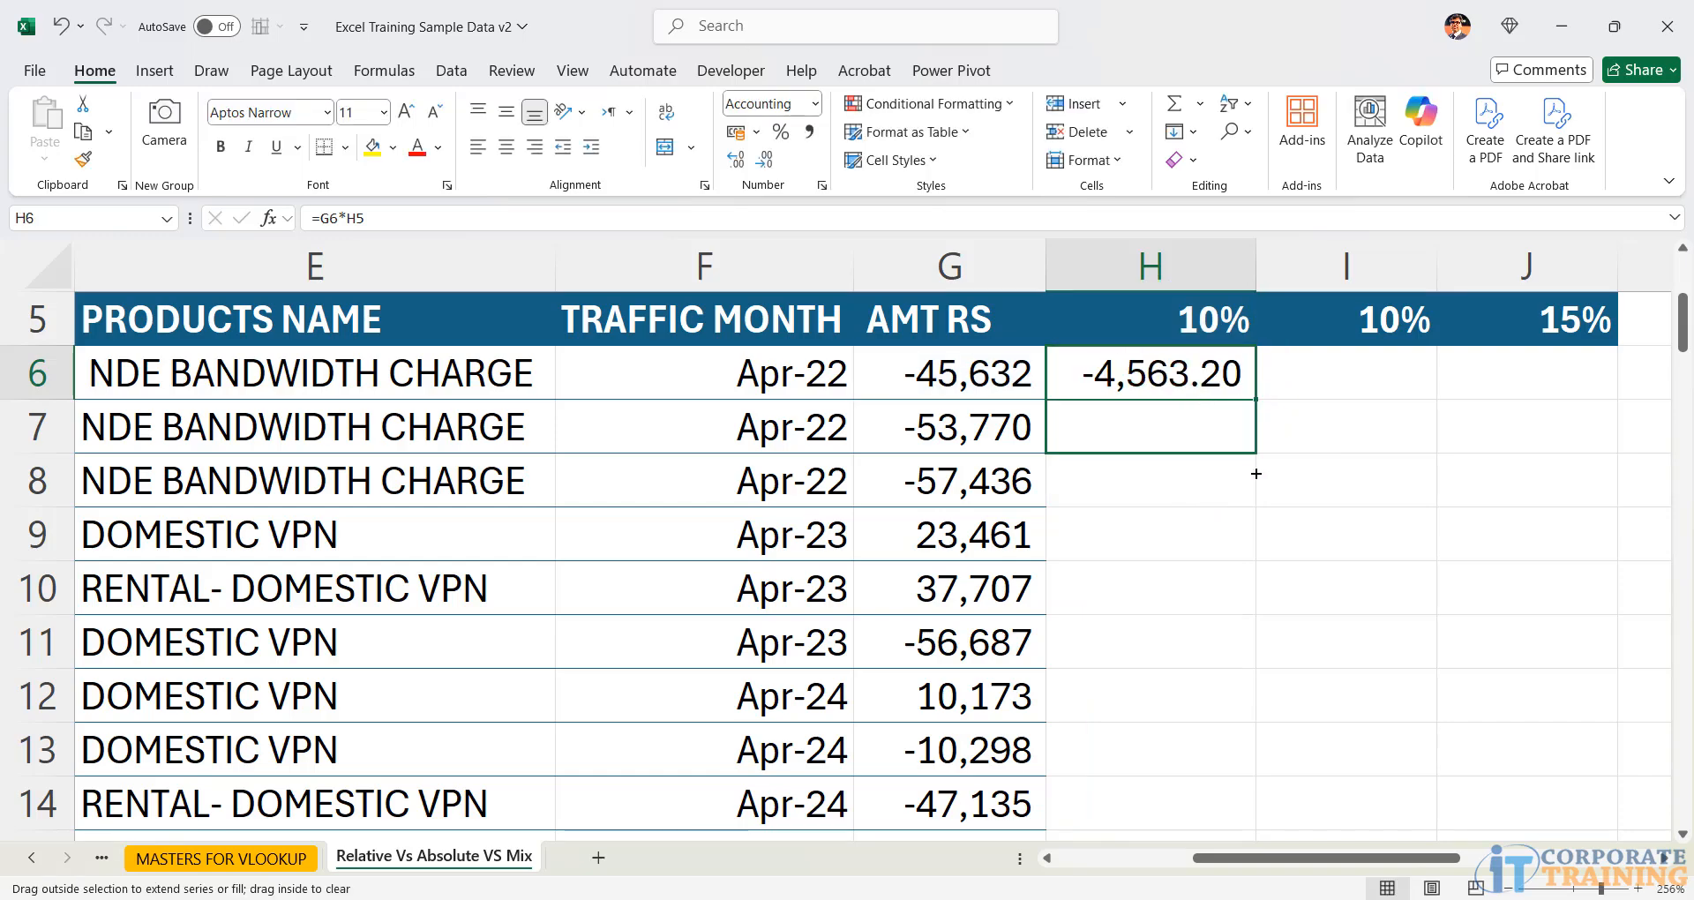
- Fill H6's formula down to H8 and widen column H to reveal huge wrong values
drag(1253, 373, 1253, 480)
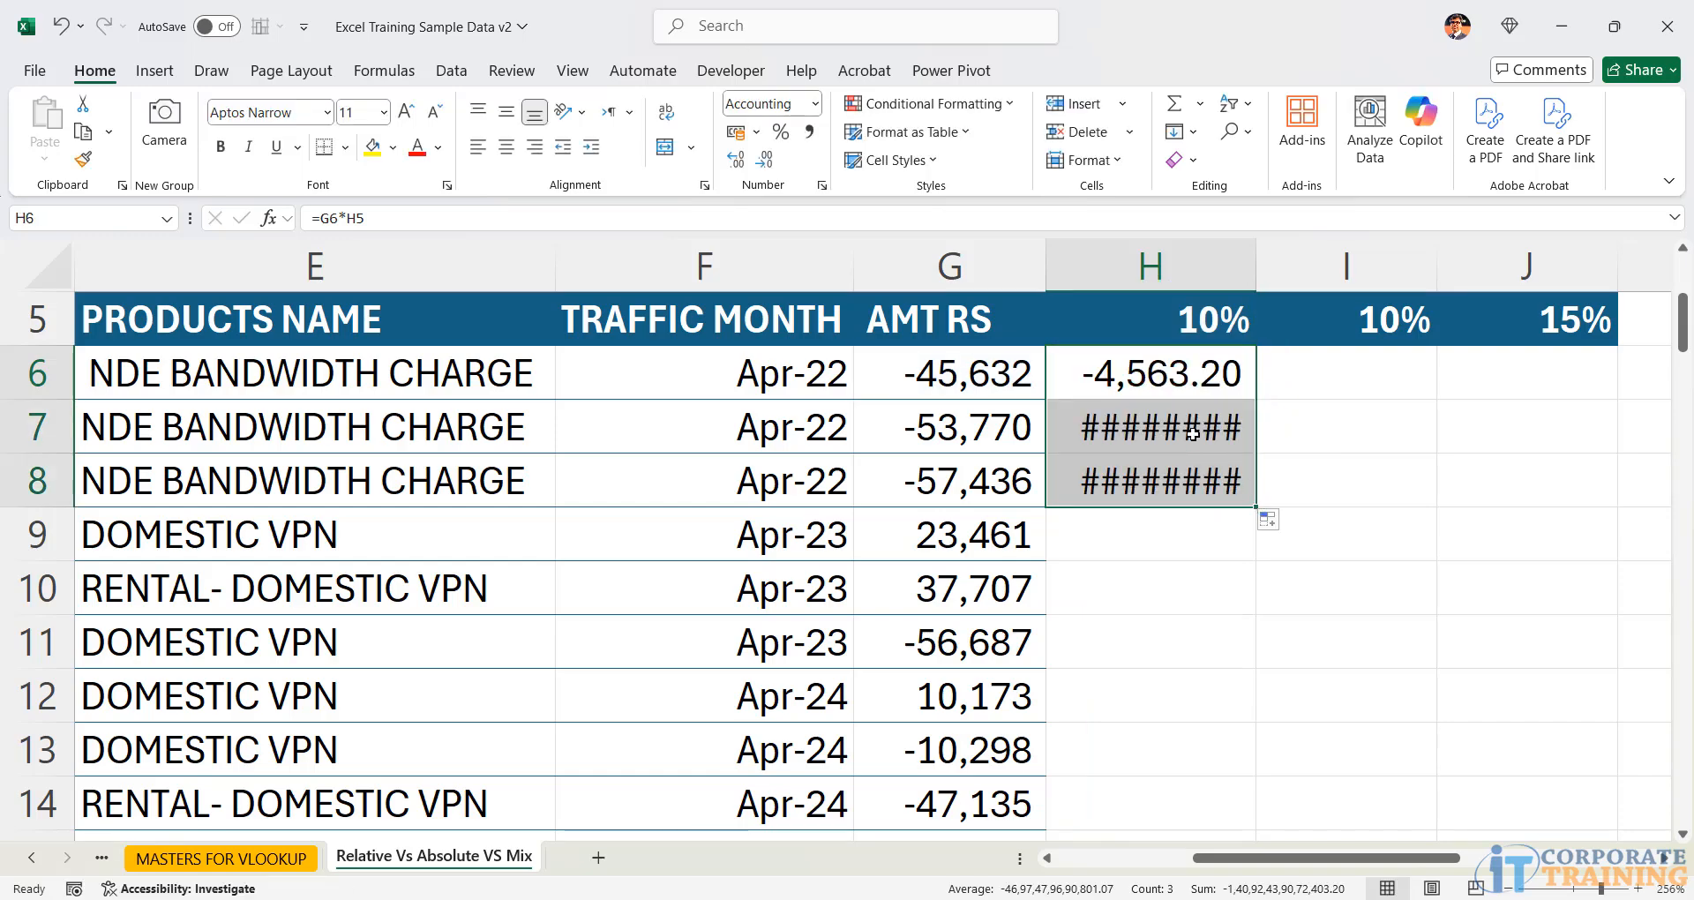
mouse_move(1151, 427)
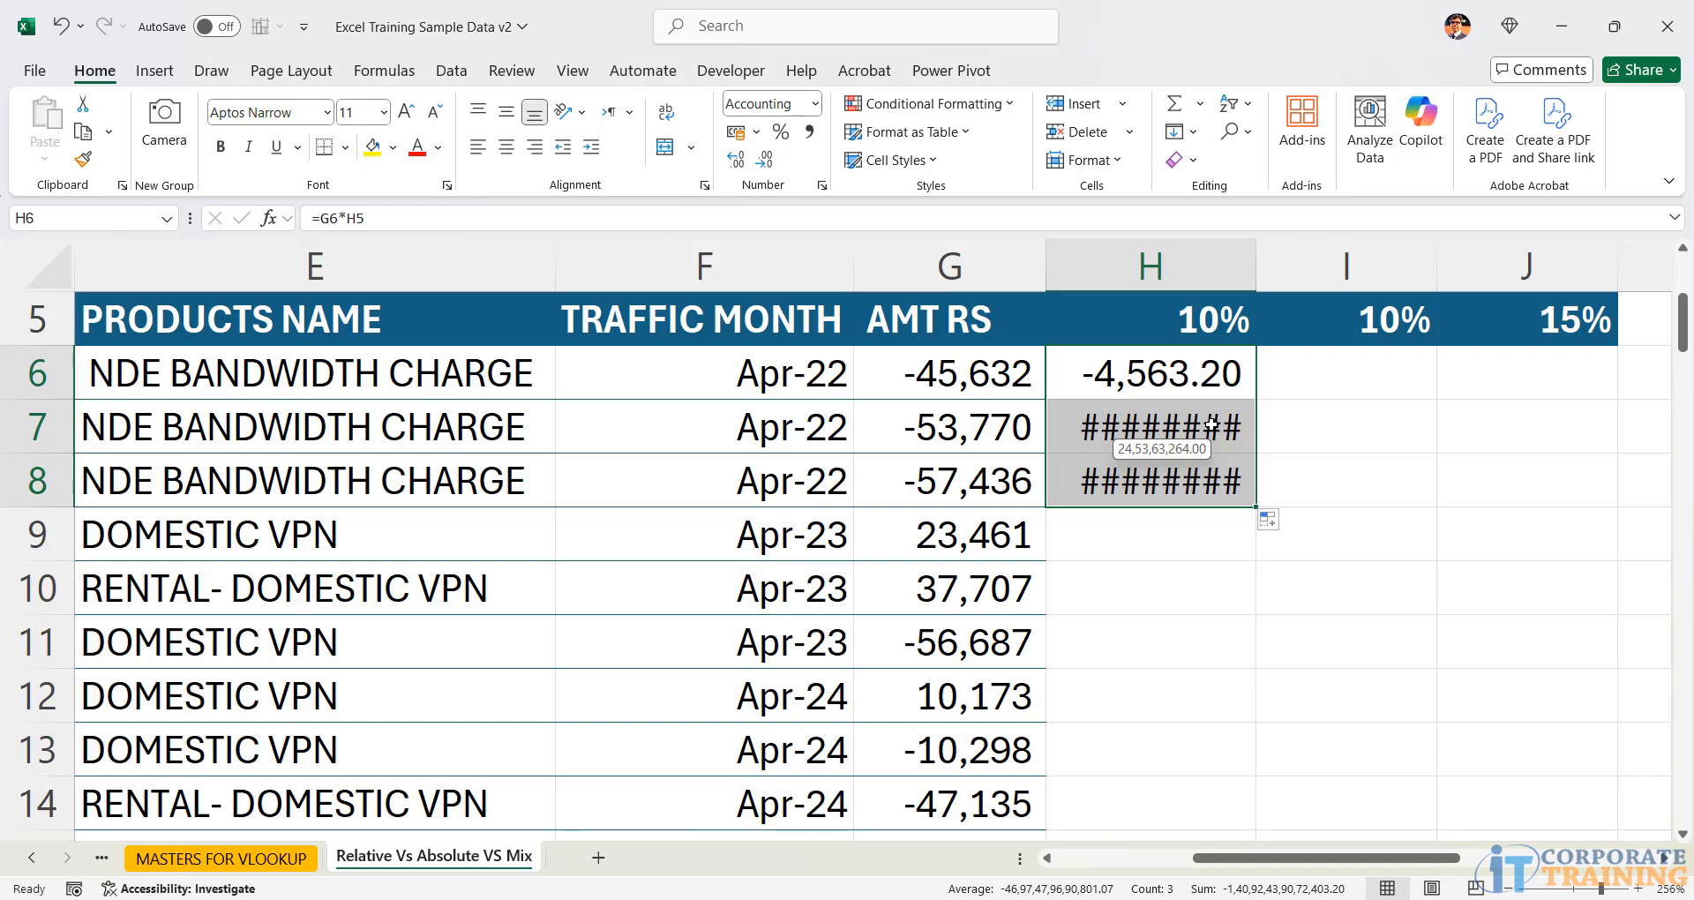
mouse_move(1246, 279)
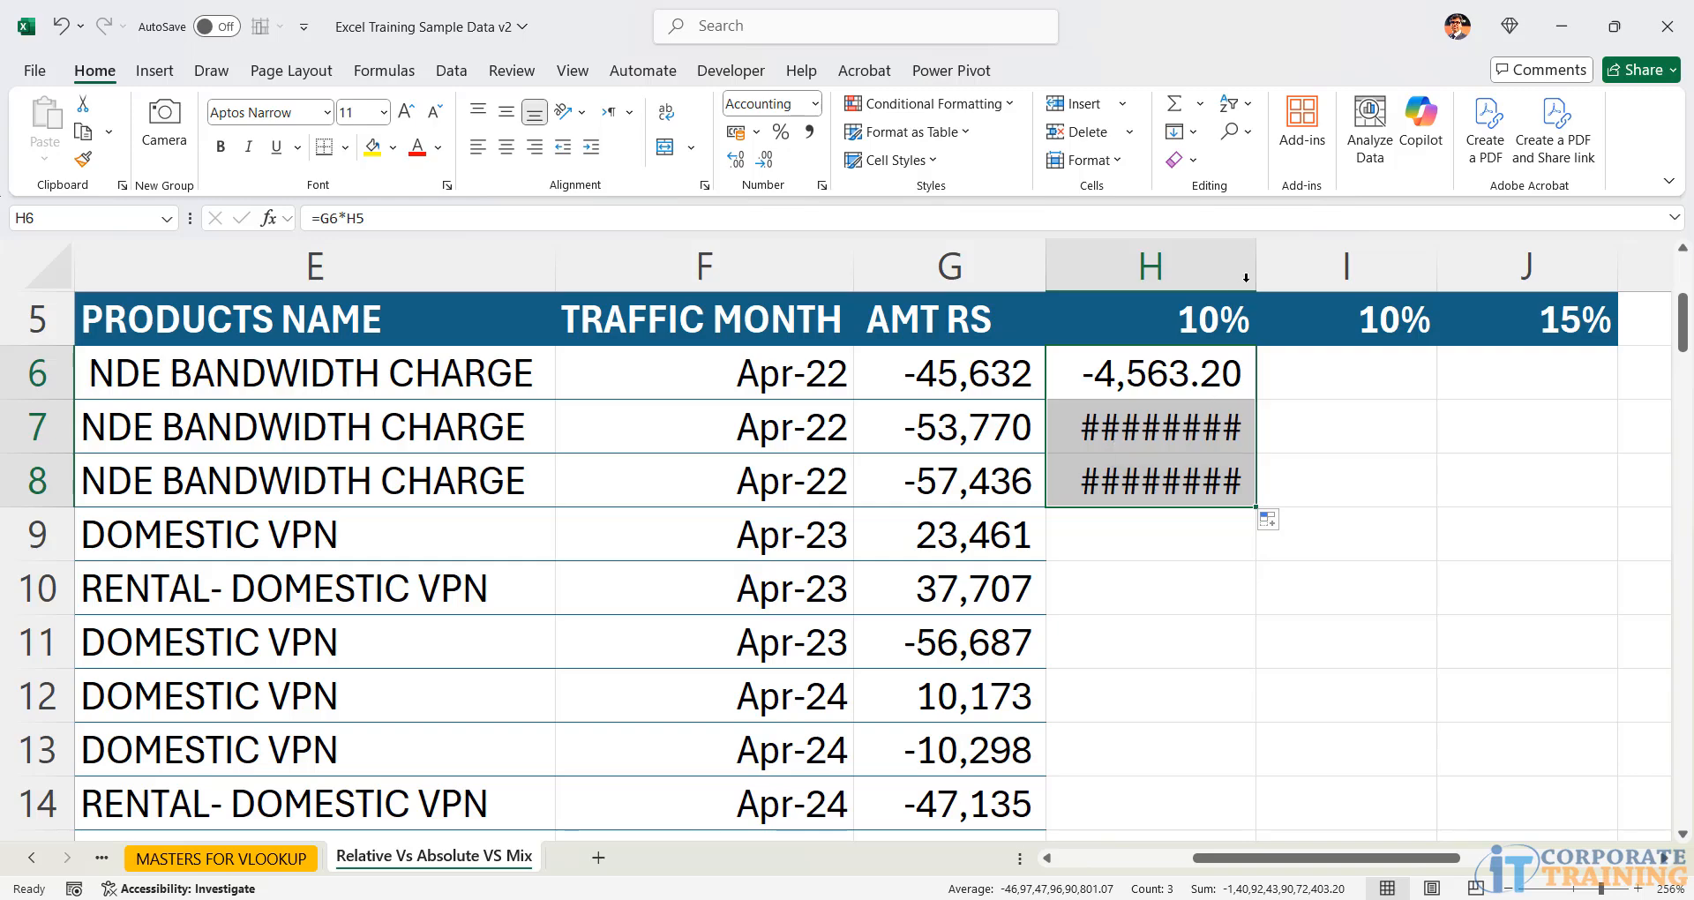
drag(1254, 265, 1365, 265)
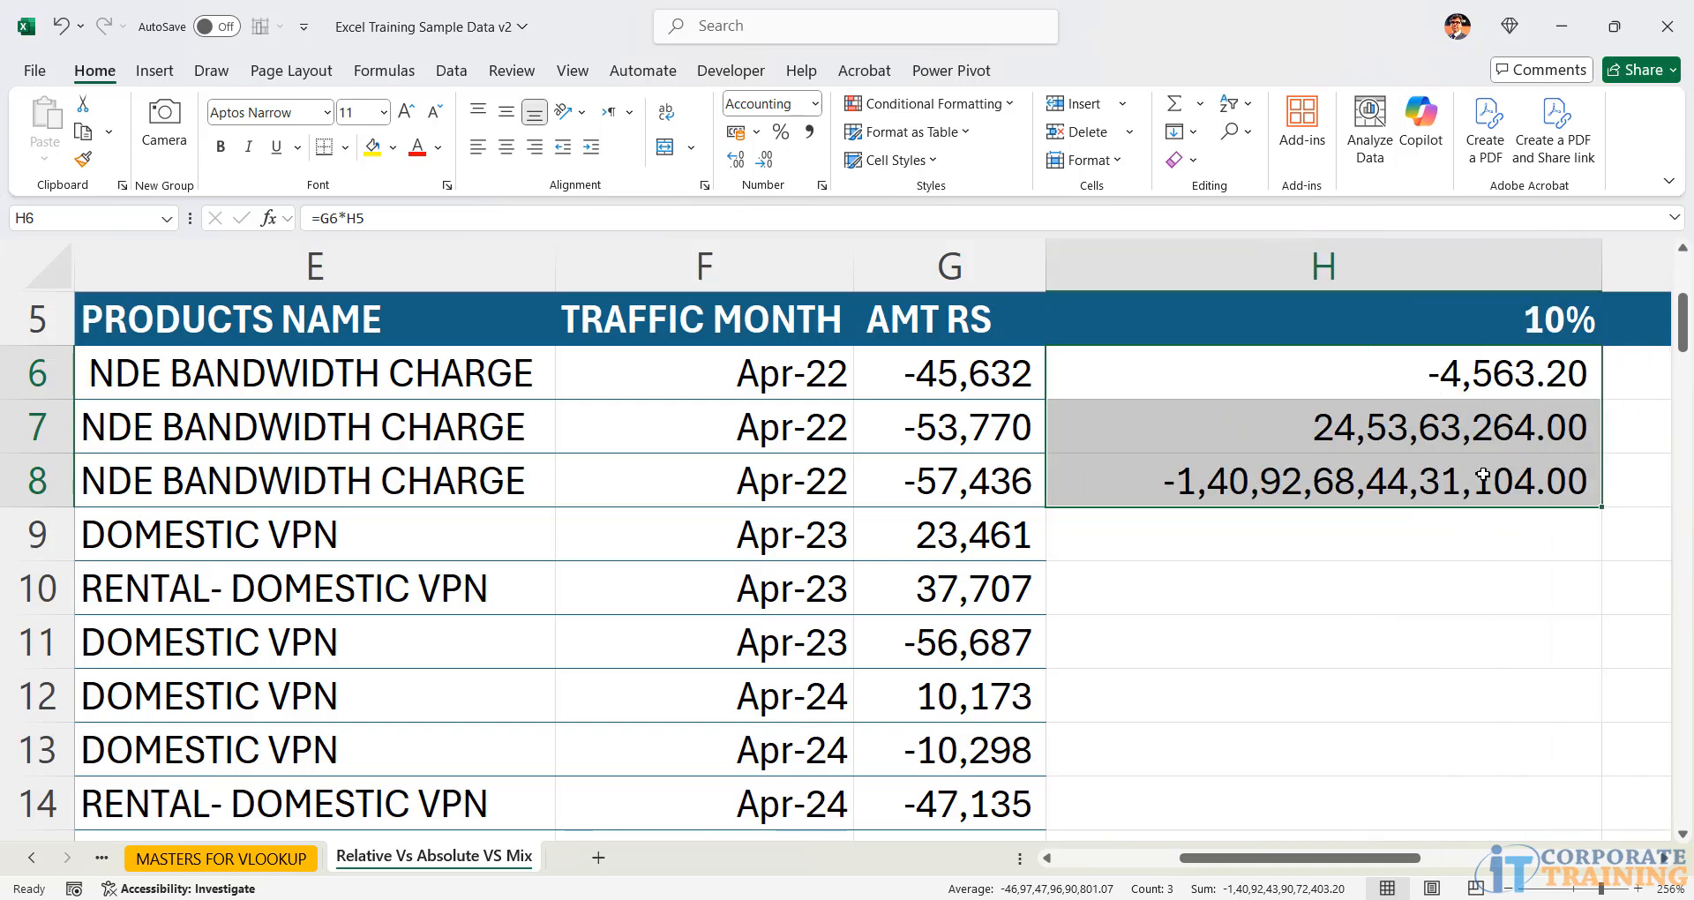
mouse_move(1367, 550)
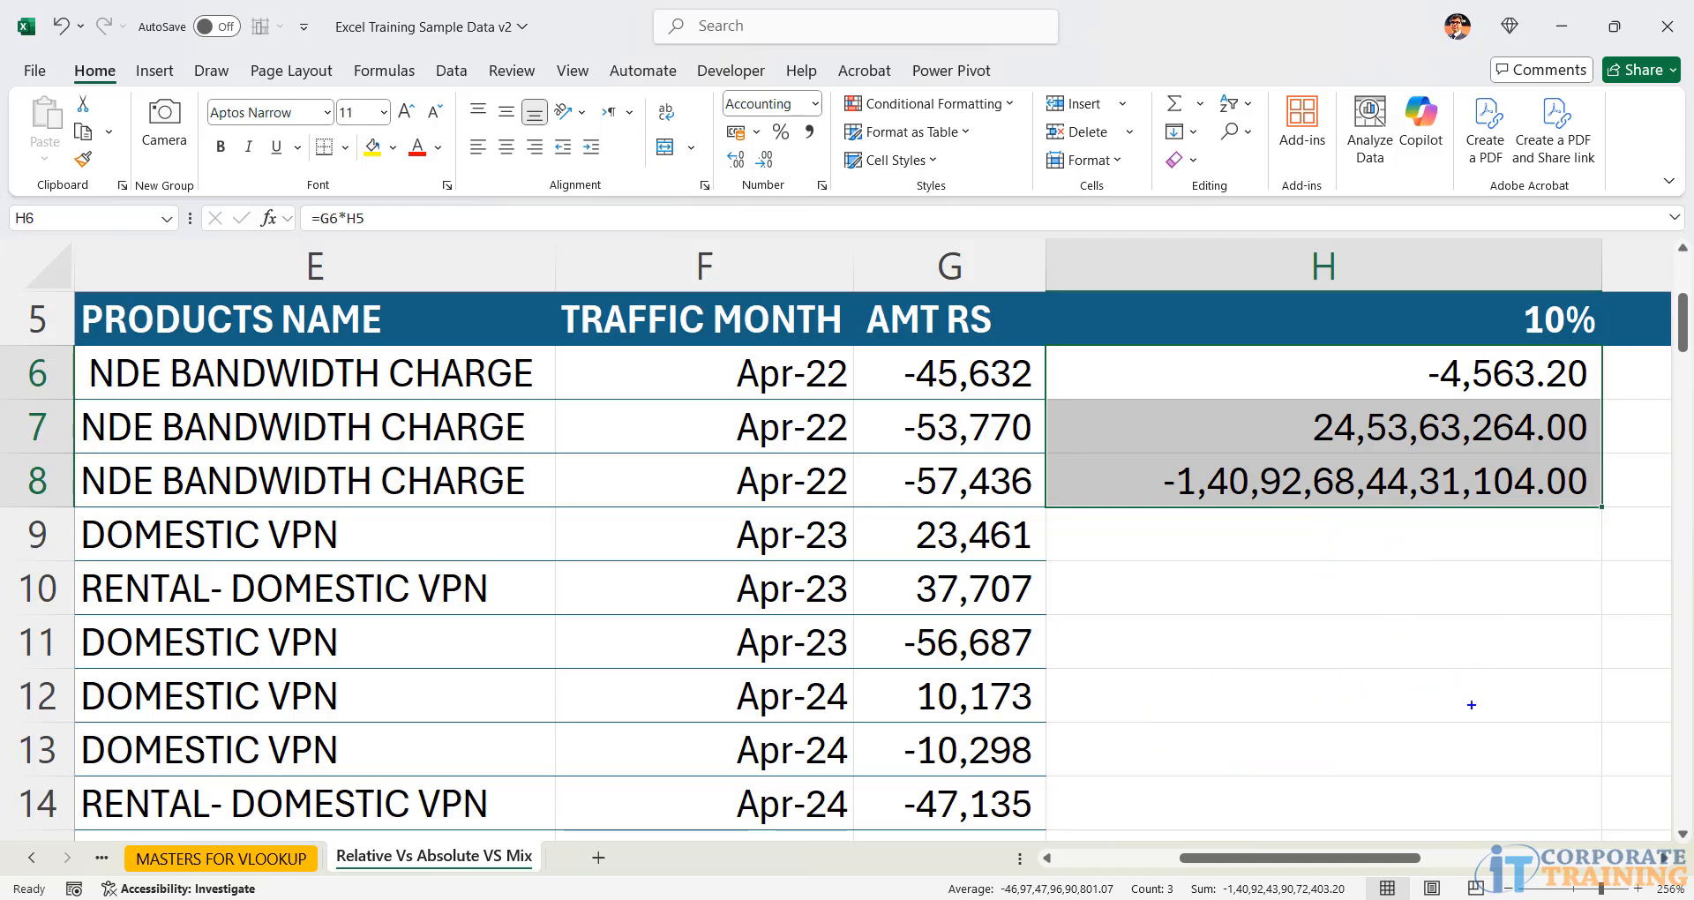
mouse_move(1387, 660)
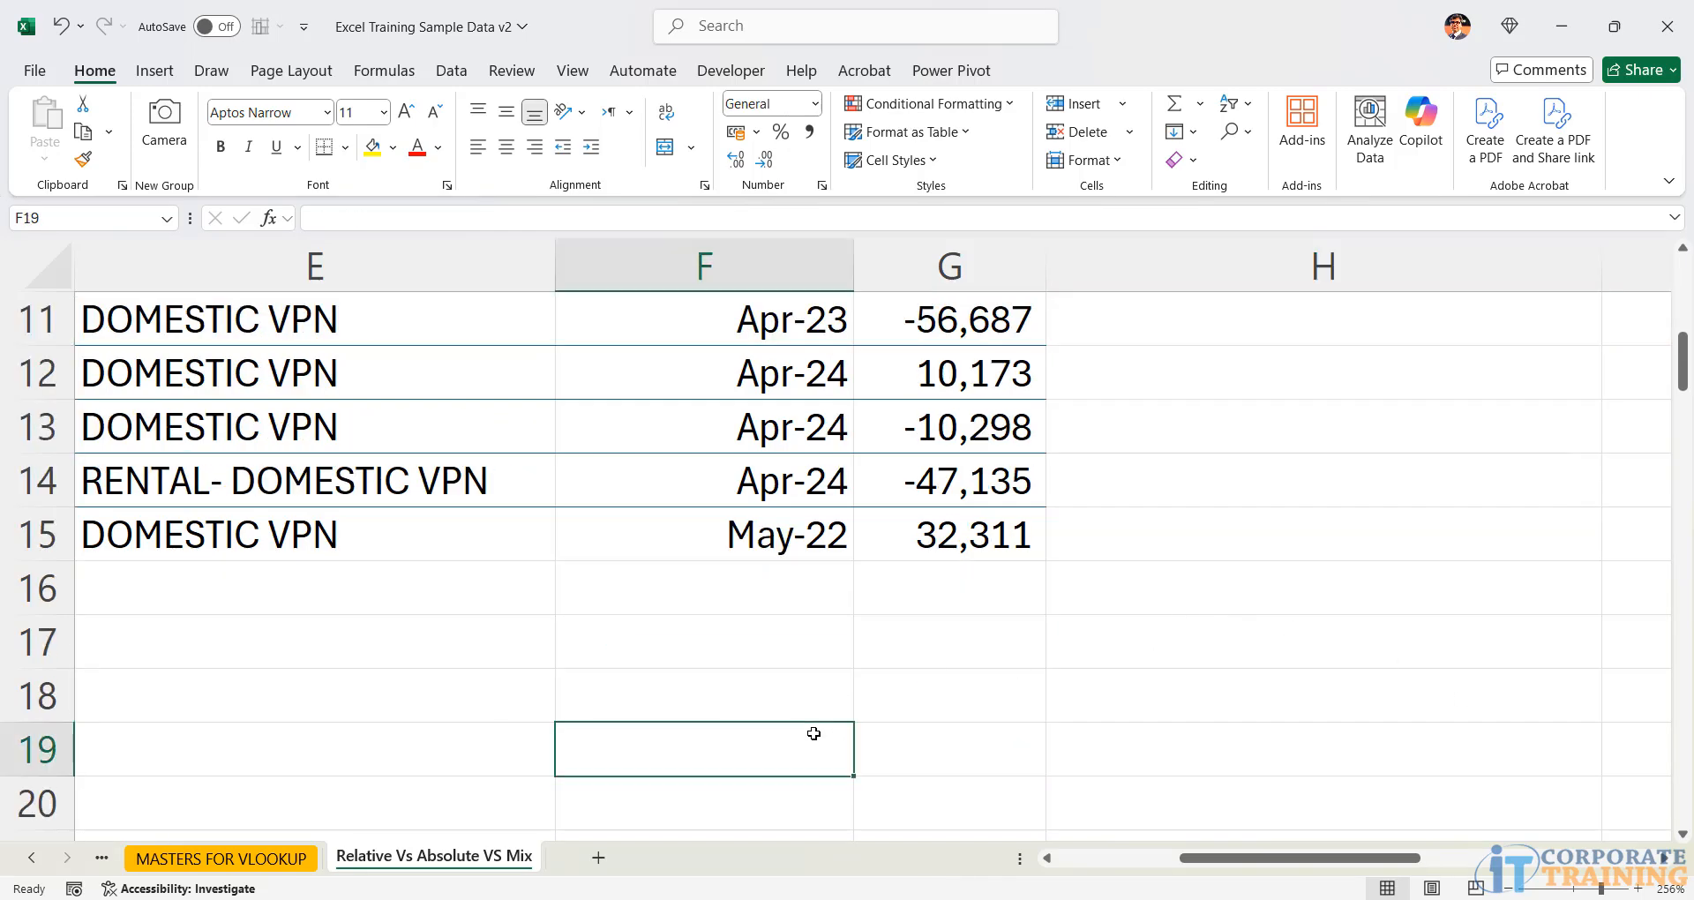
key(Return)
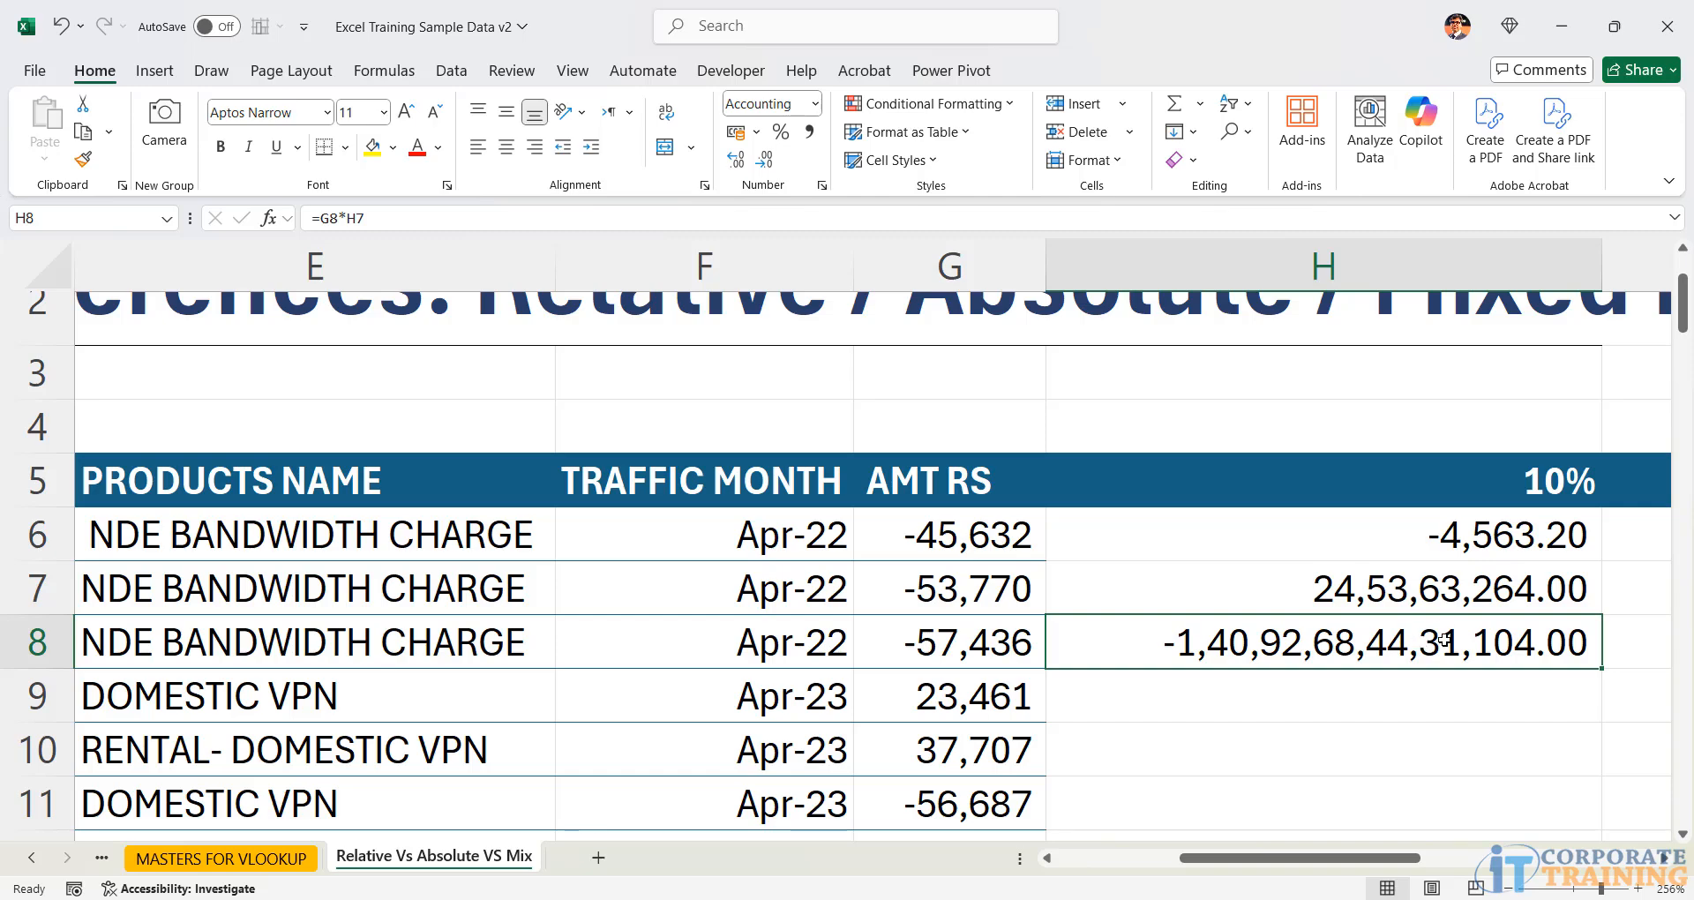
double_click(1318, 641)
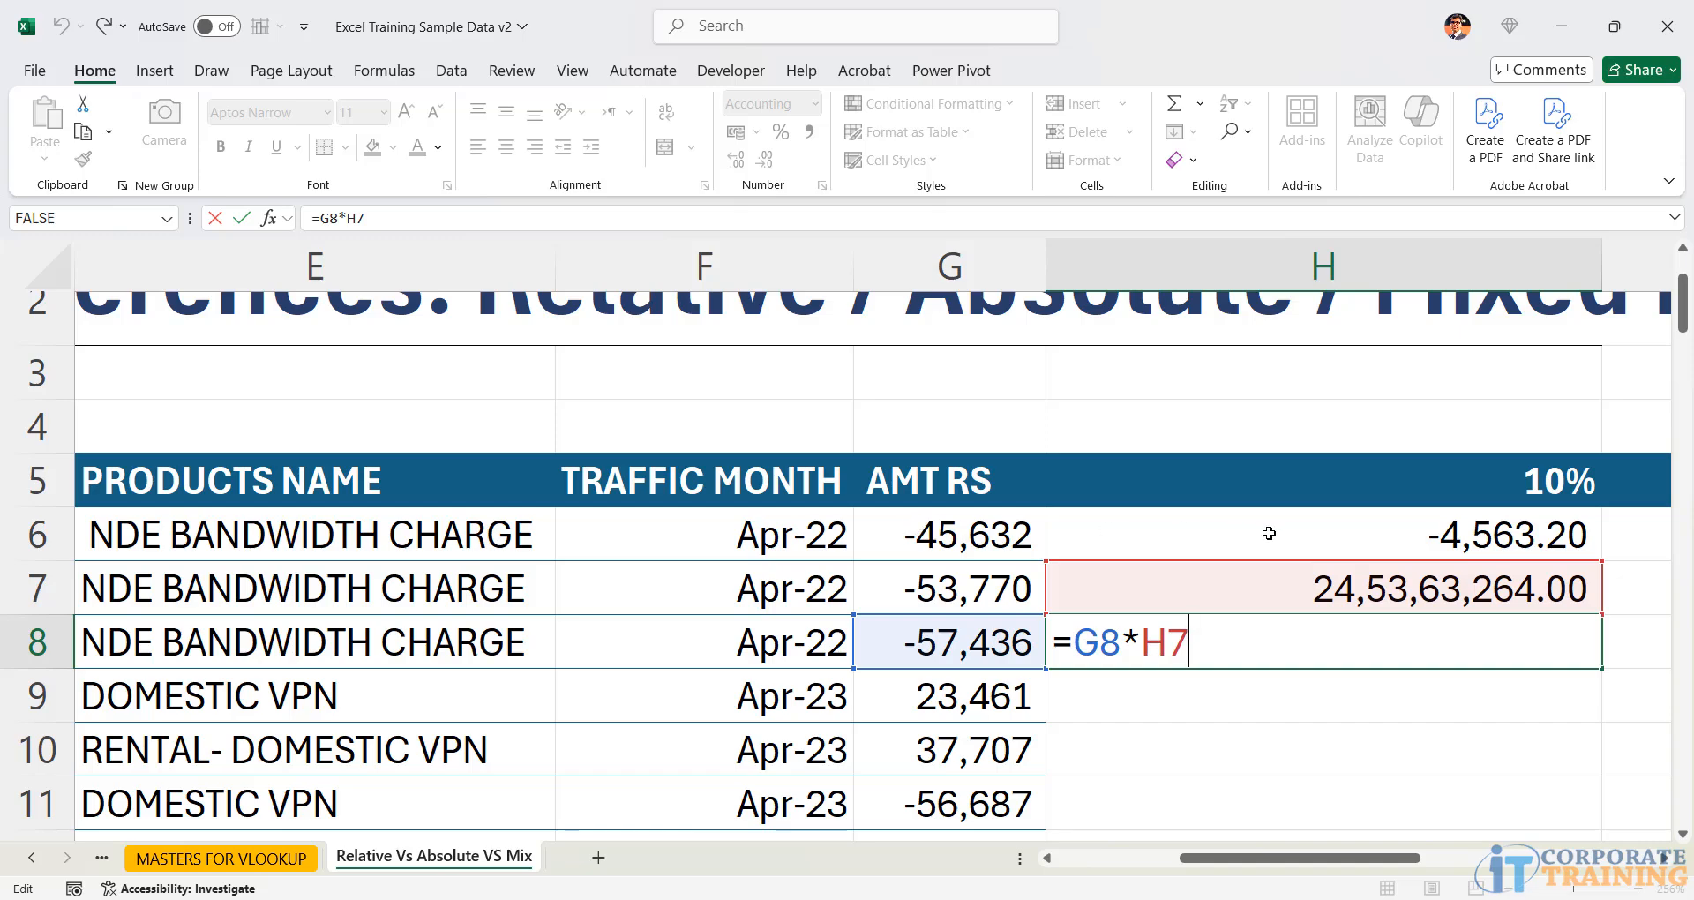
mouse_move(976, 529)
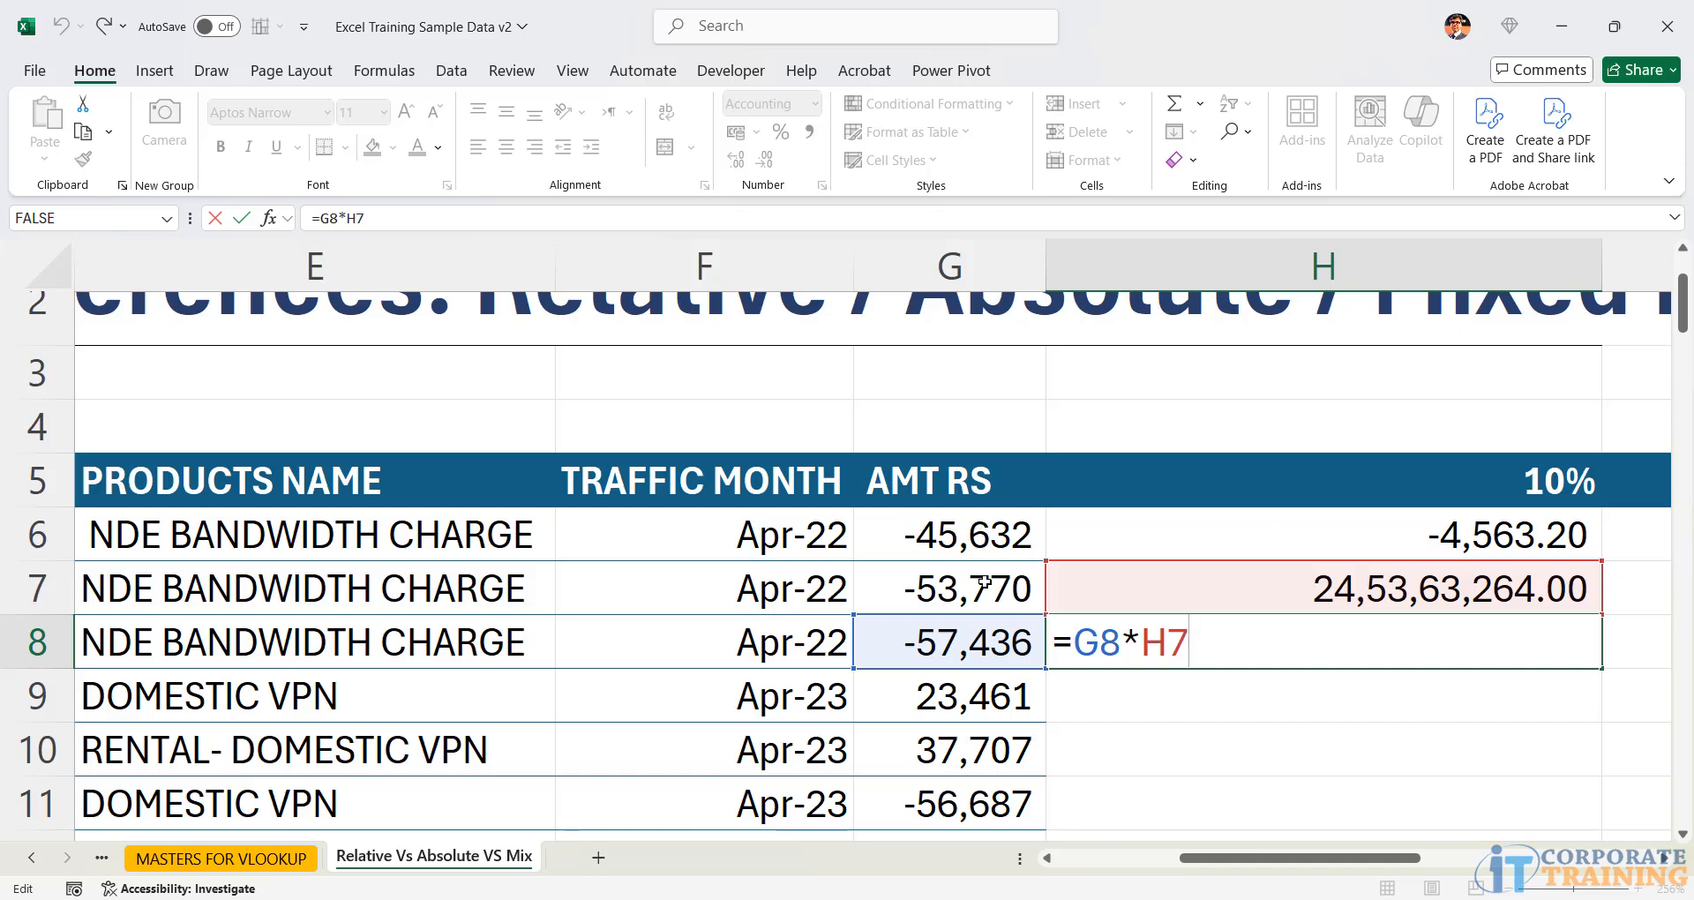
mouse_move(983, 582)
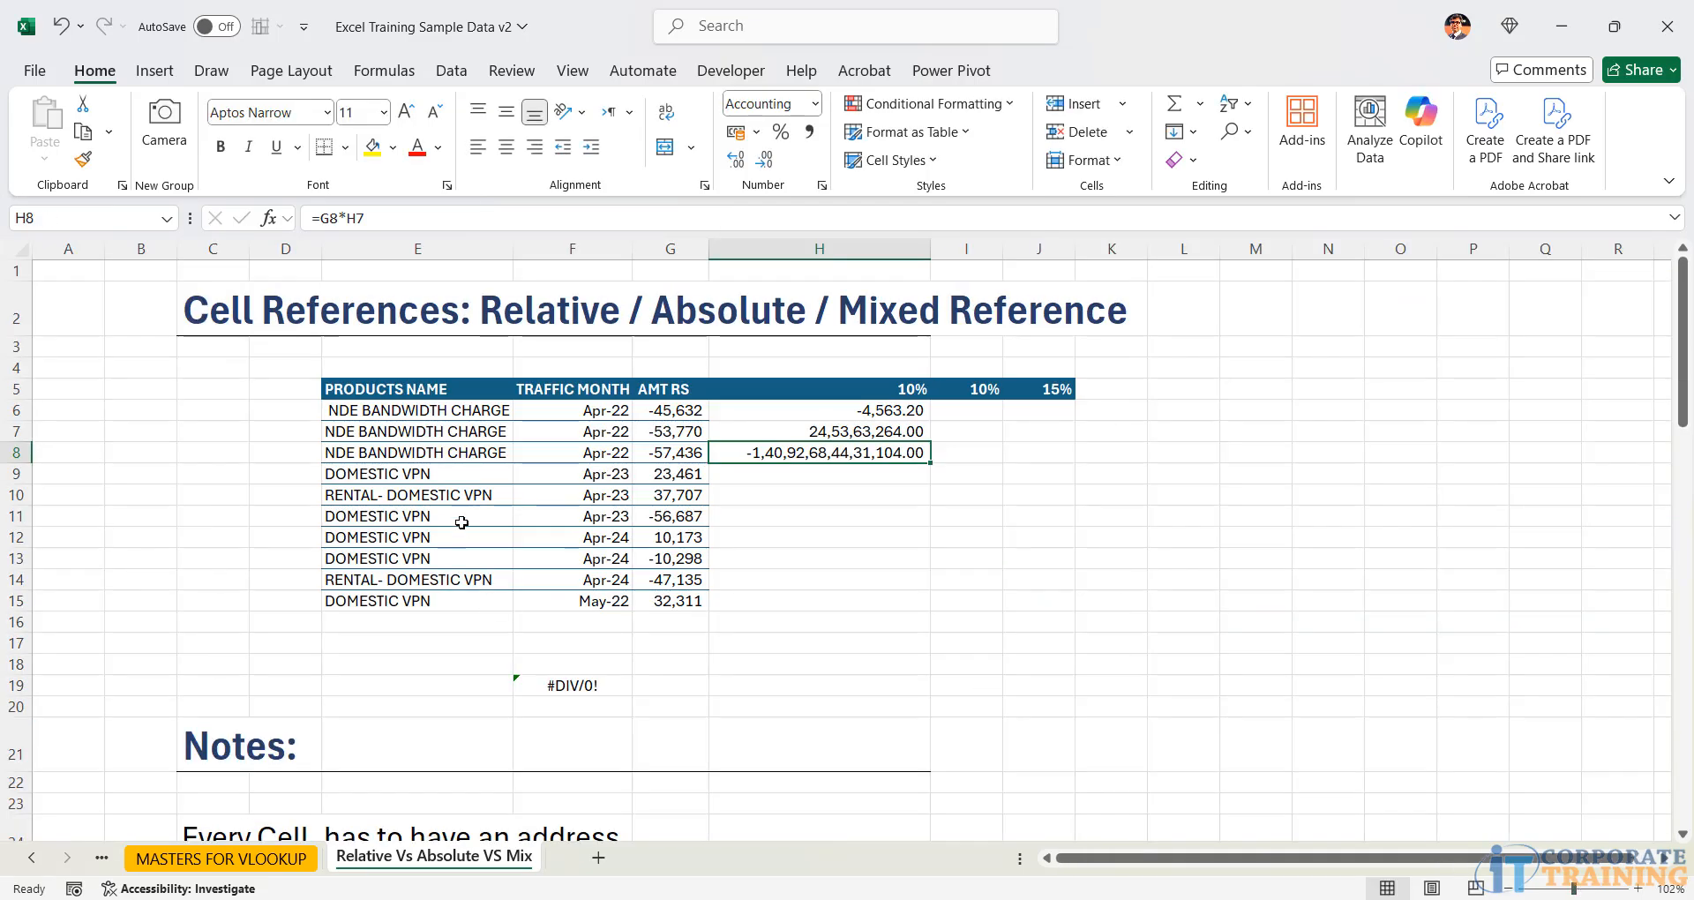
- Scroll to the Notes and highlight the lines on column-row intersection
scroll(down, 3)
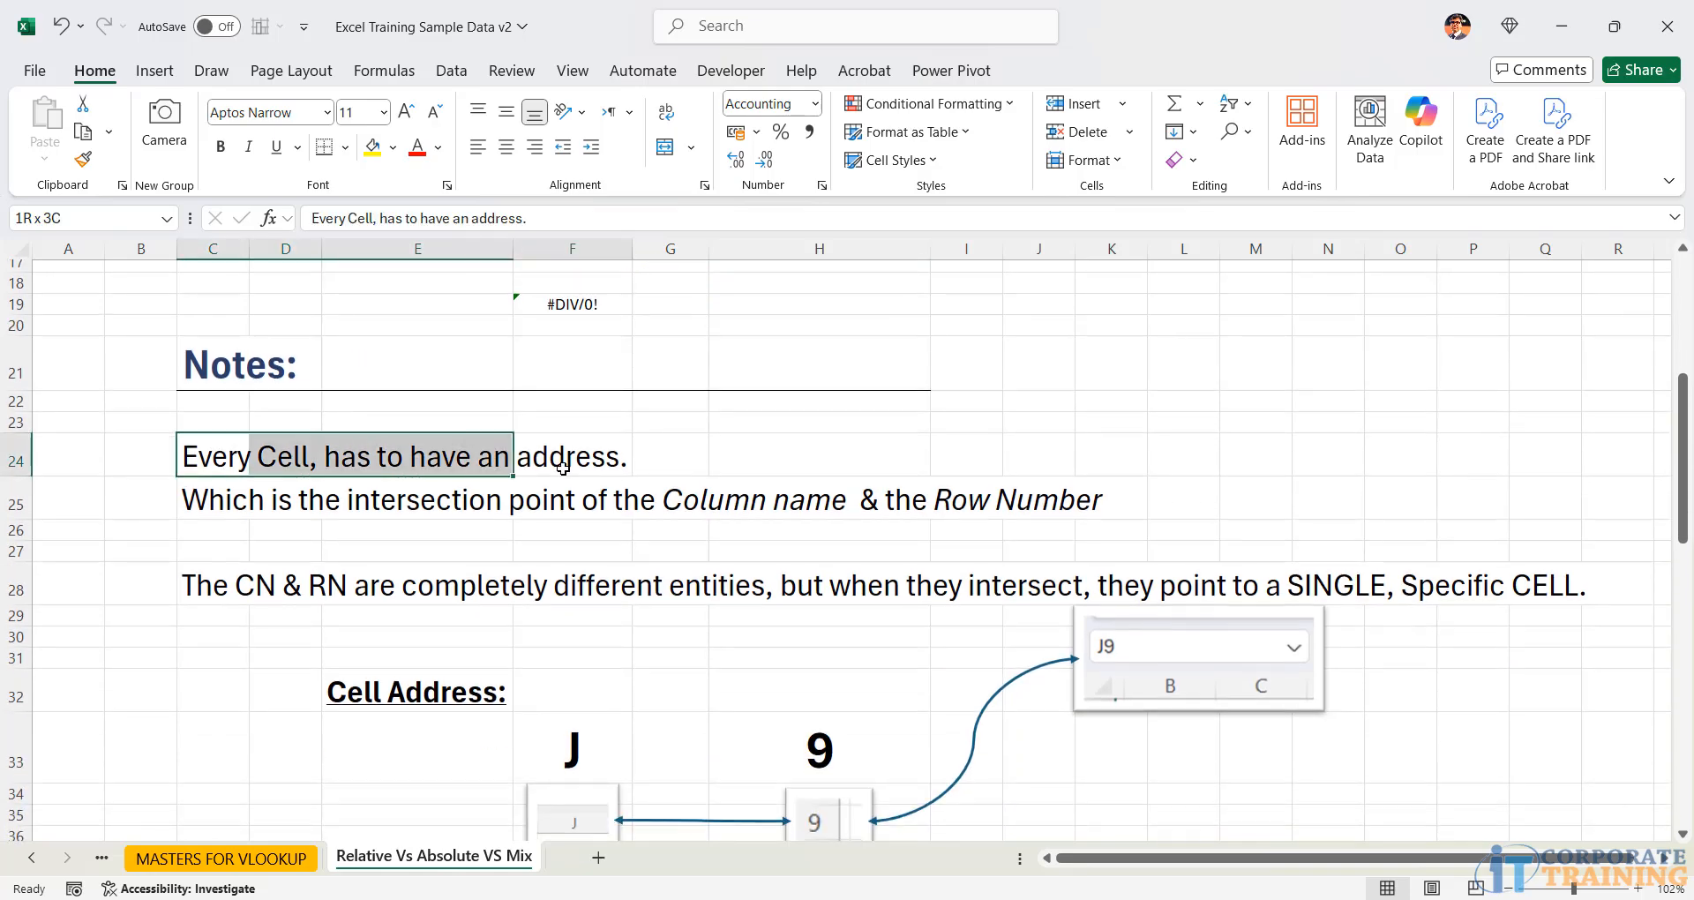
click(324, 499)
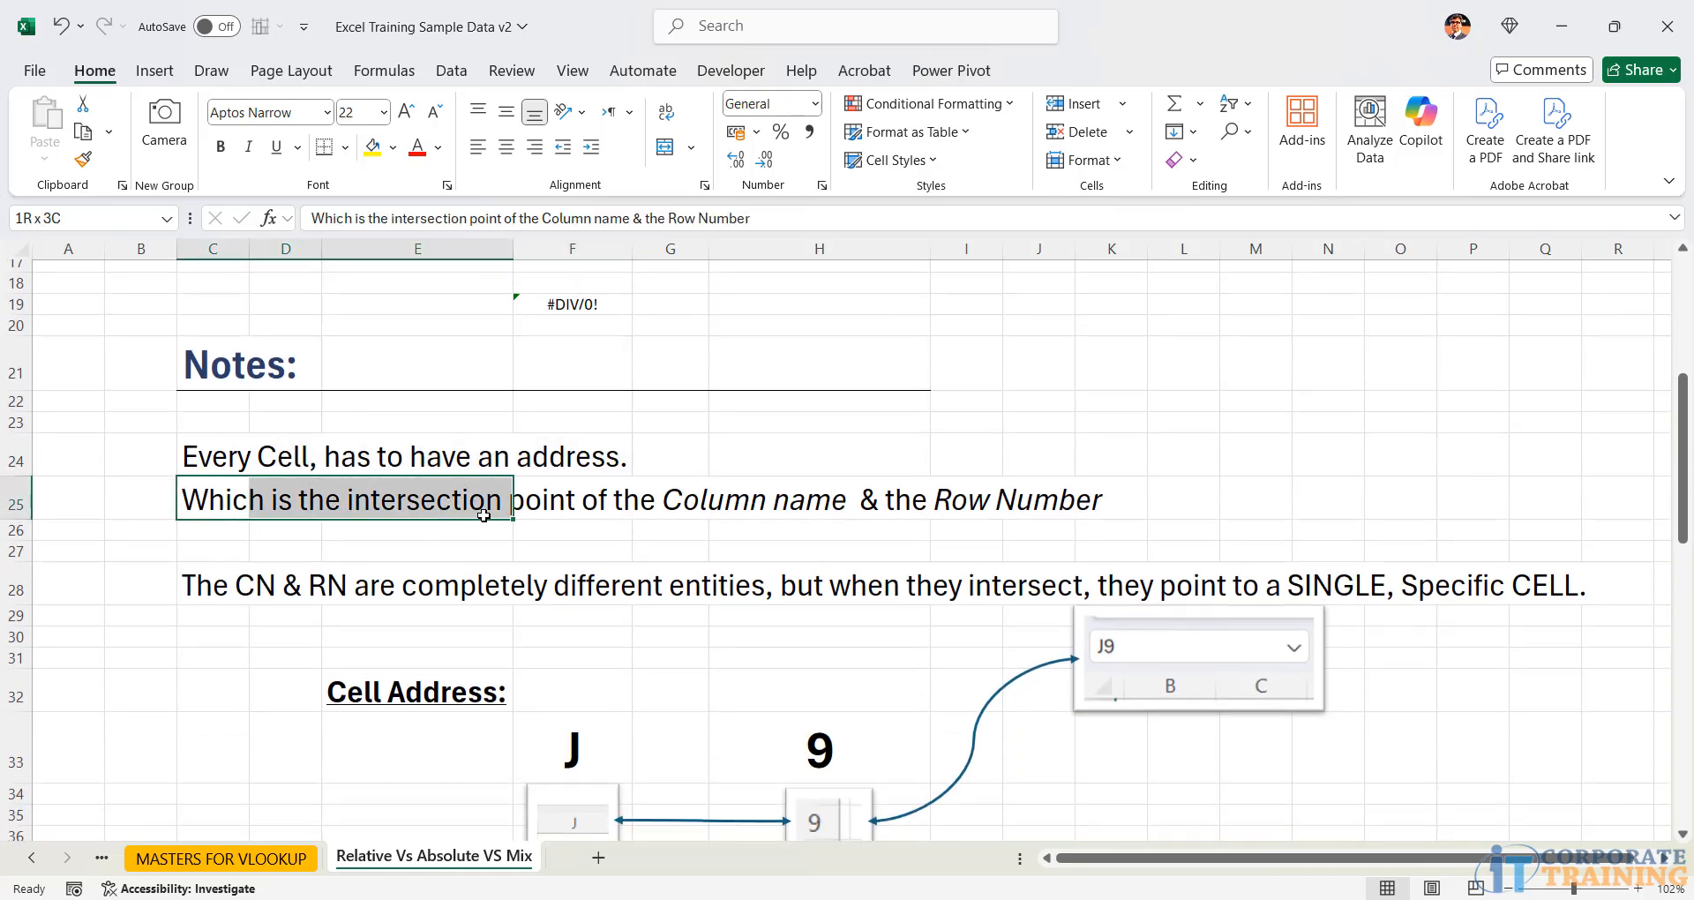
click(669, 500)
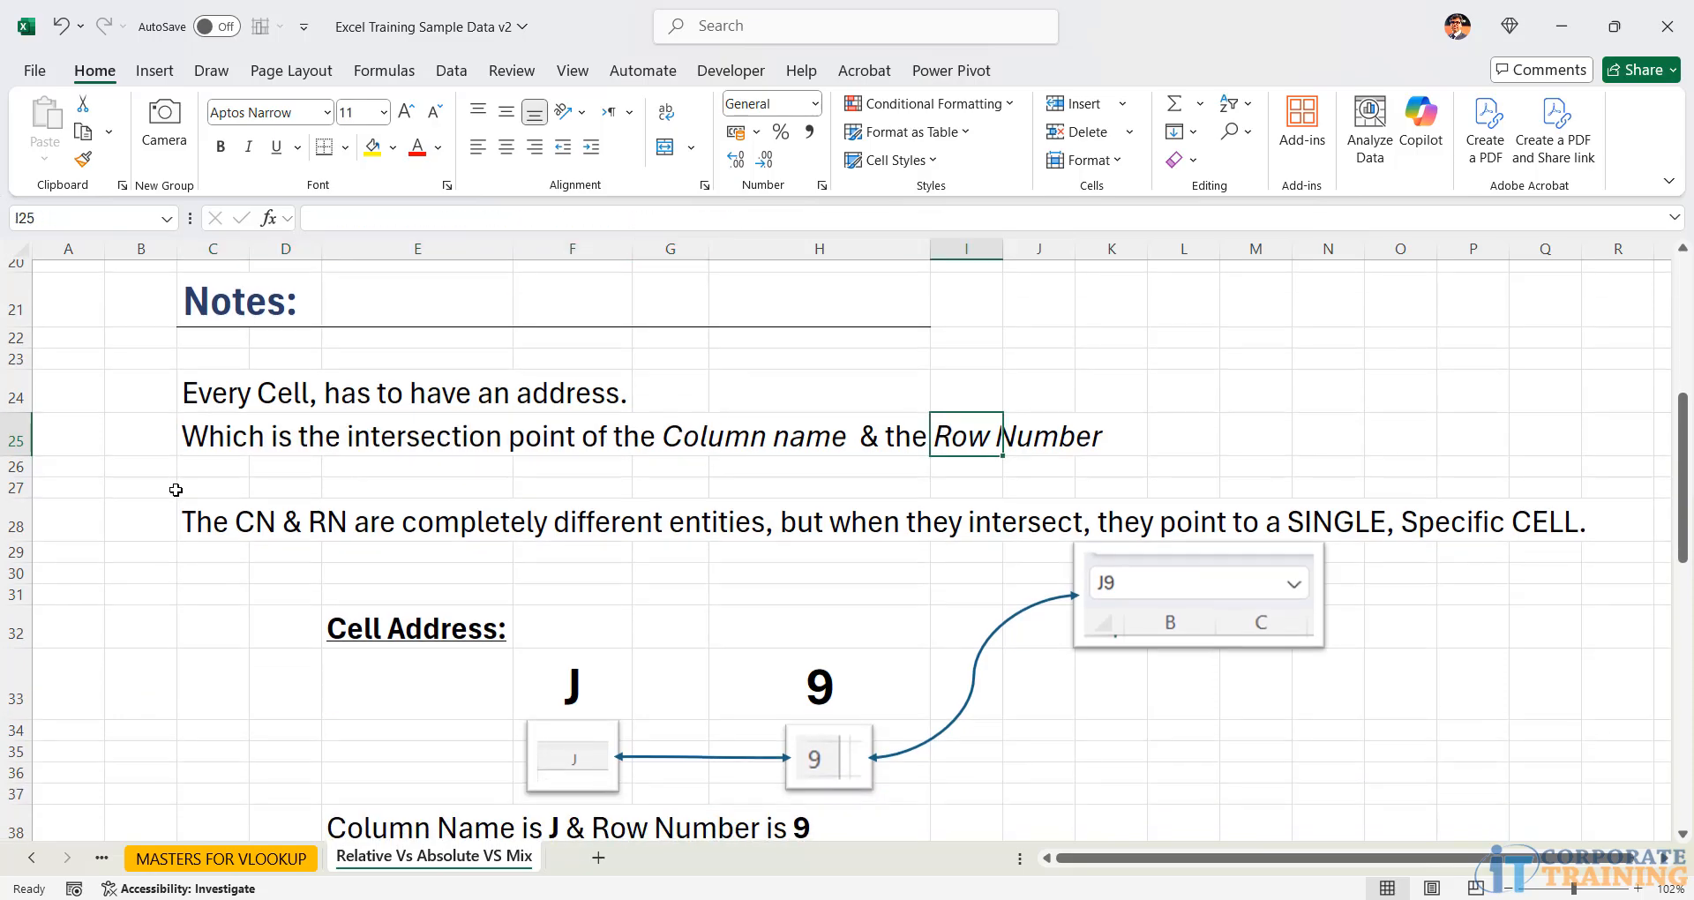
click(213, 521)
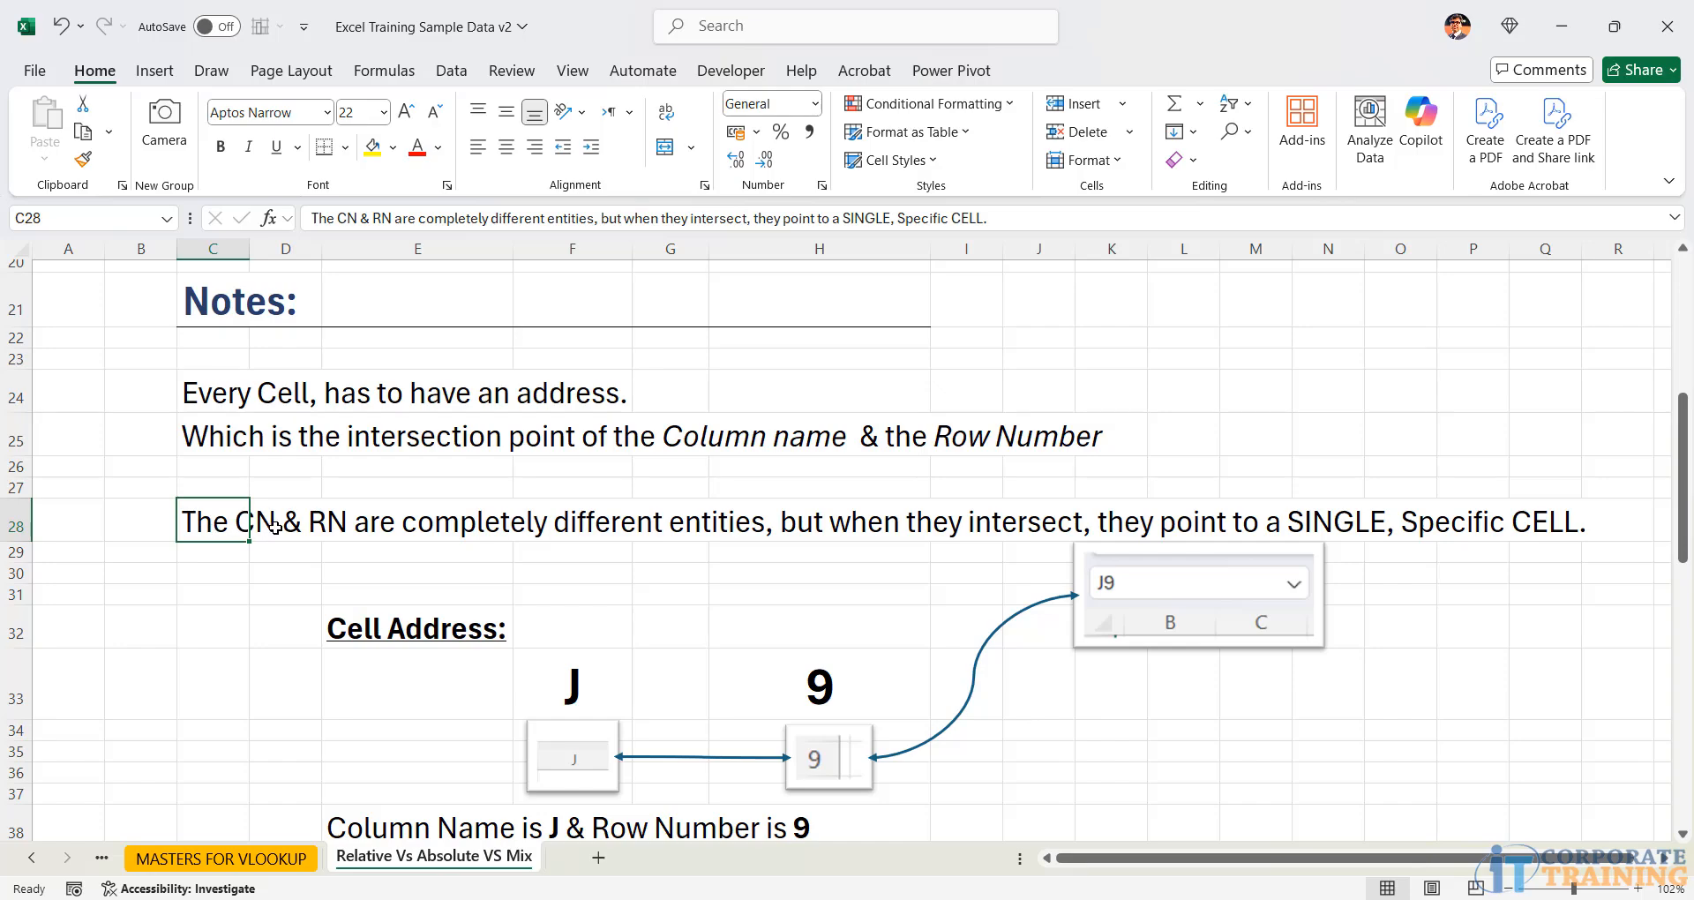
mouse_move(582, 538)
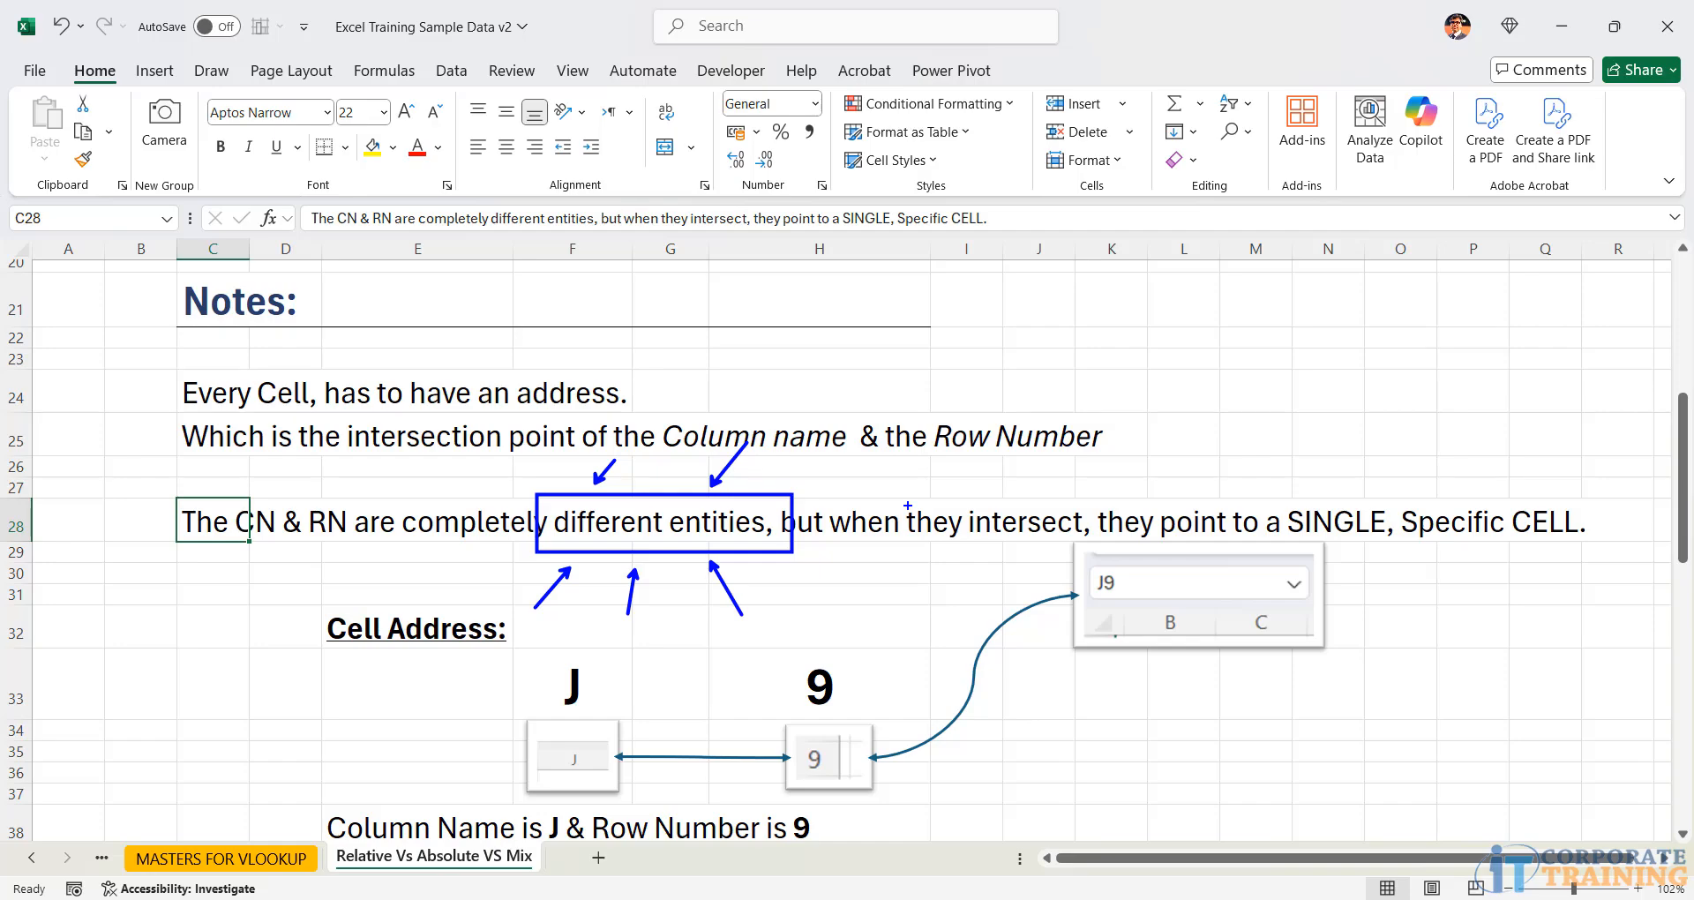
mouse_move(833, 418)
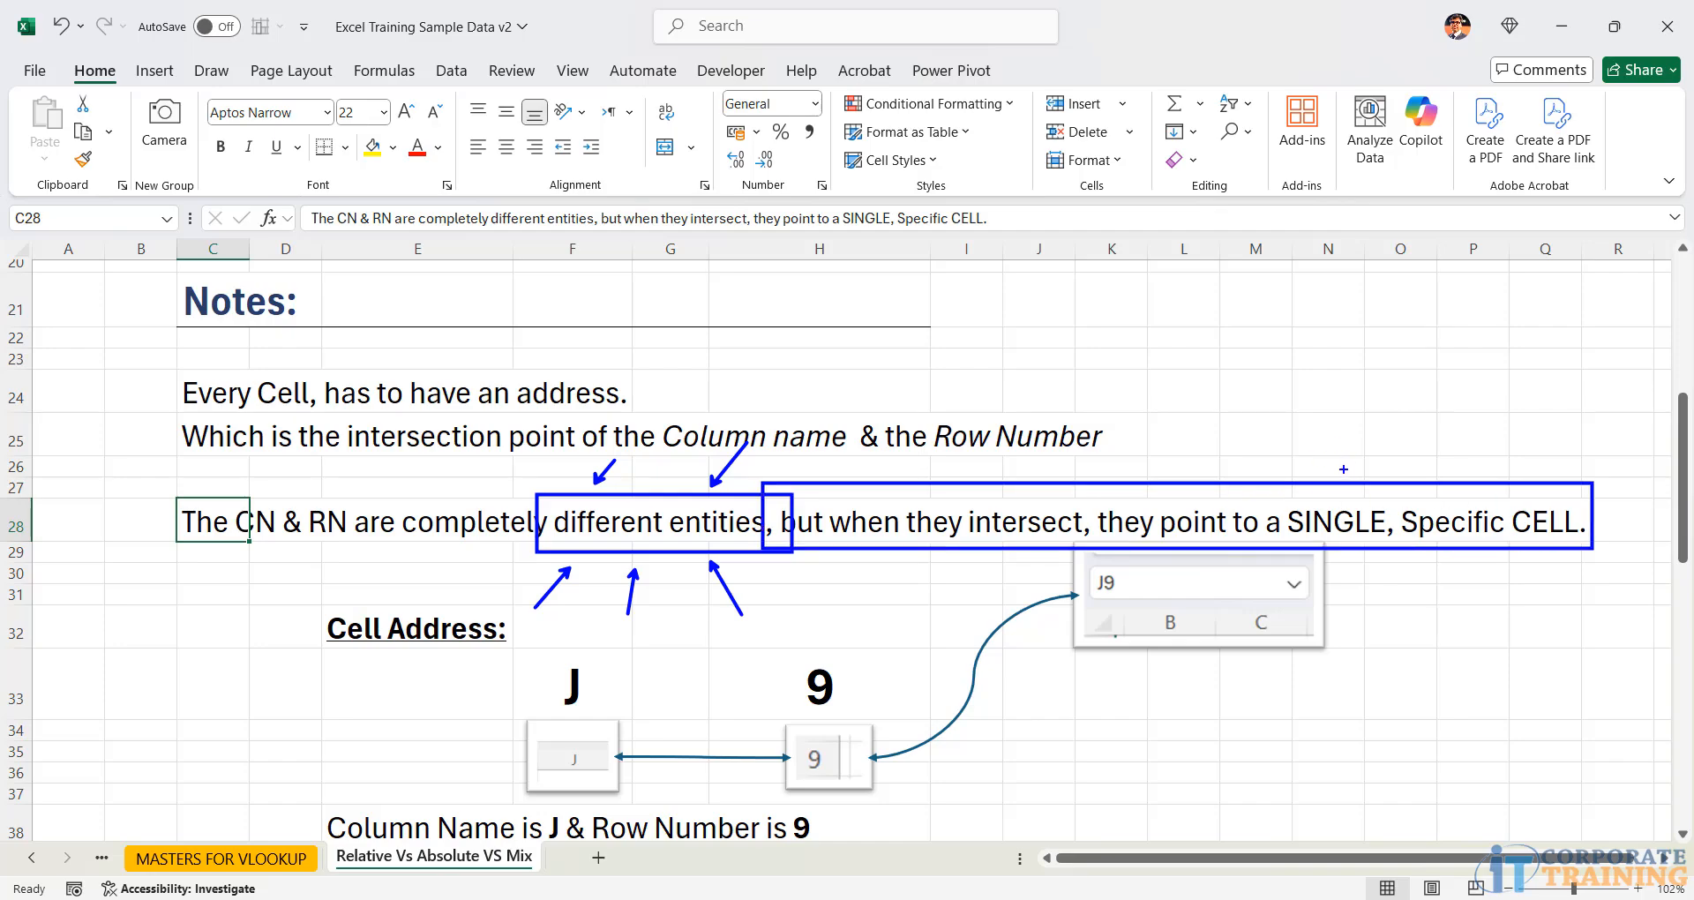
scroll(down, 3)
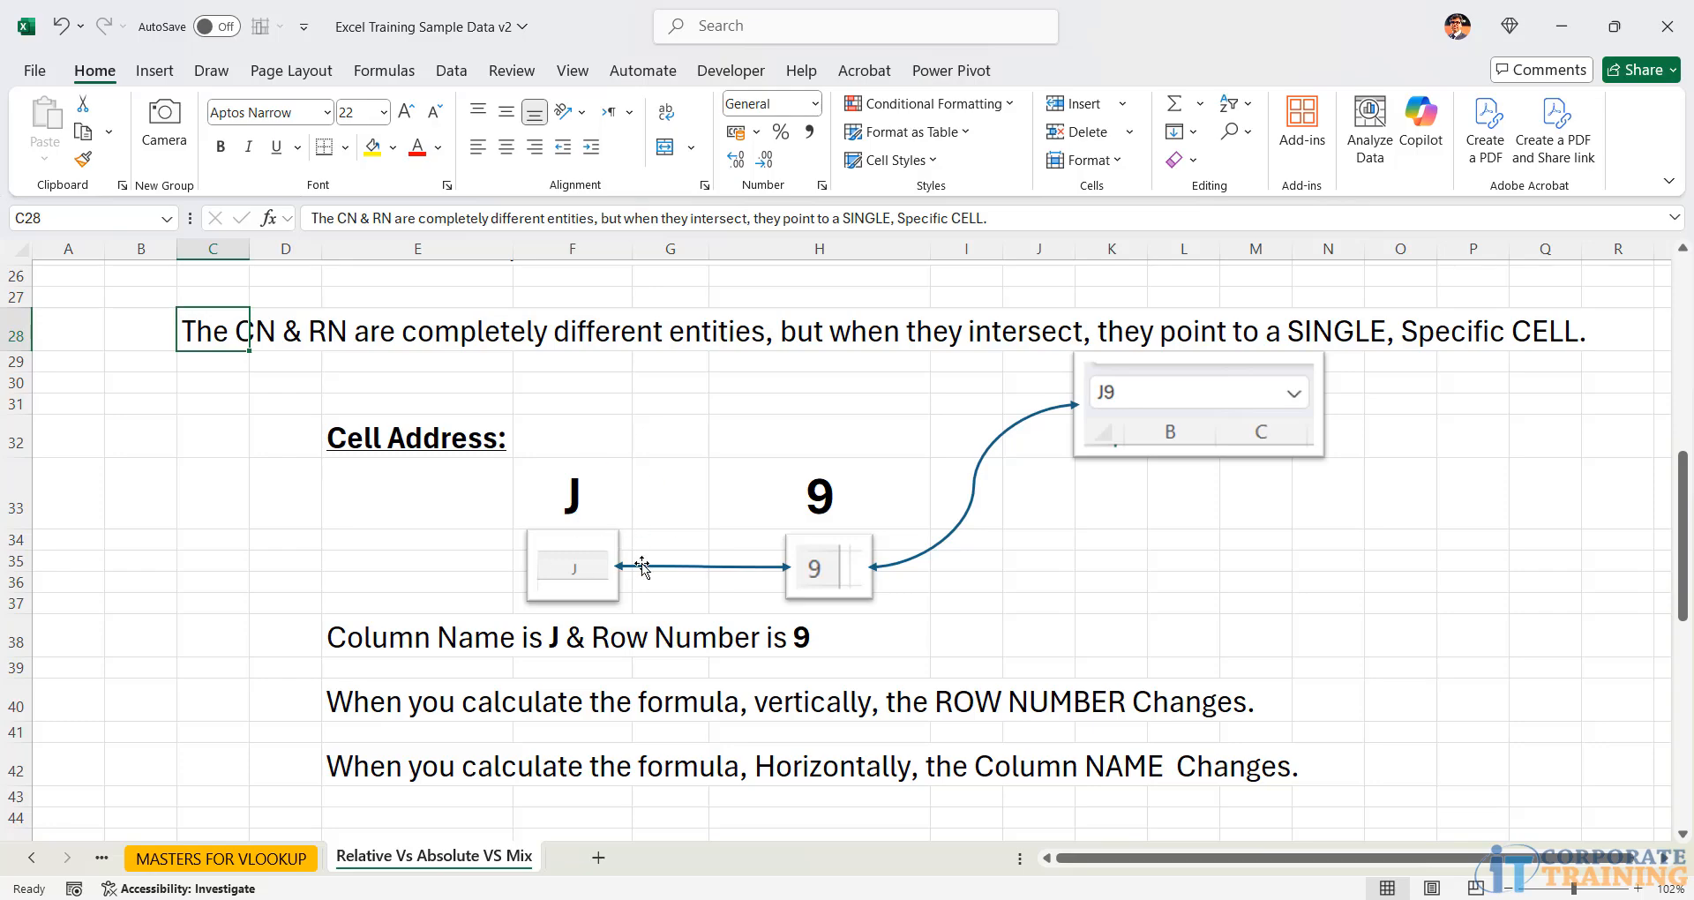
click(572, 567)
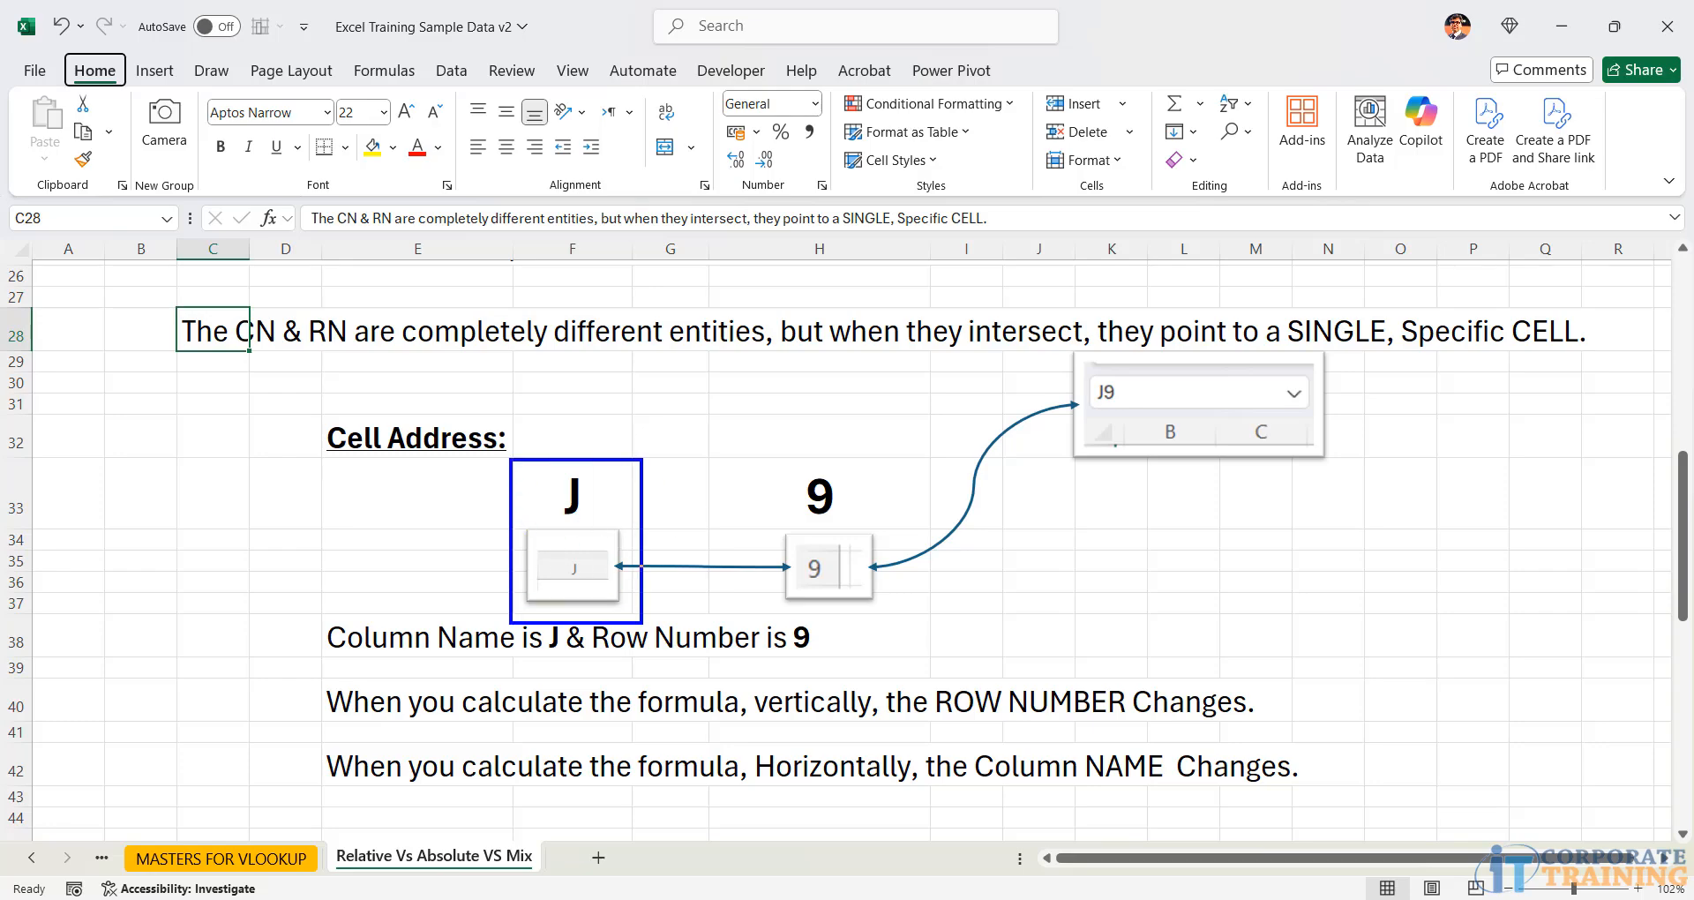
click(827, 537)
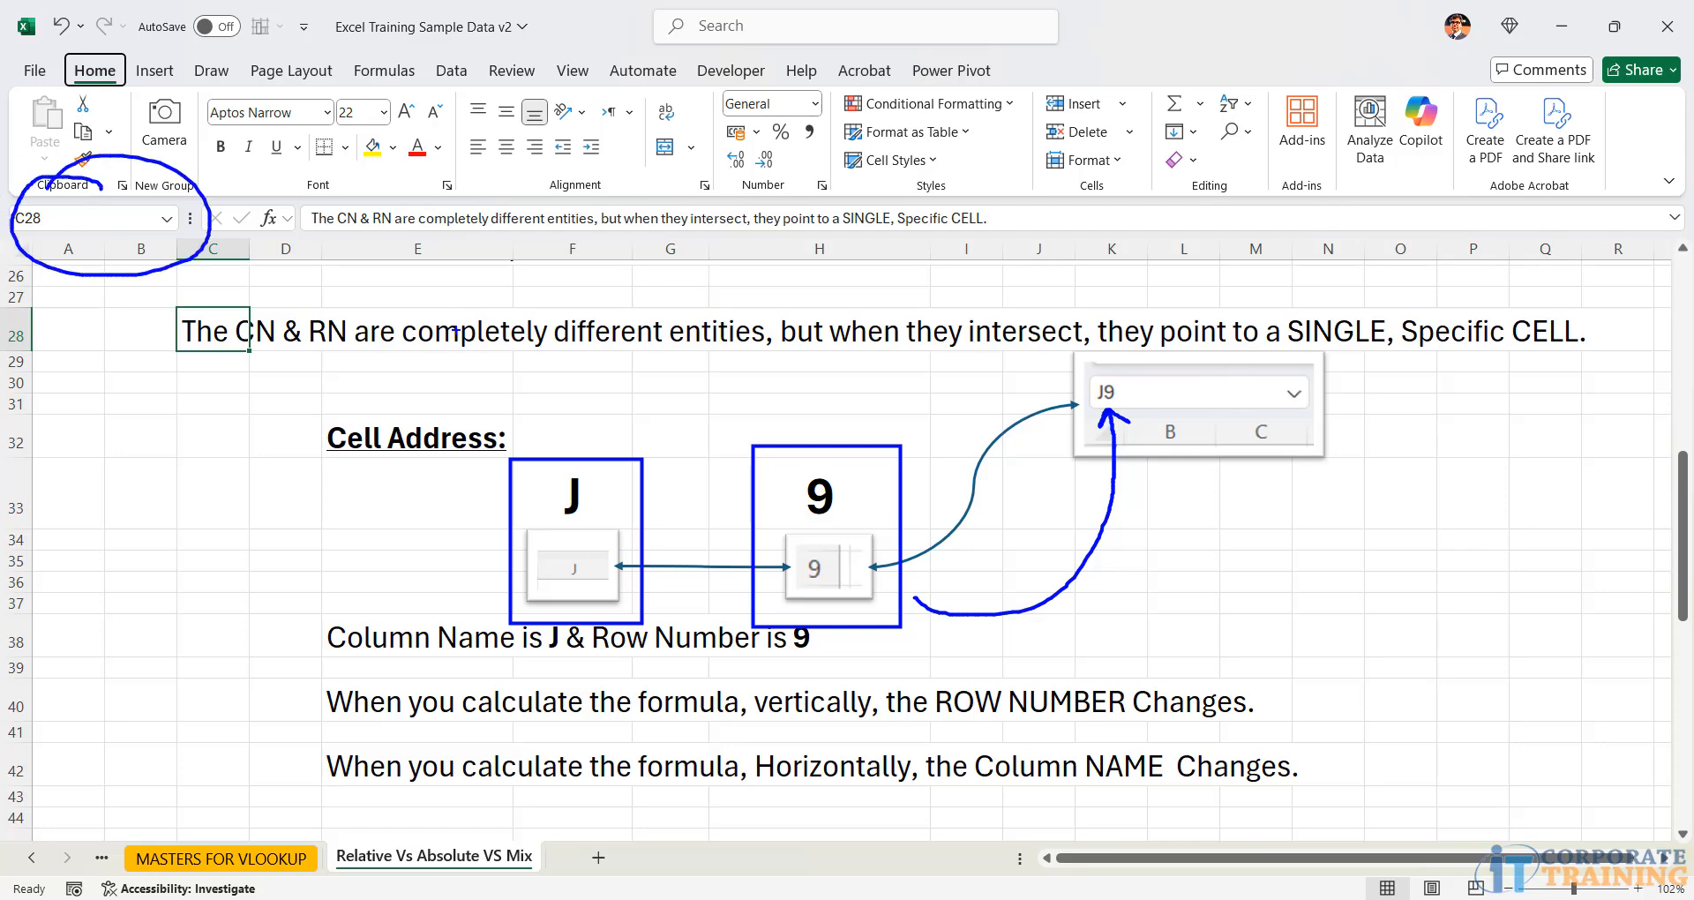
scroll(down, 3)
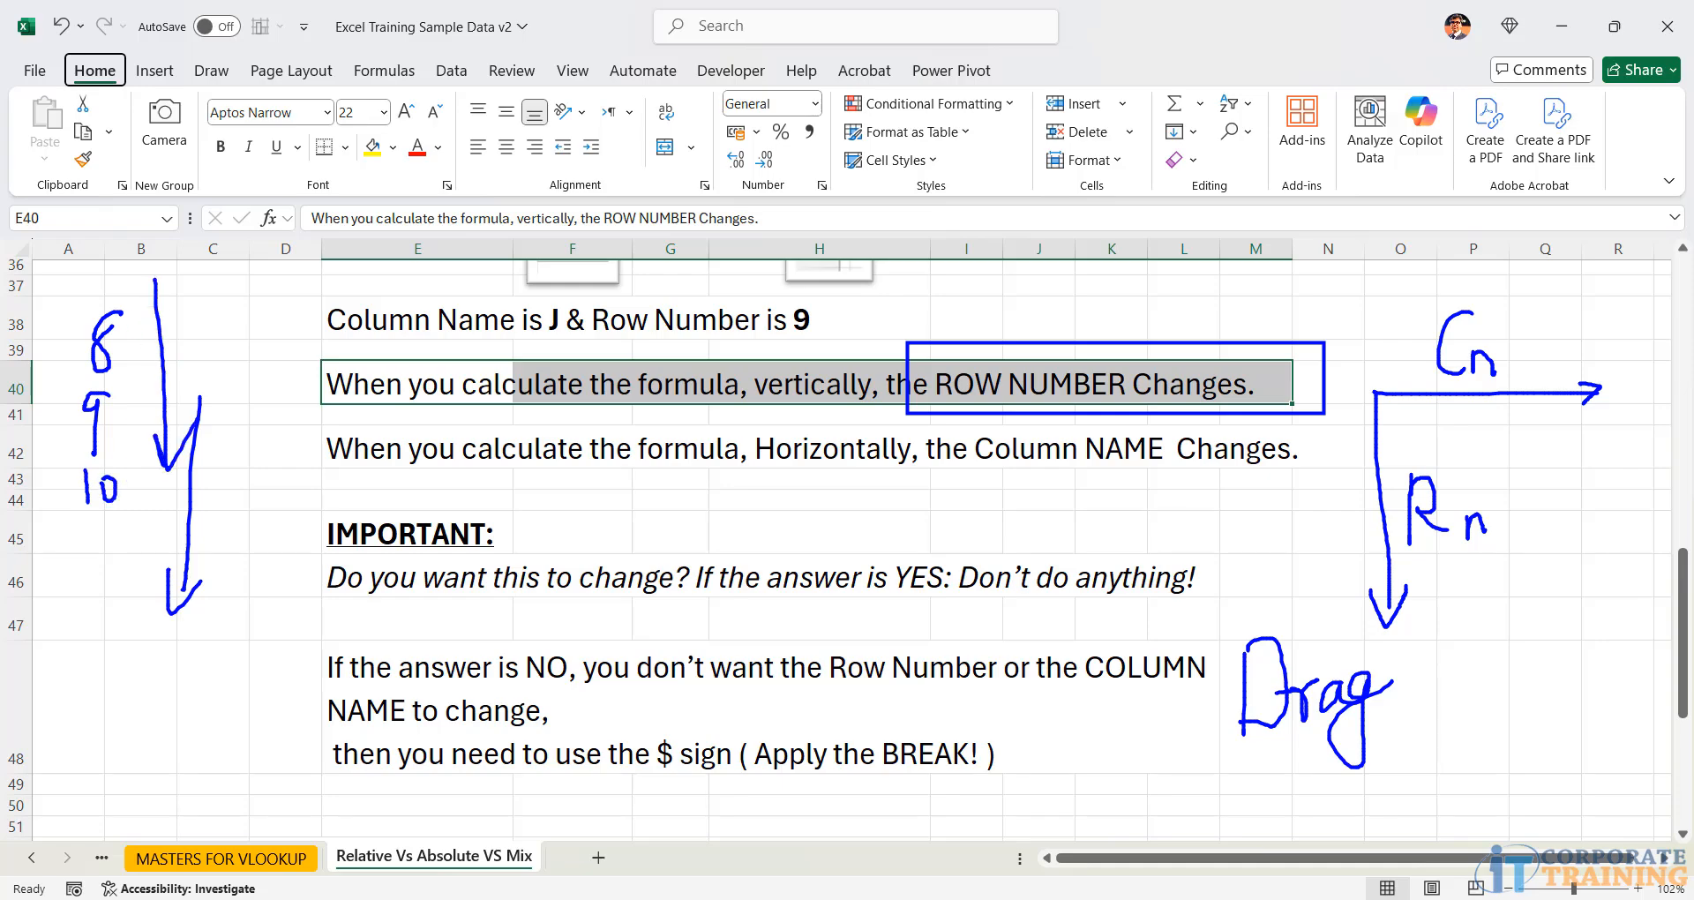
drag(162, 284, 346, 292)
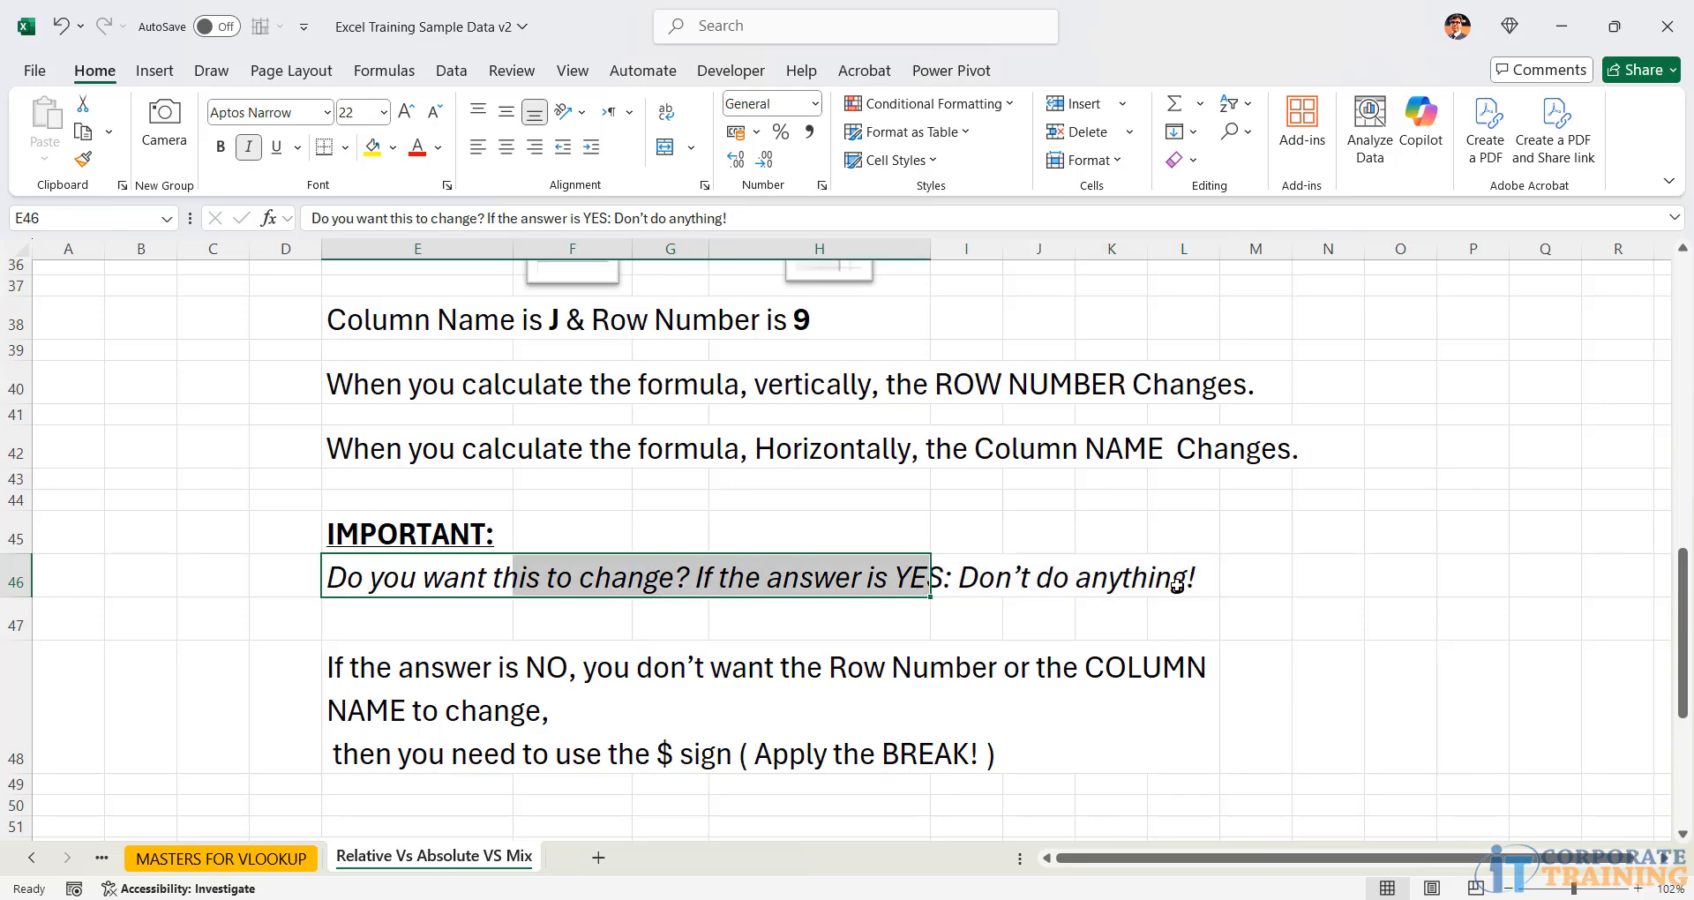
- Scroll back to the table and view H6's =G6*H5 formula without changing it
scroll(up, 3)
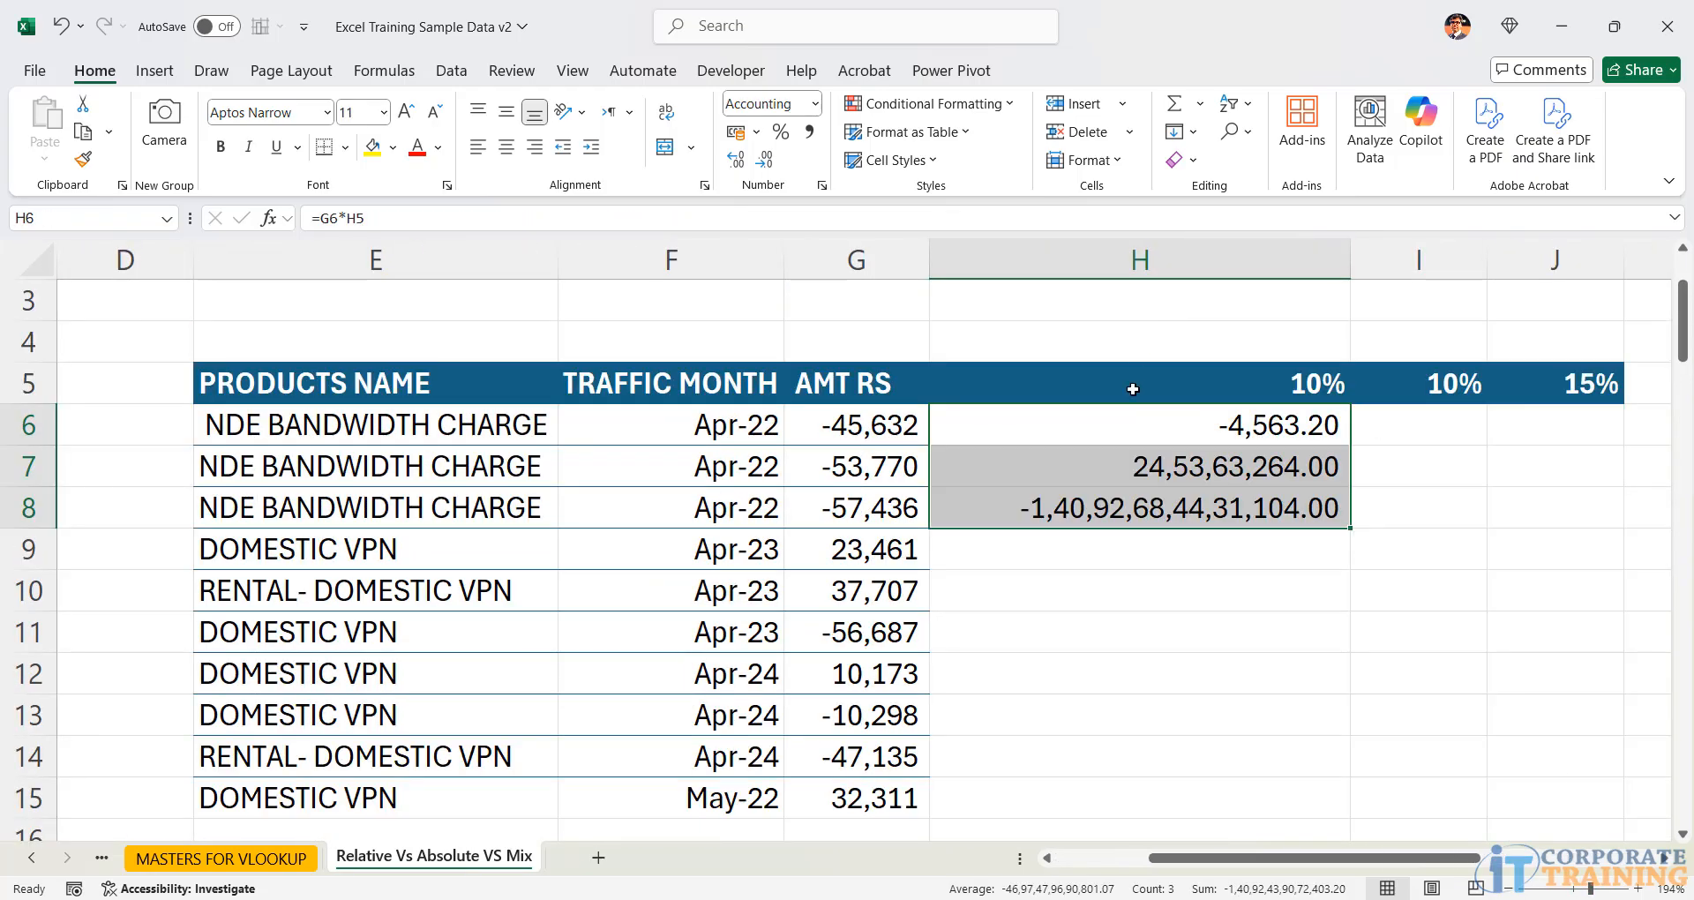
double_click(1139, 424)
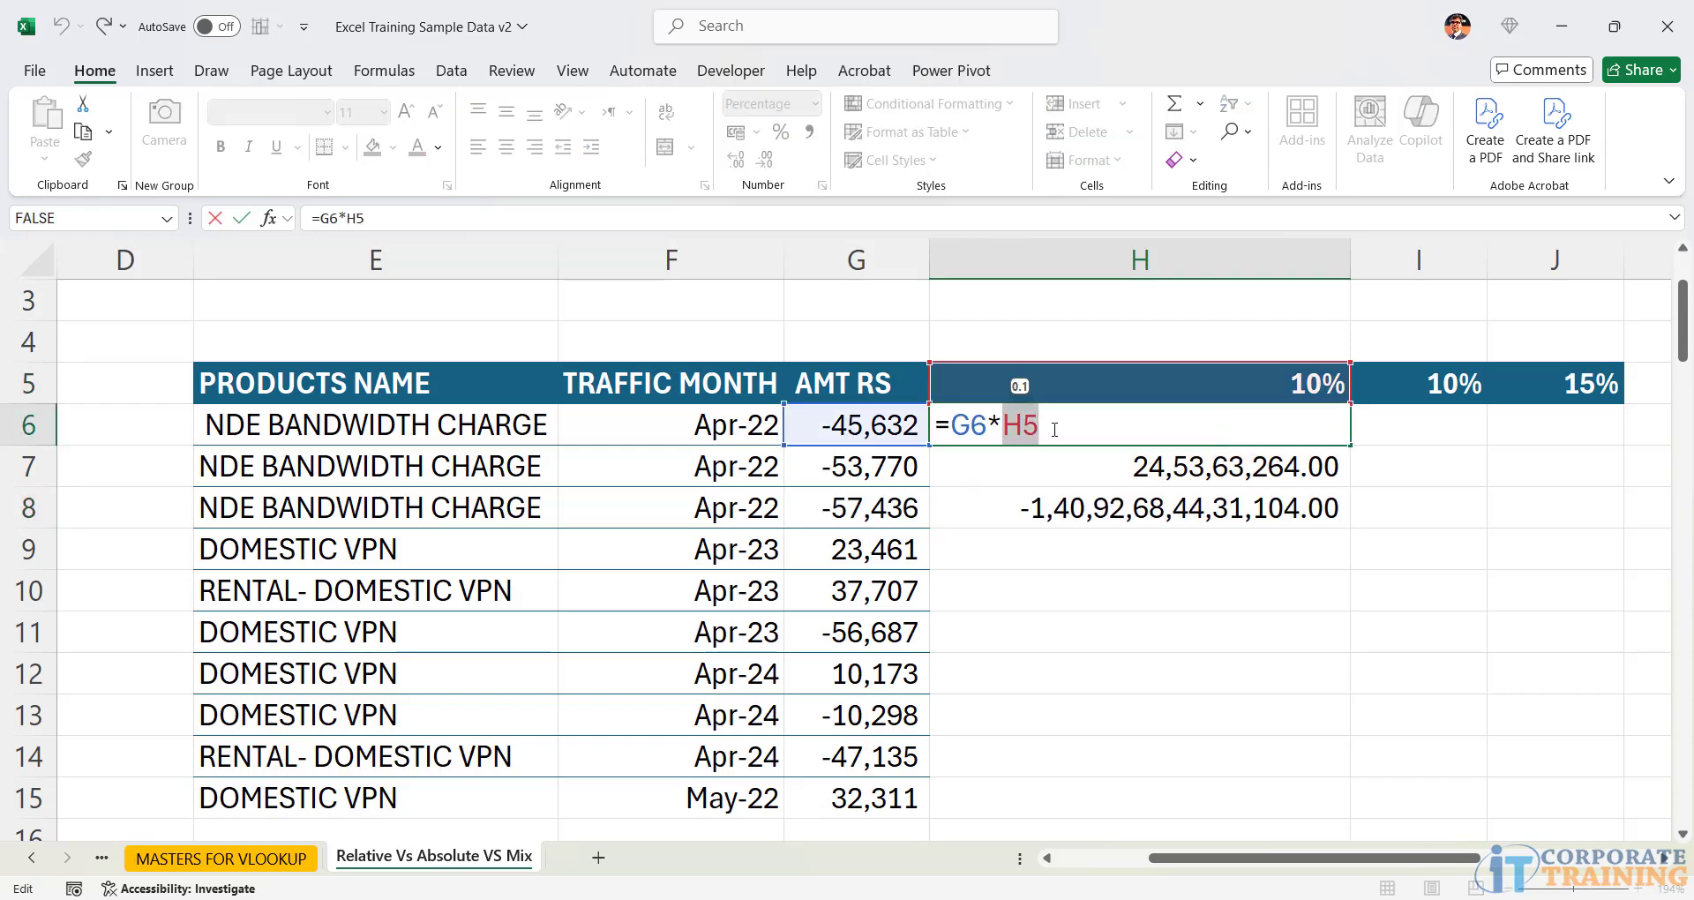
key(Return)
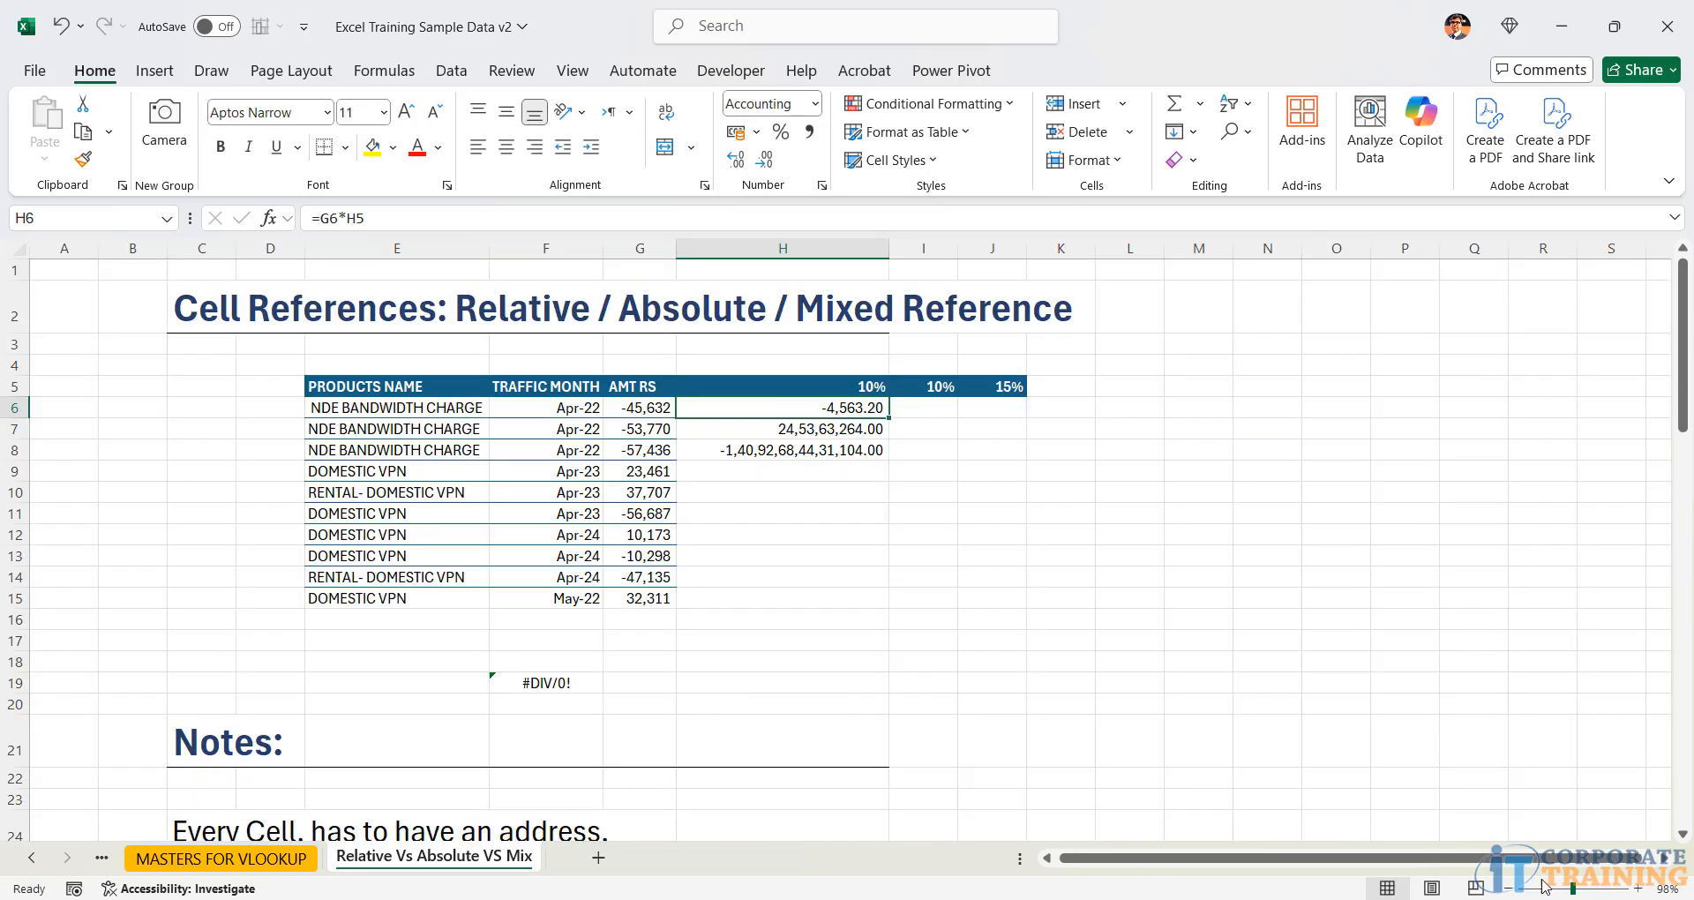
scroll(down, 3)
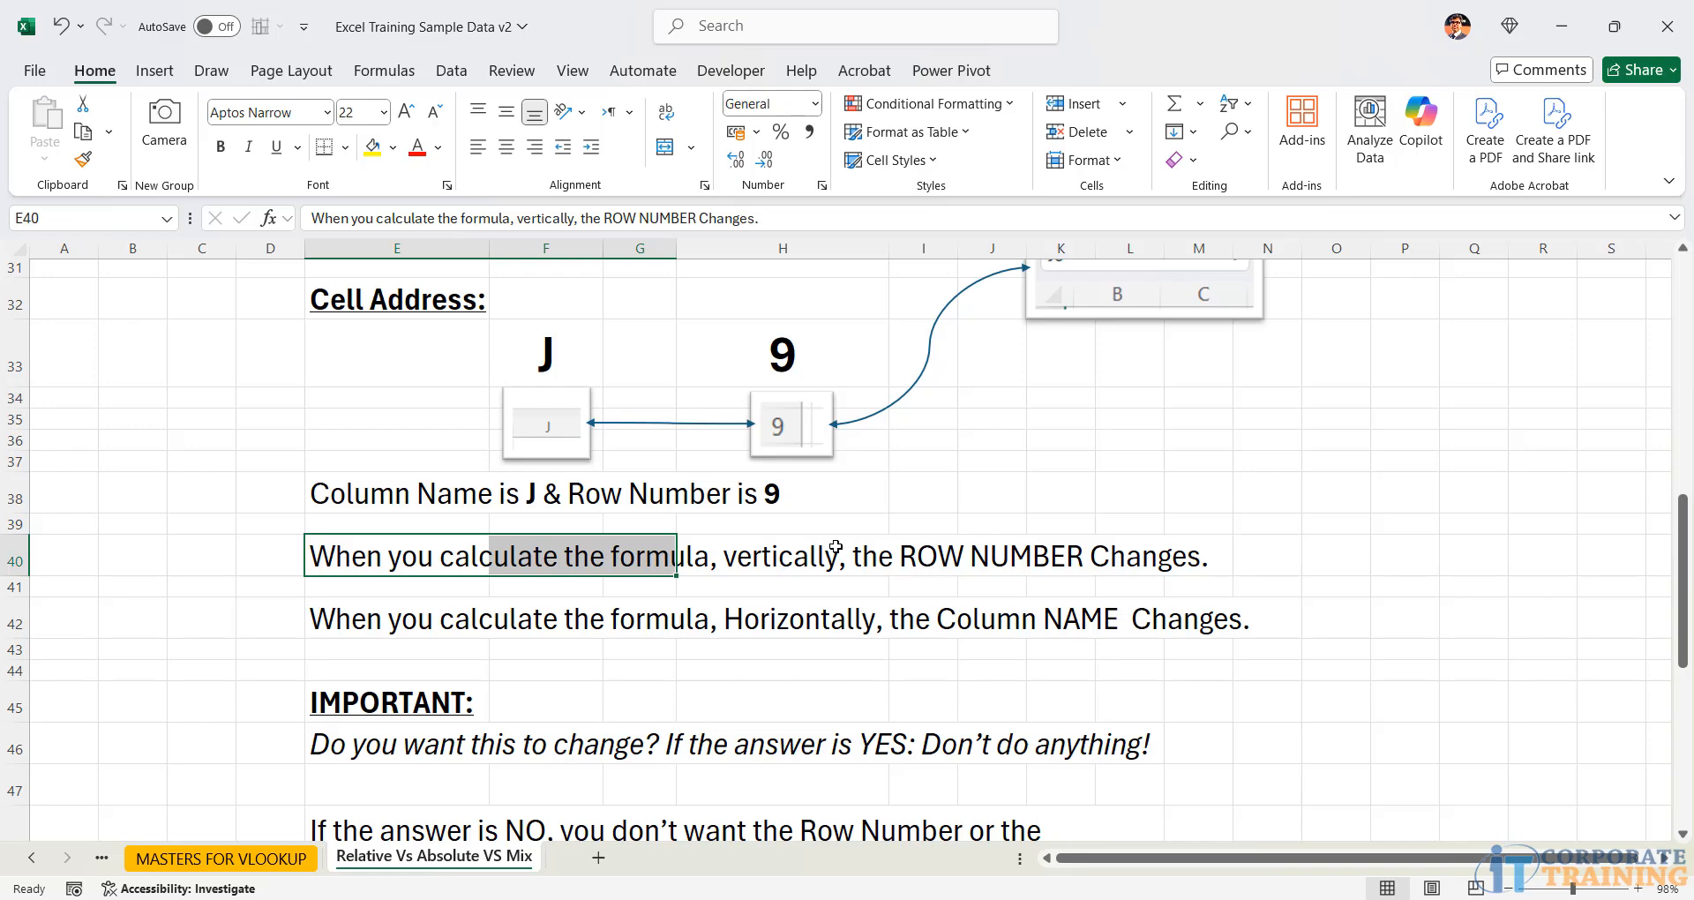
click(782, 555)
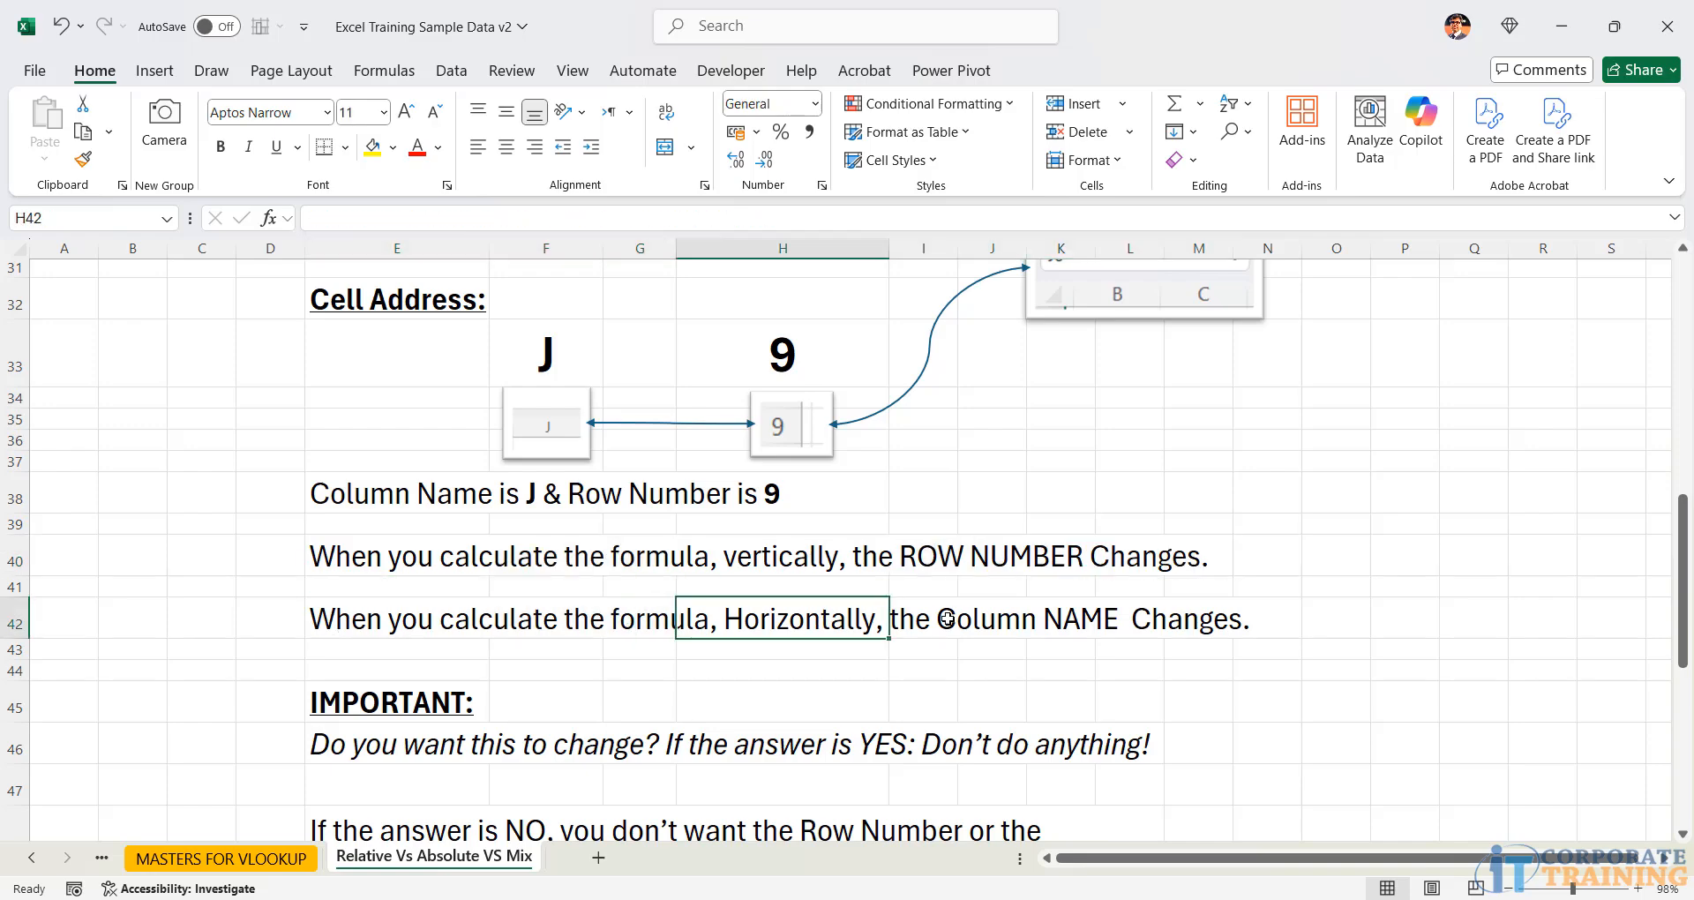
click(1064, 618)
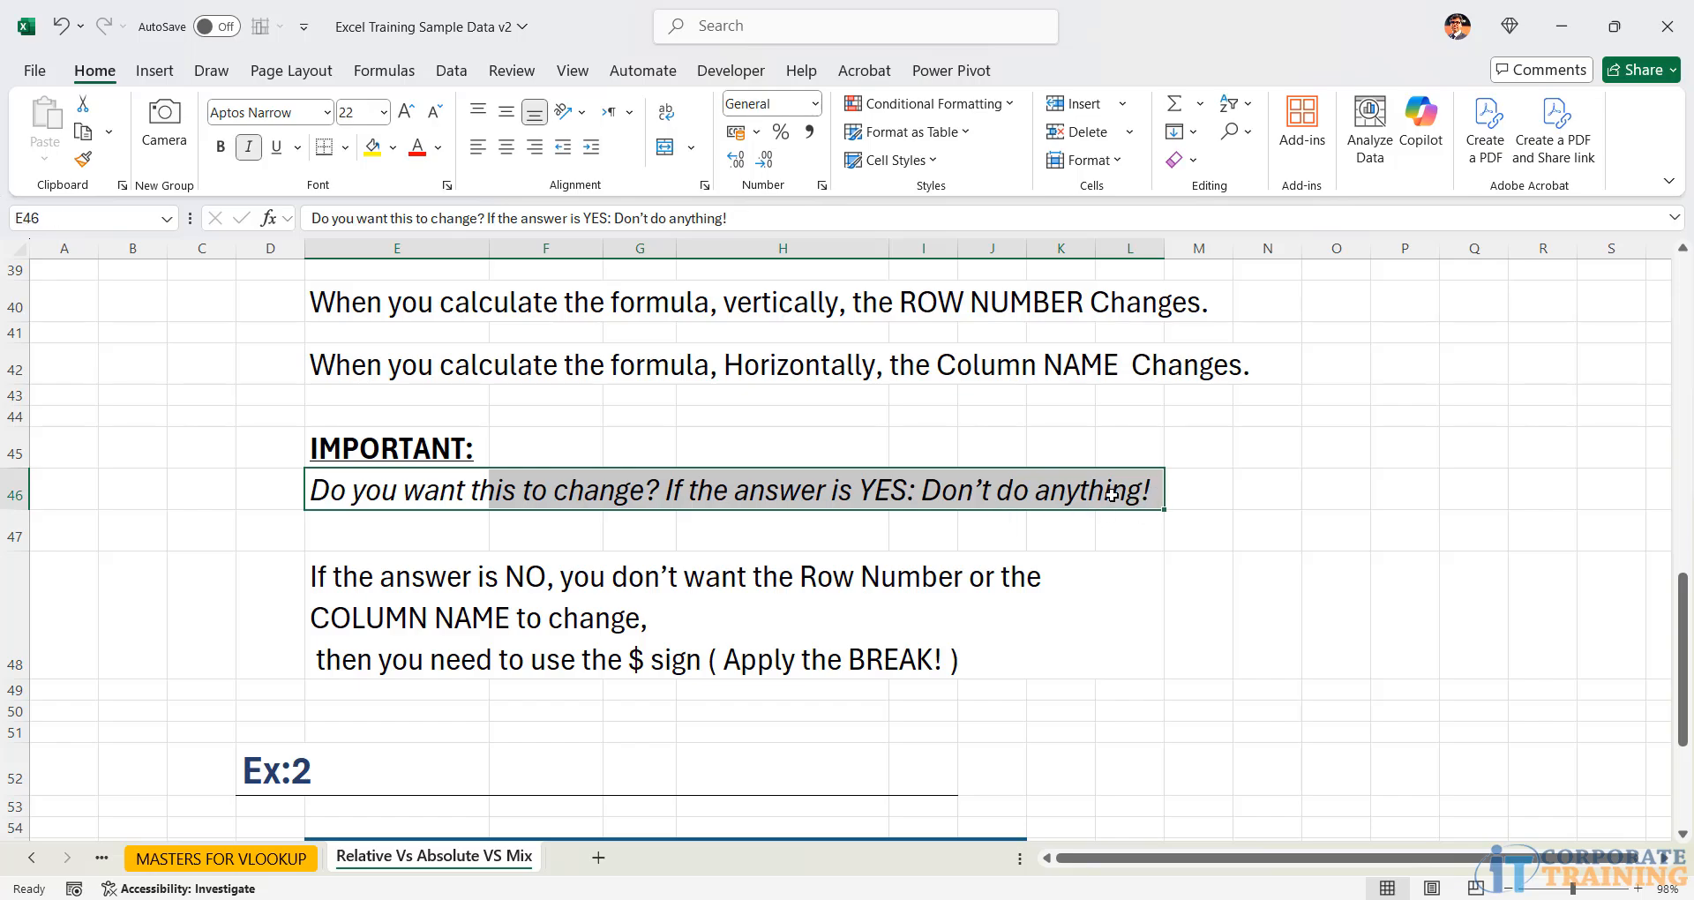
scroll(up, 3)
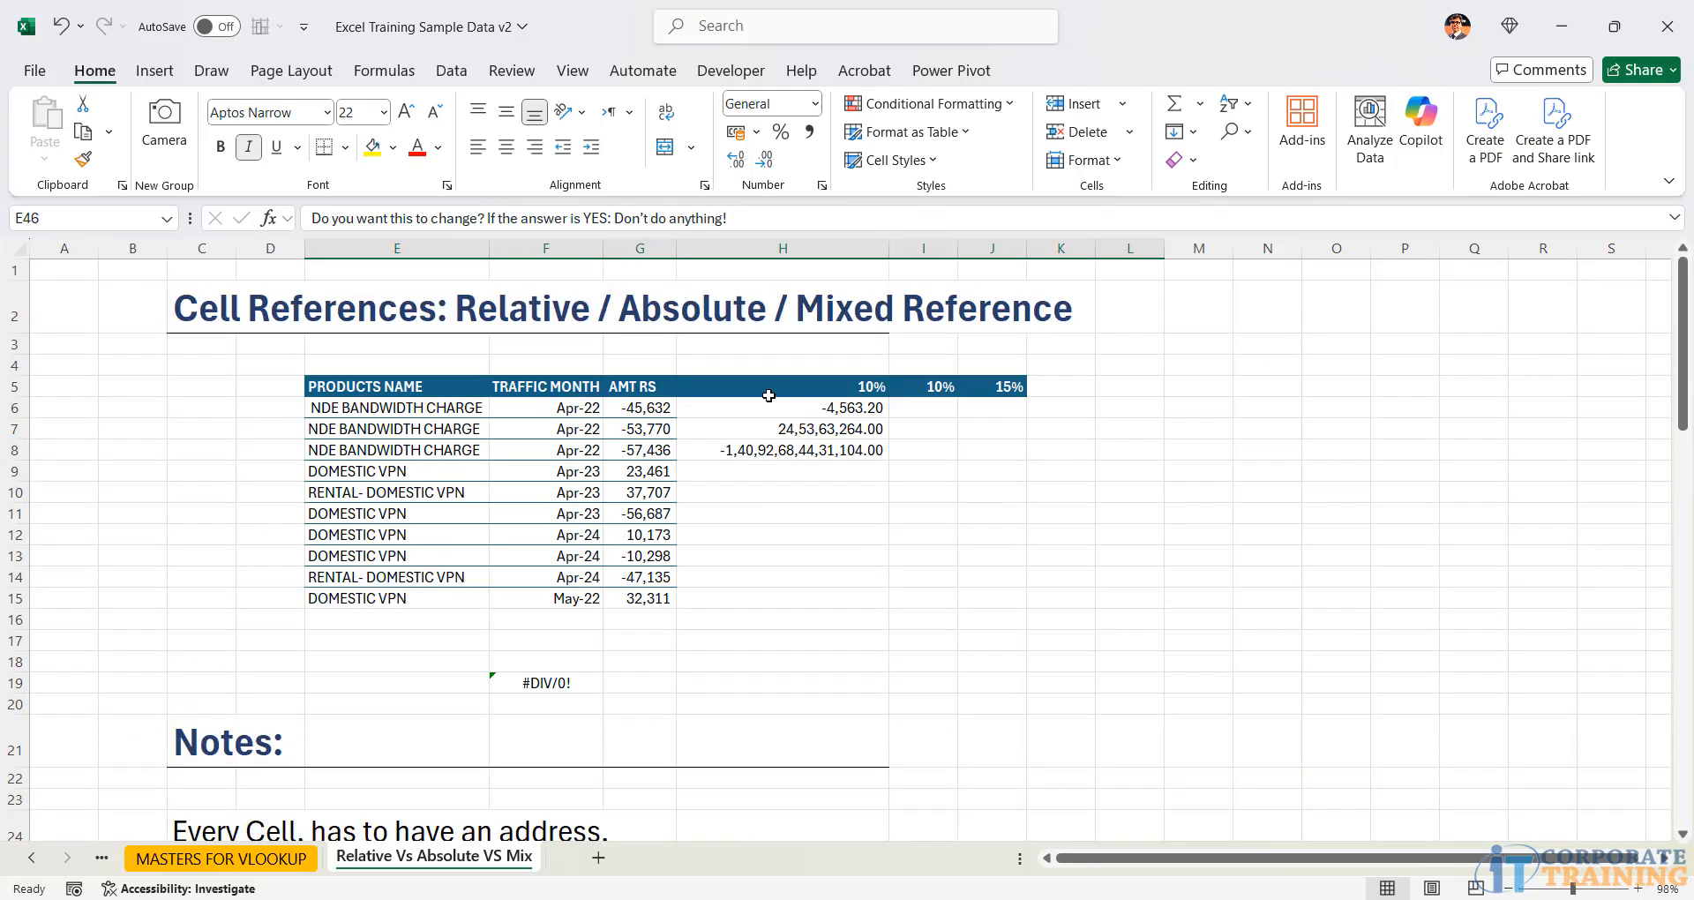
drag(639, 408, 639, 492)
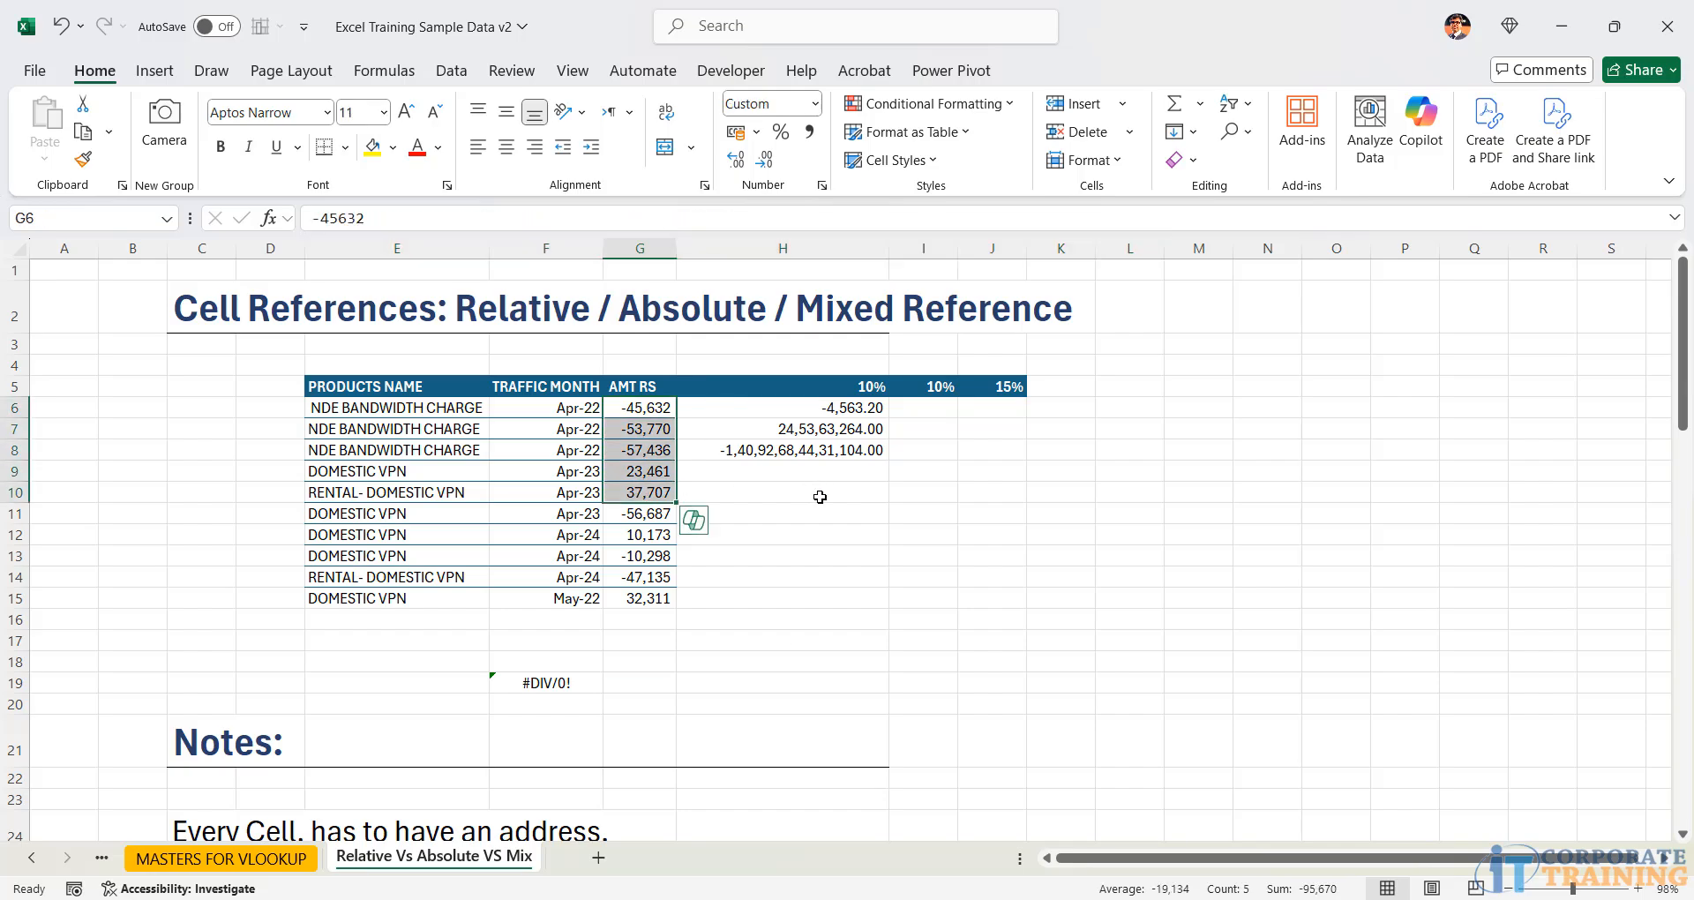
scroll(down, 3)
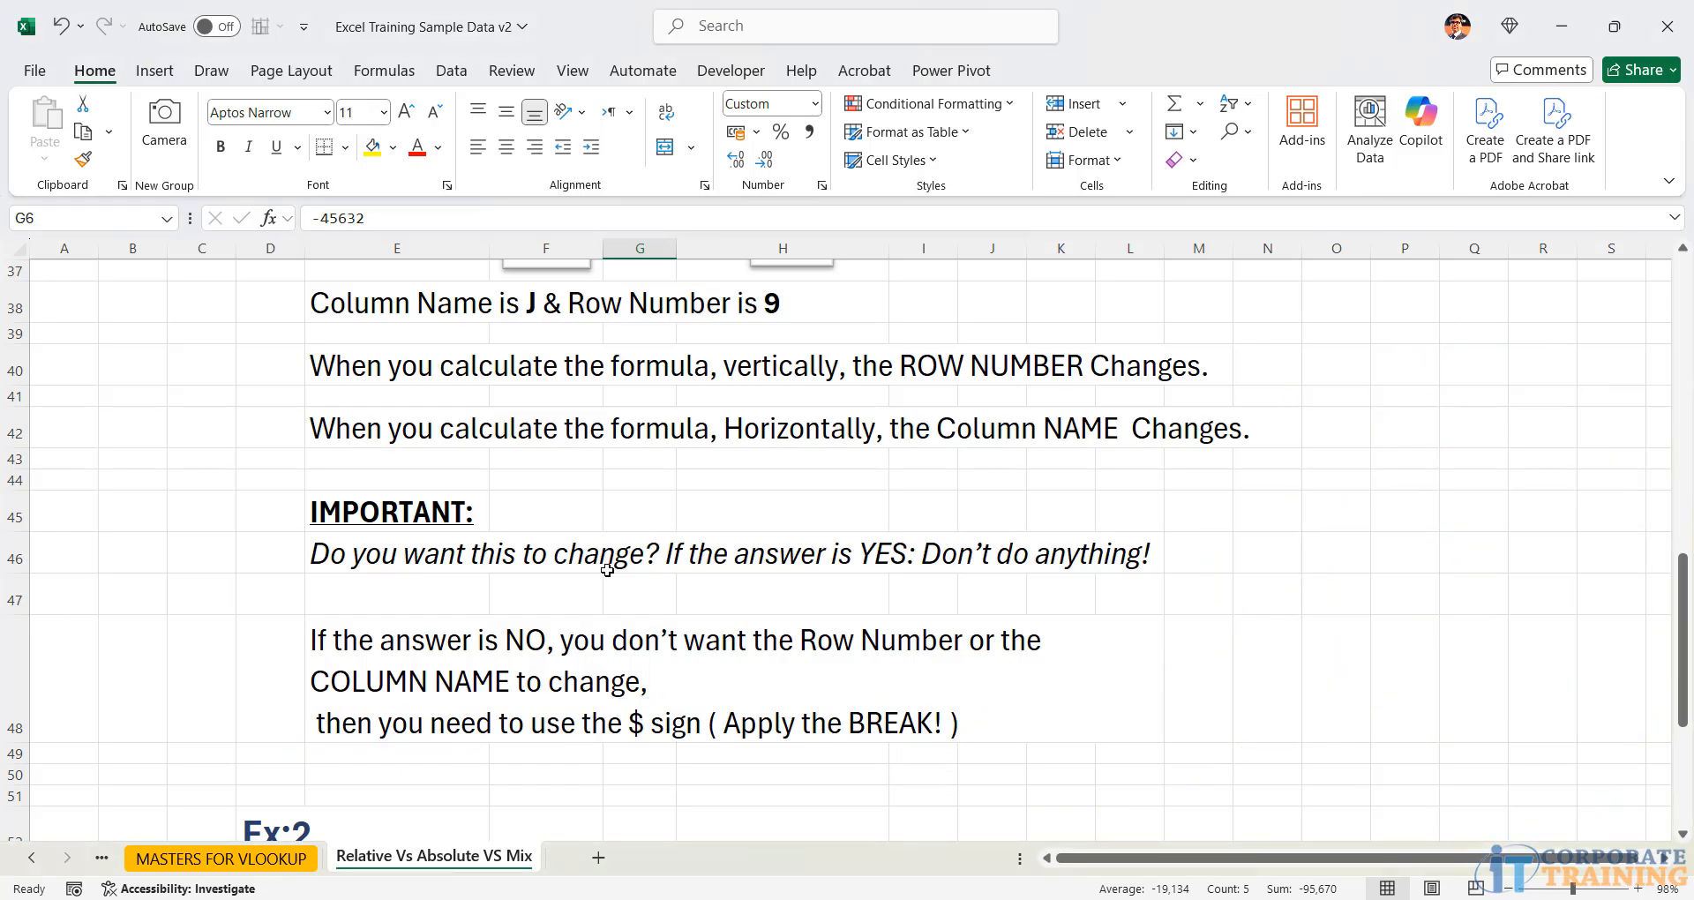
scroll(up, 3)
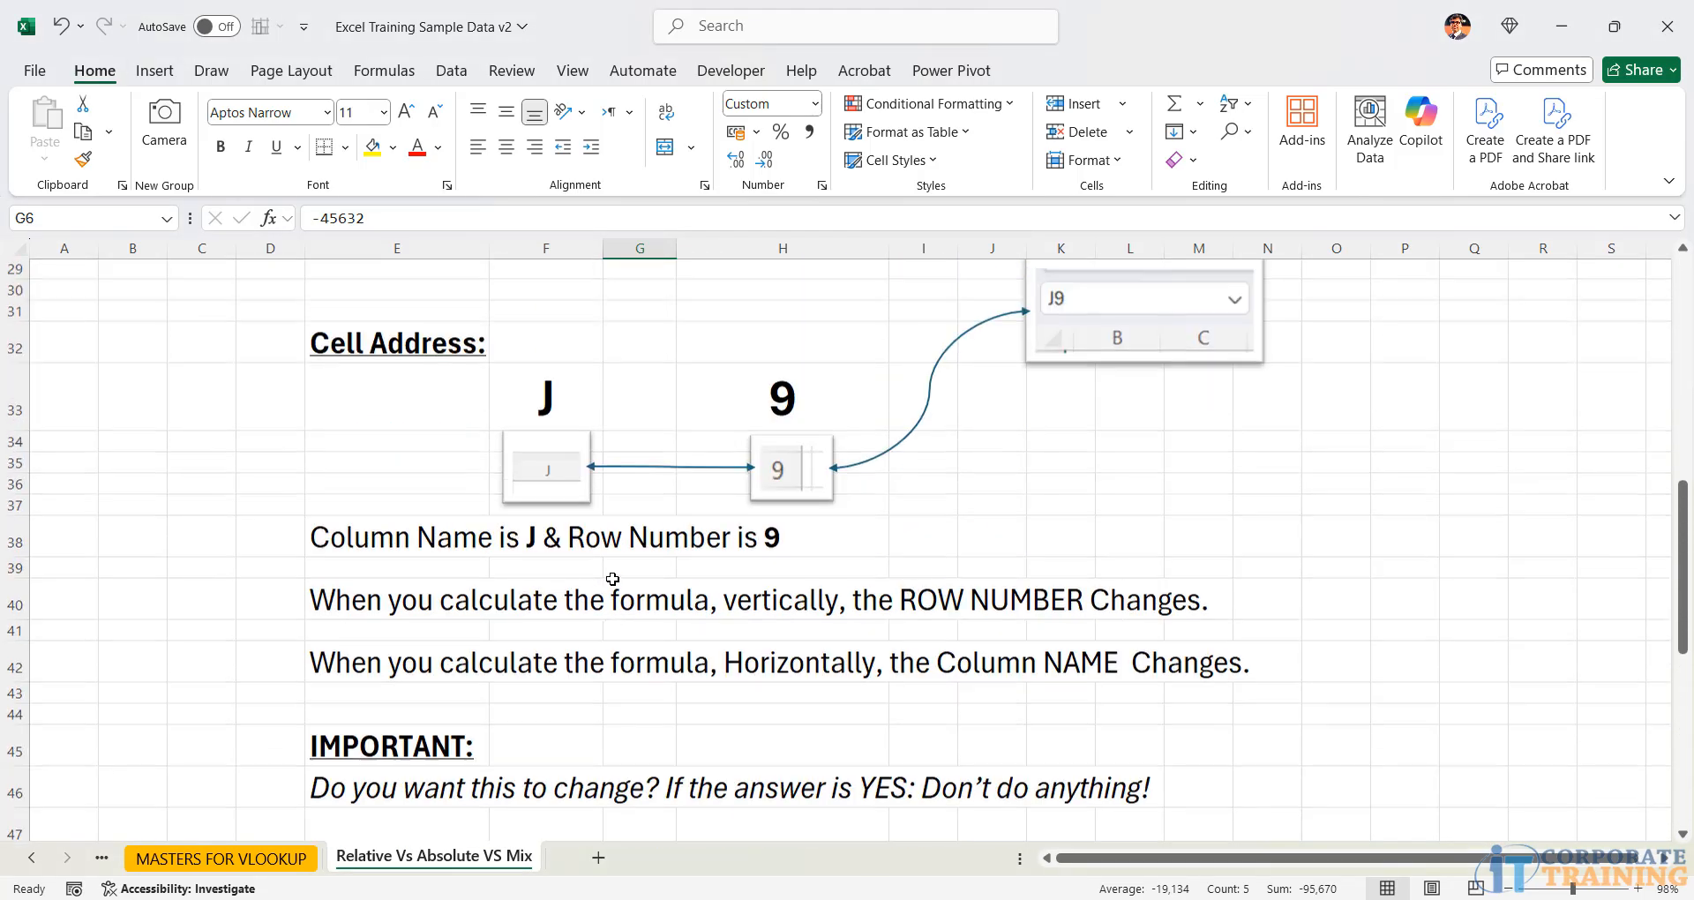
scroll(up, 3)
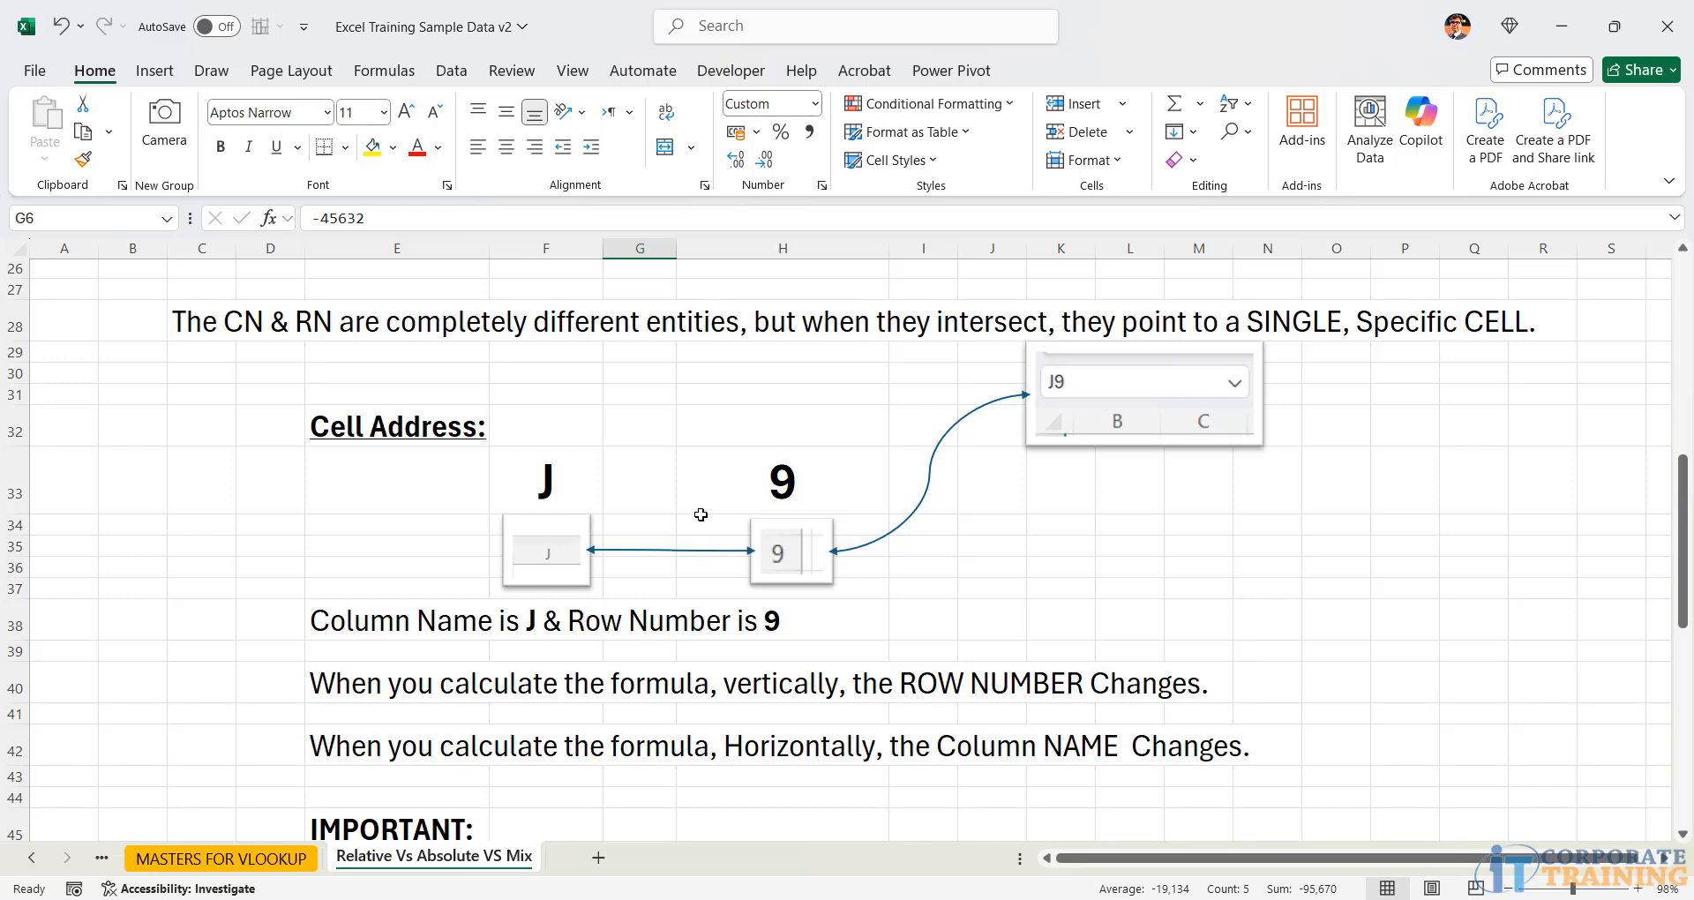
mouse_move(139, 530)
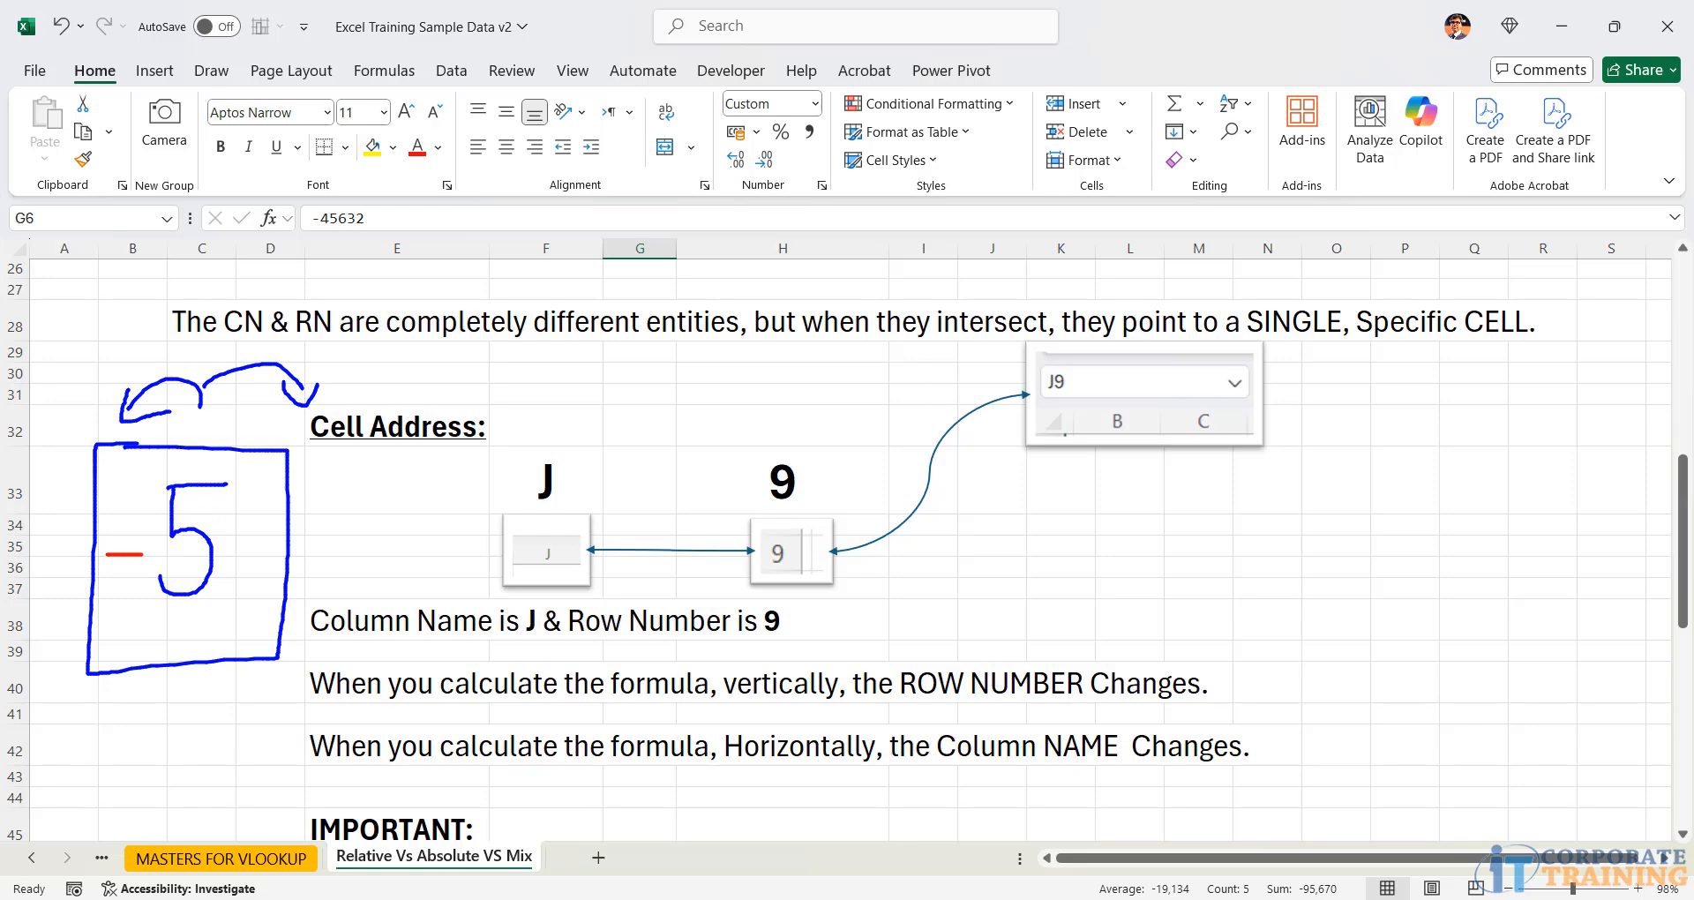
mouse_move(738, 500)
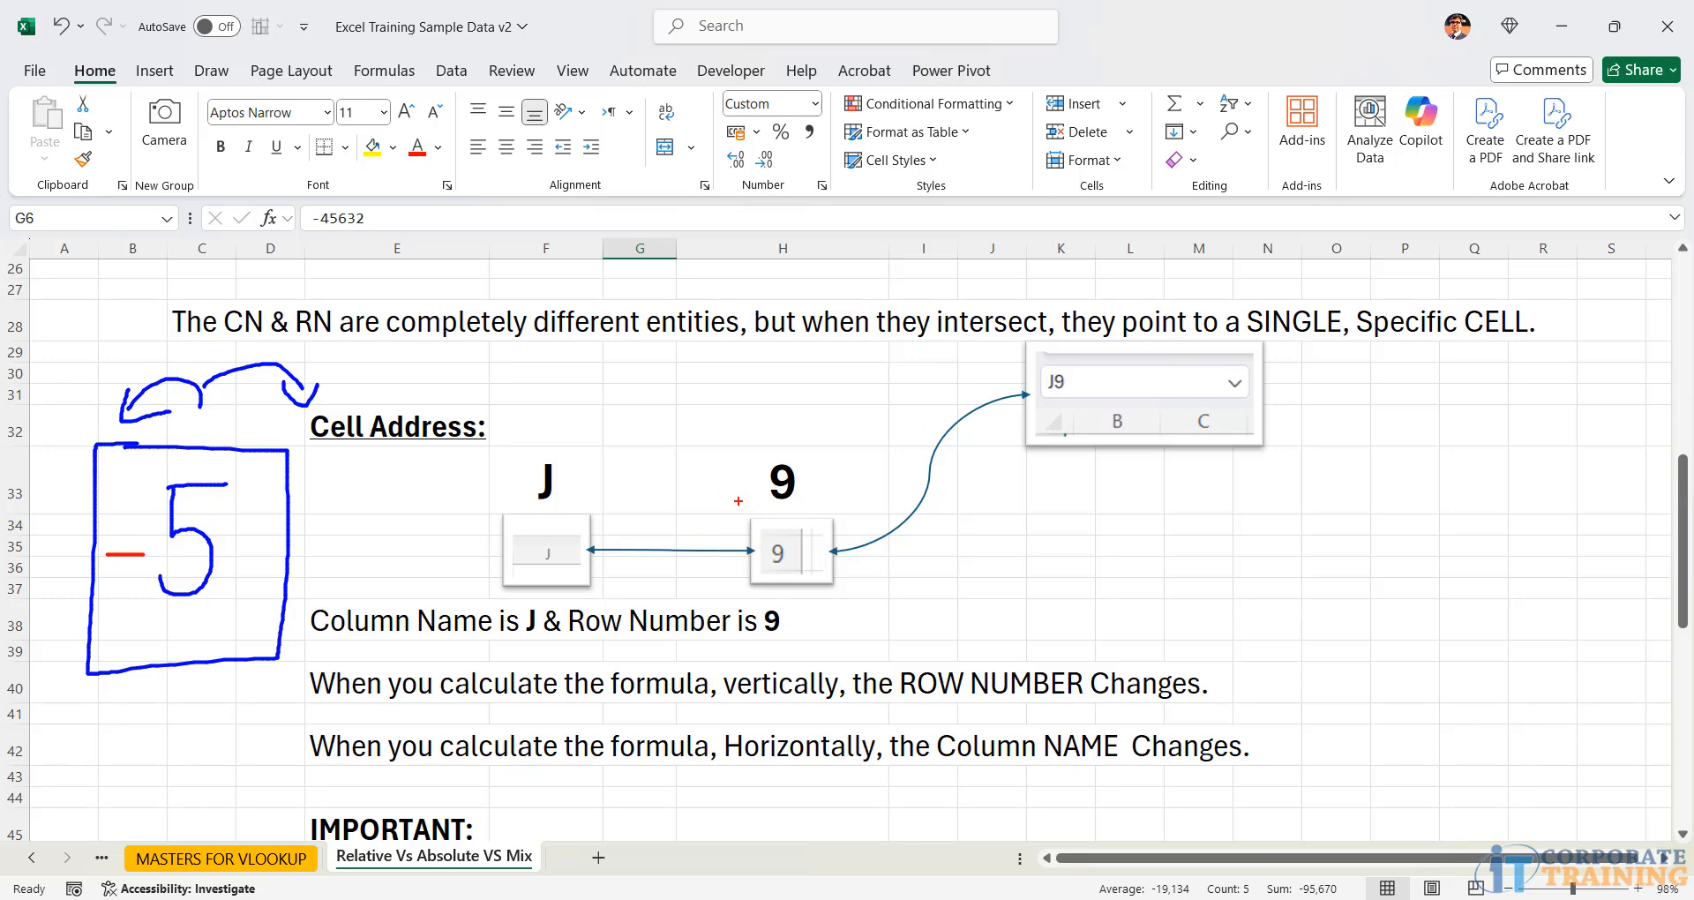
mouse_move(603, 457)
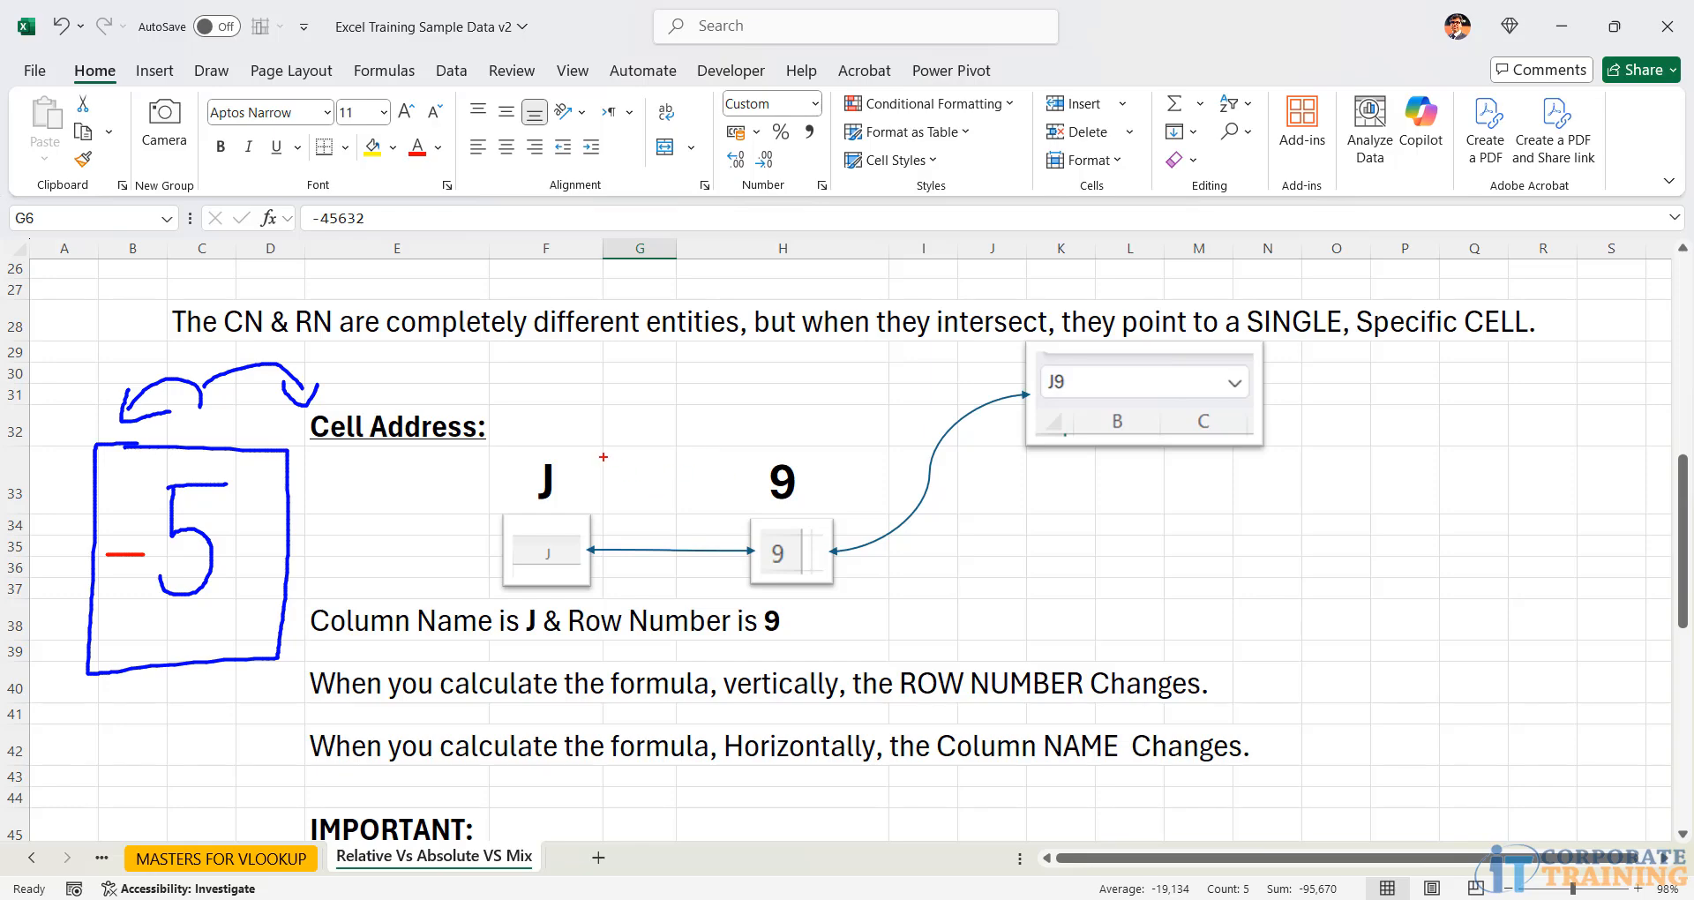
mouse_move(769, 461)
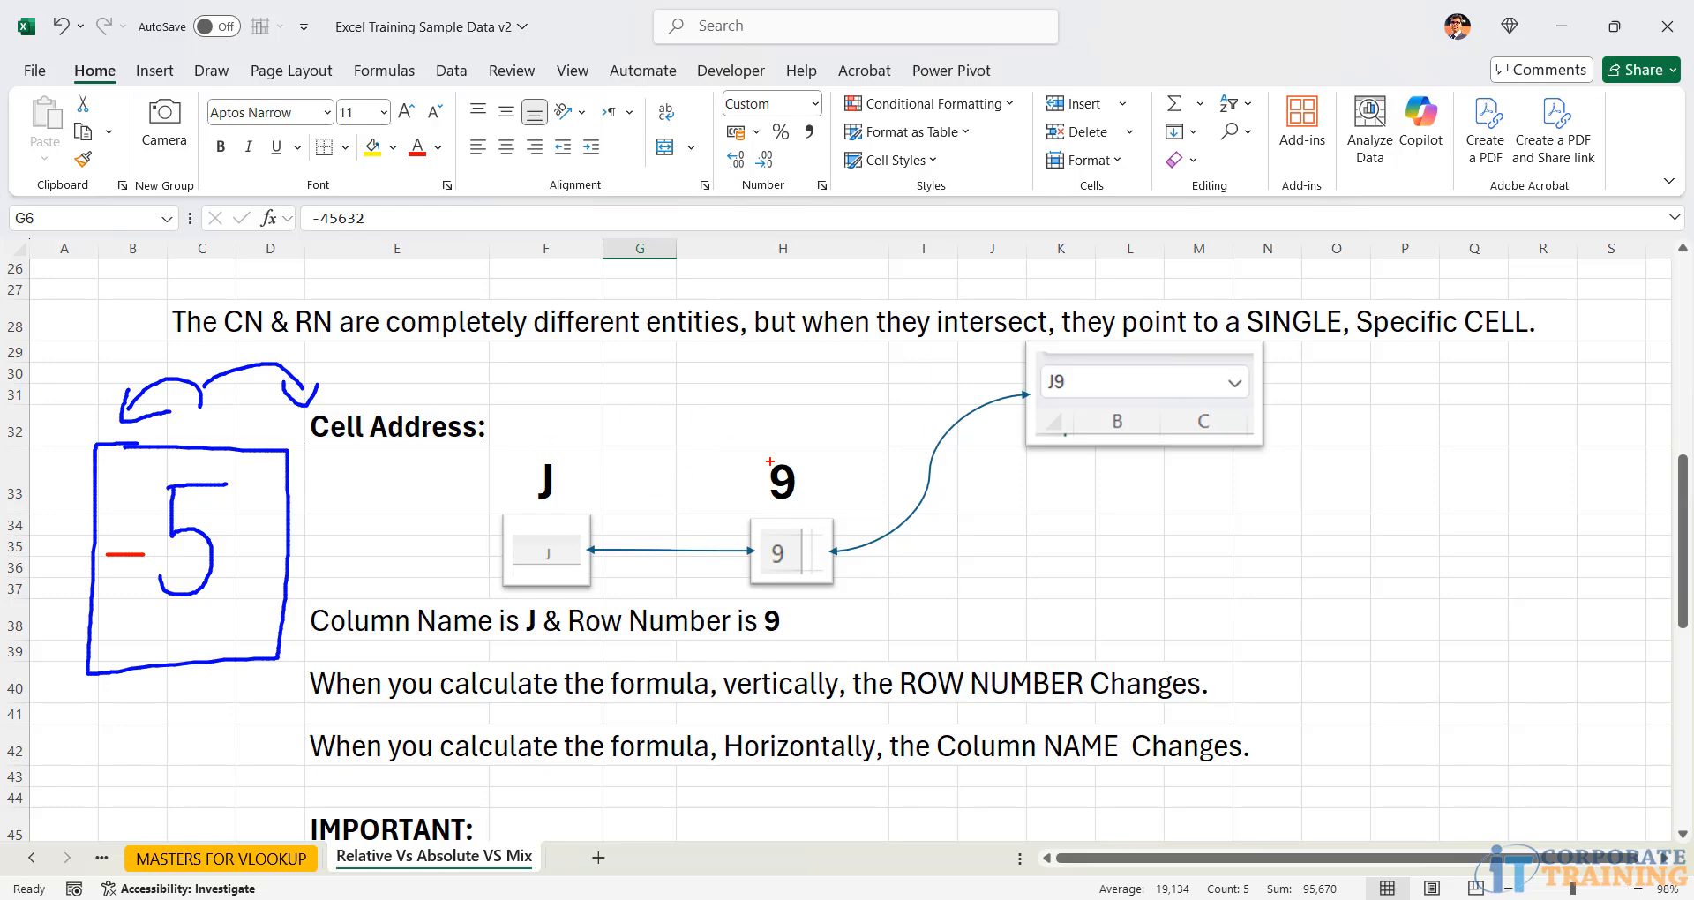
mouse_move(641, 477)
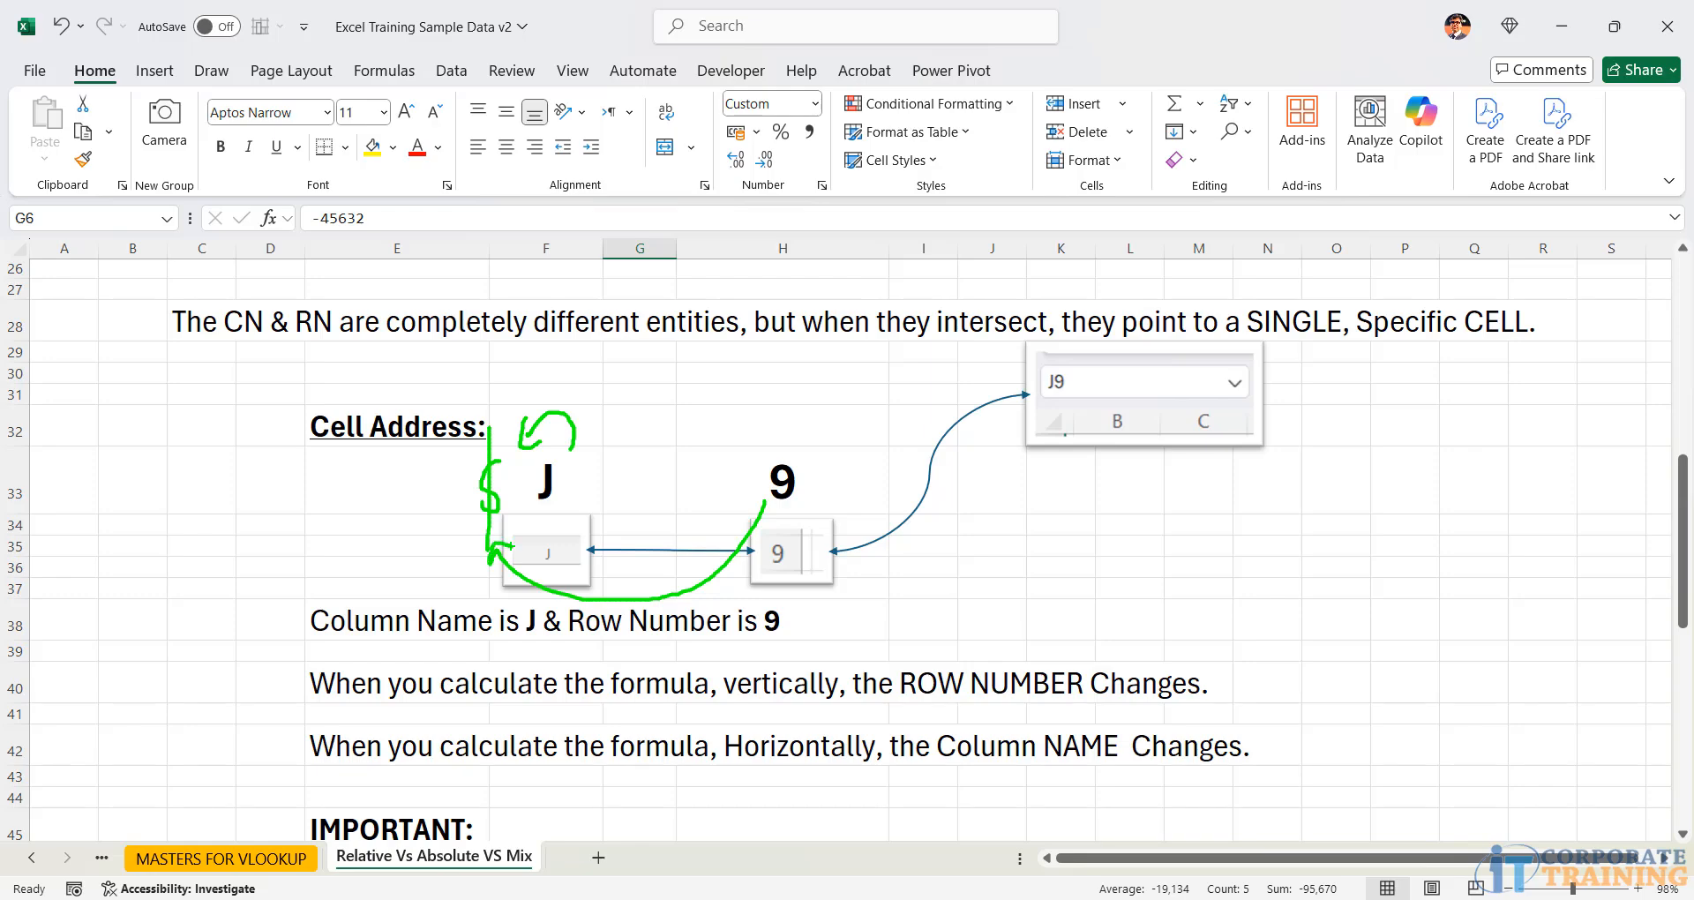
mouse_move(581, 489)
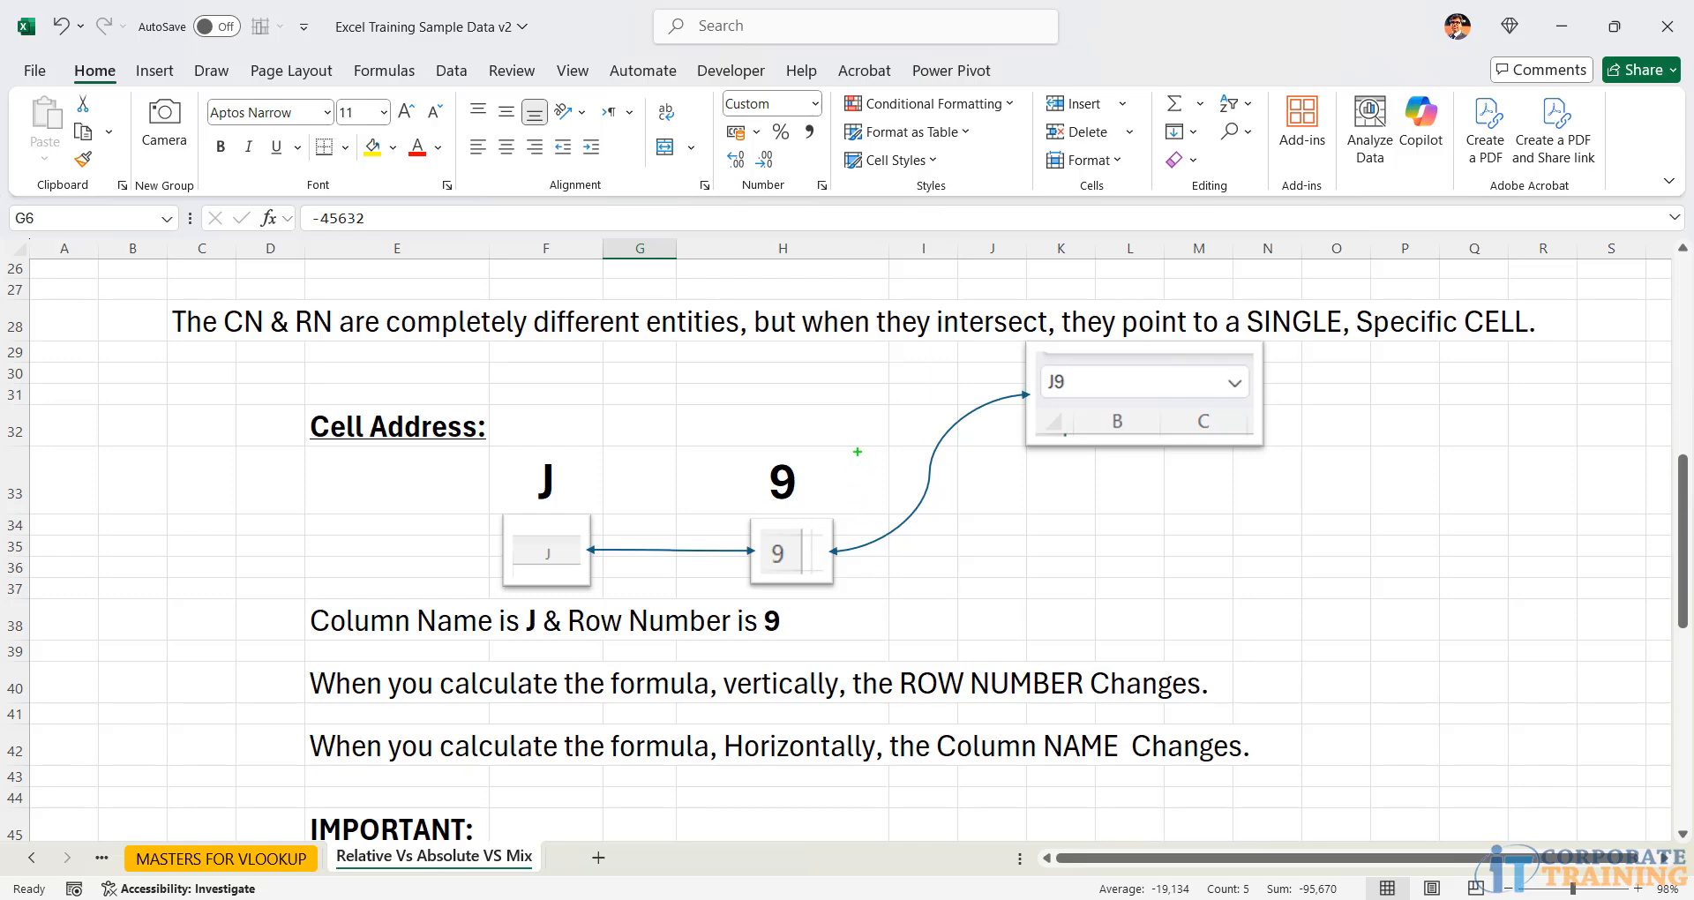
drag(858, 448, 813, 509)
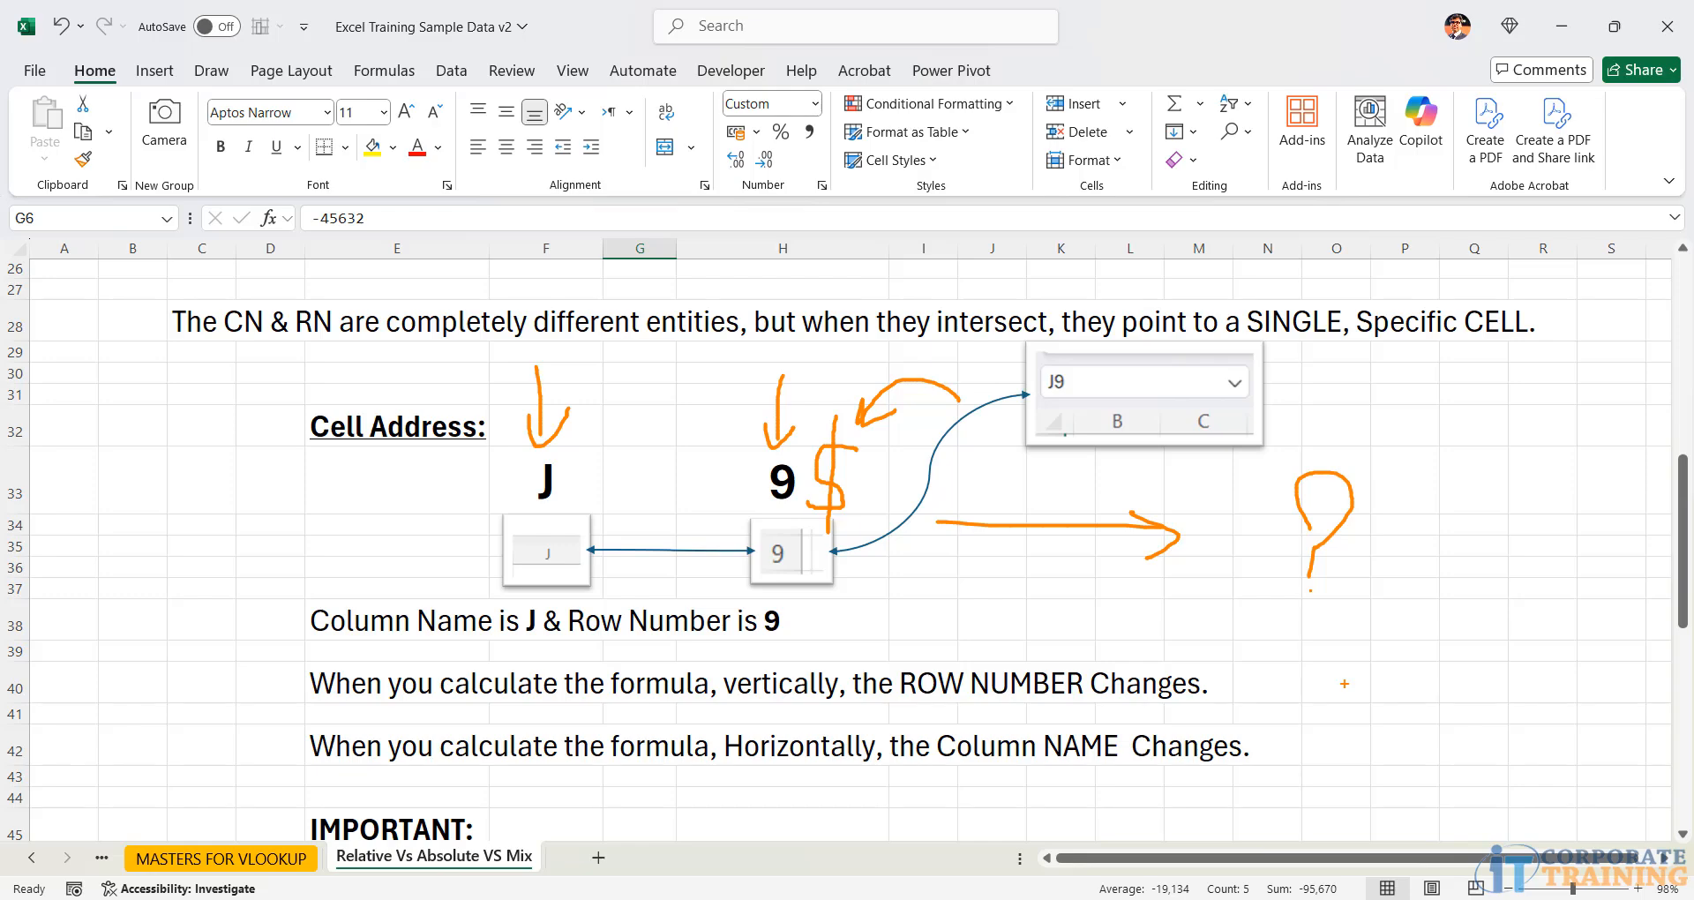
mouse_move(1333, 649)
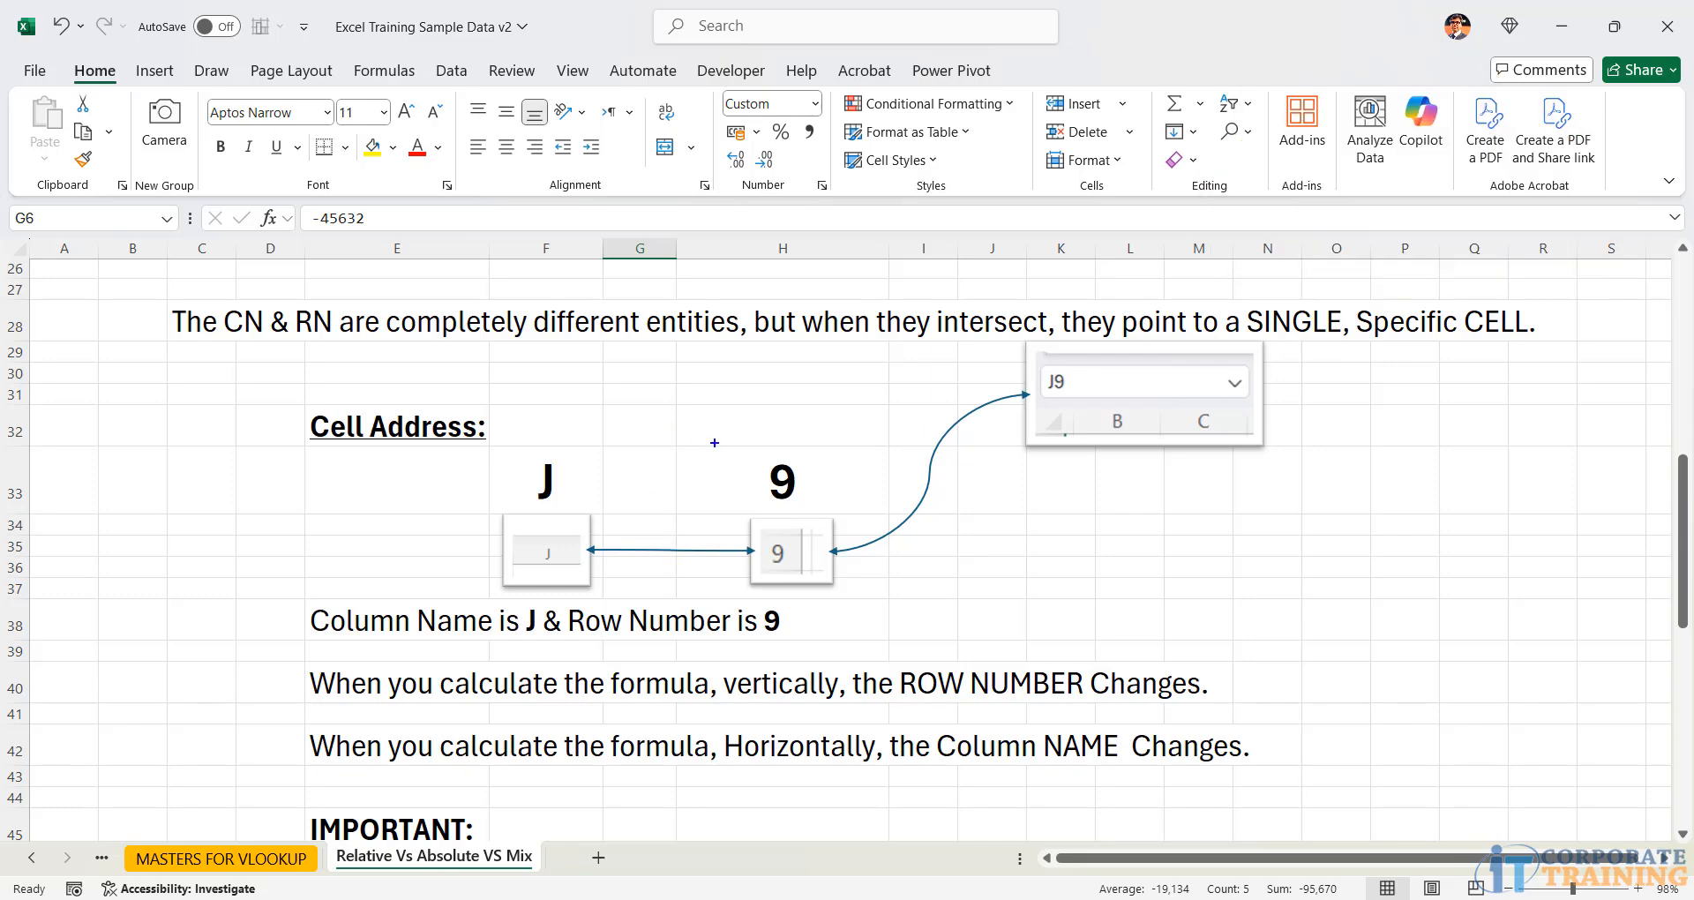
- Lock H5 as $H$5 with F4, fill H6:H15, and narrow column H
scroll(up, 3)
text(=G6*H5)
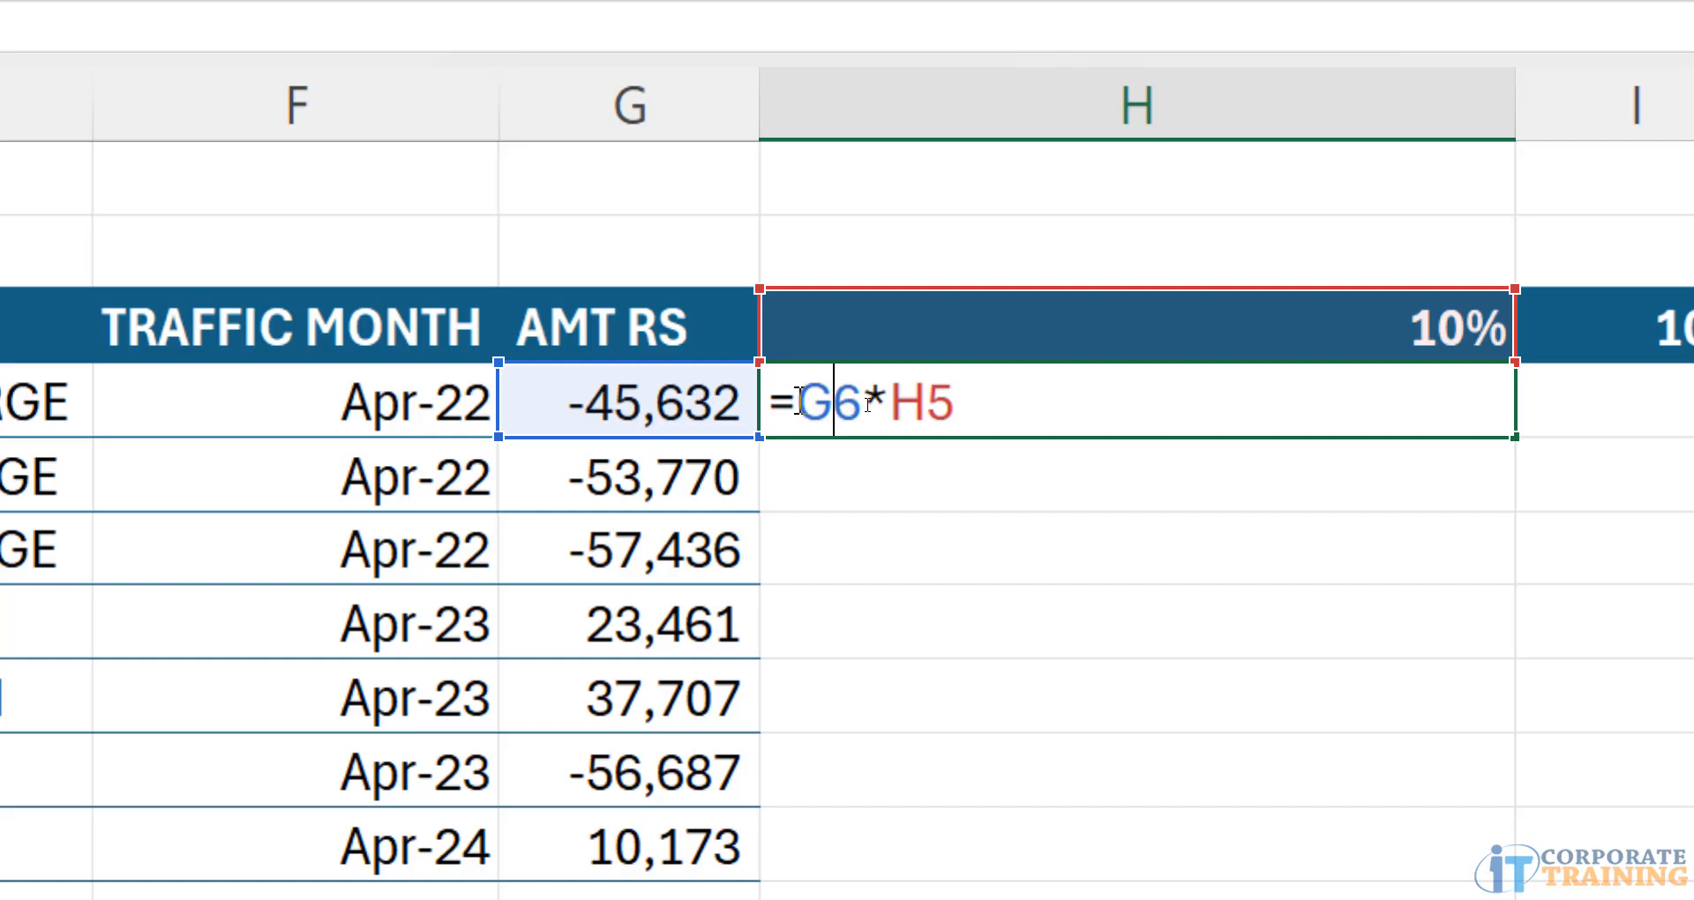
mouse_move(862, 408)
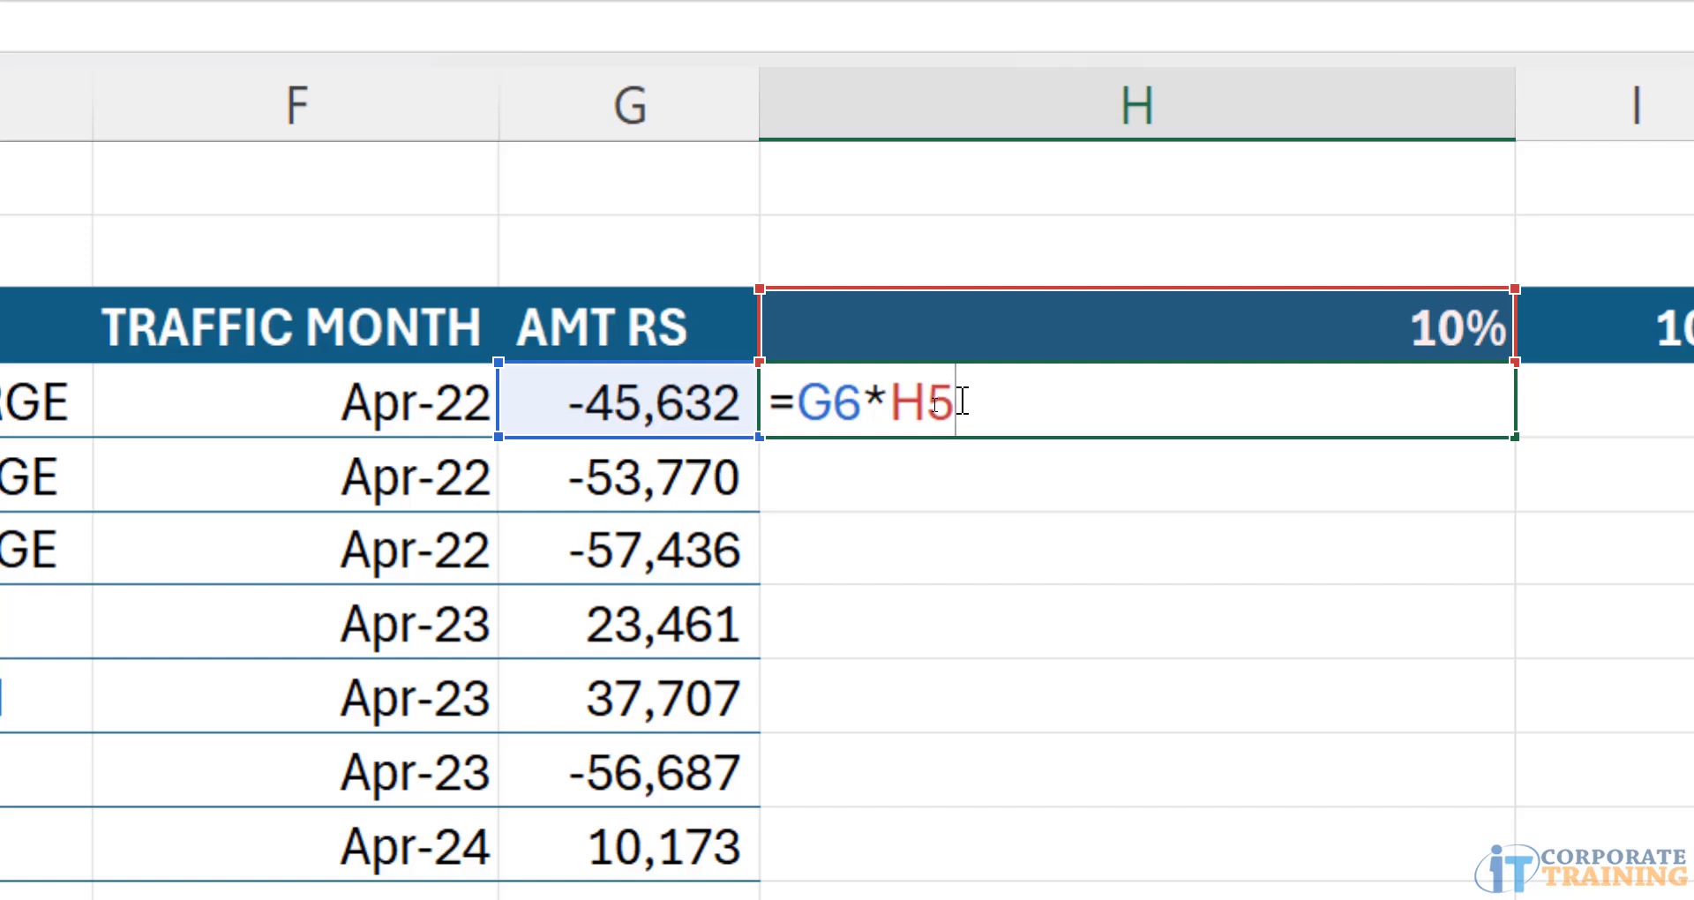
mouse_move(920, 614)
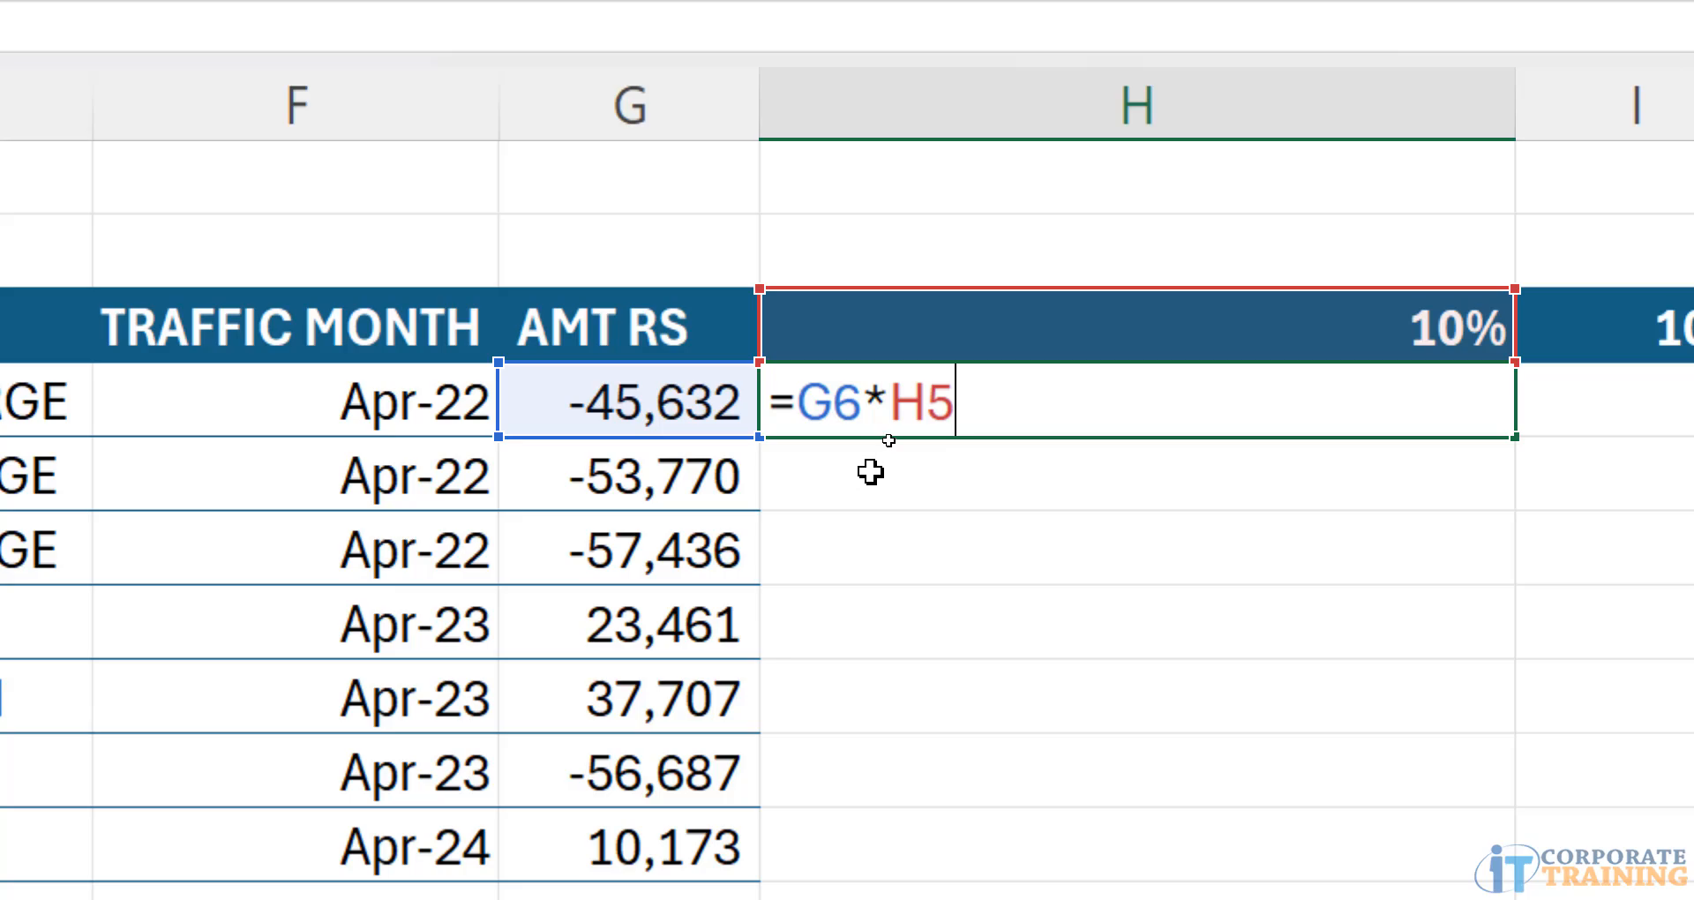
key(f4)
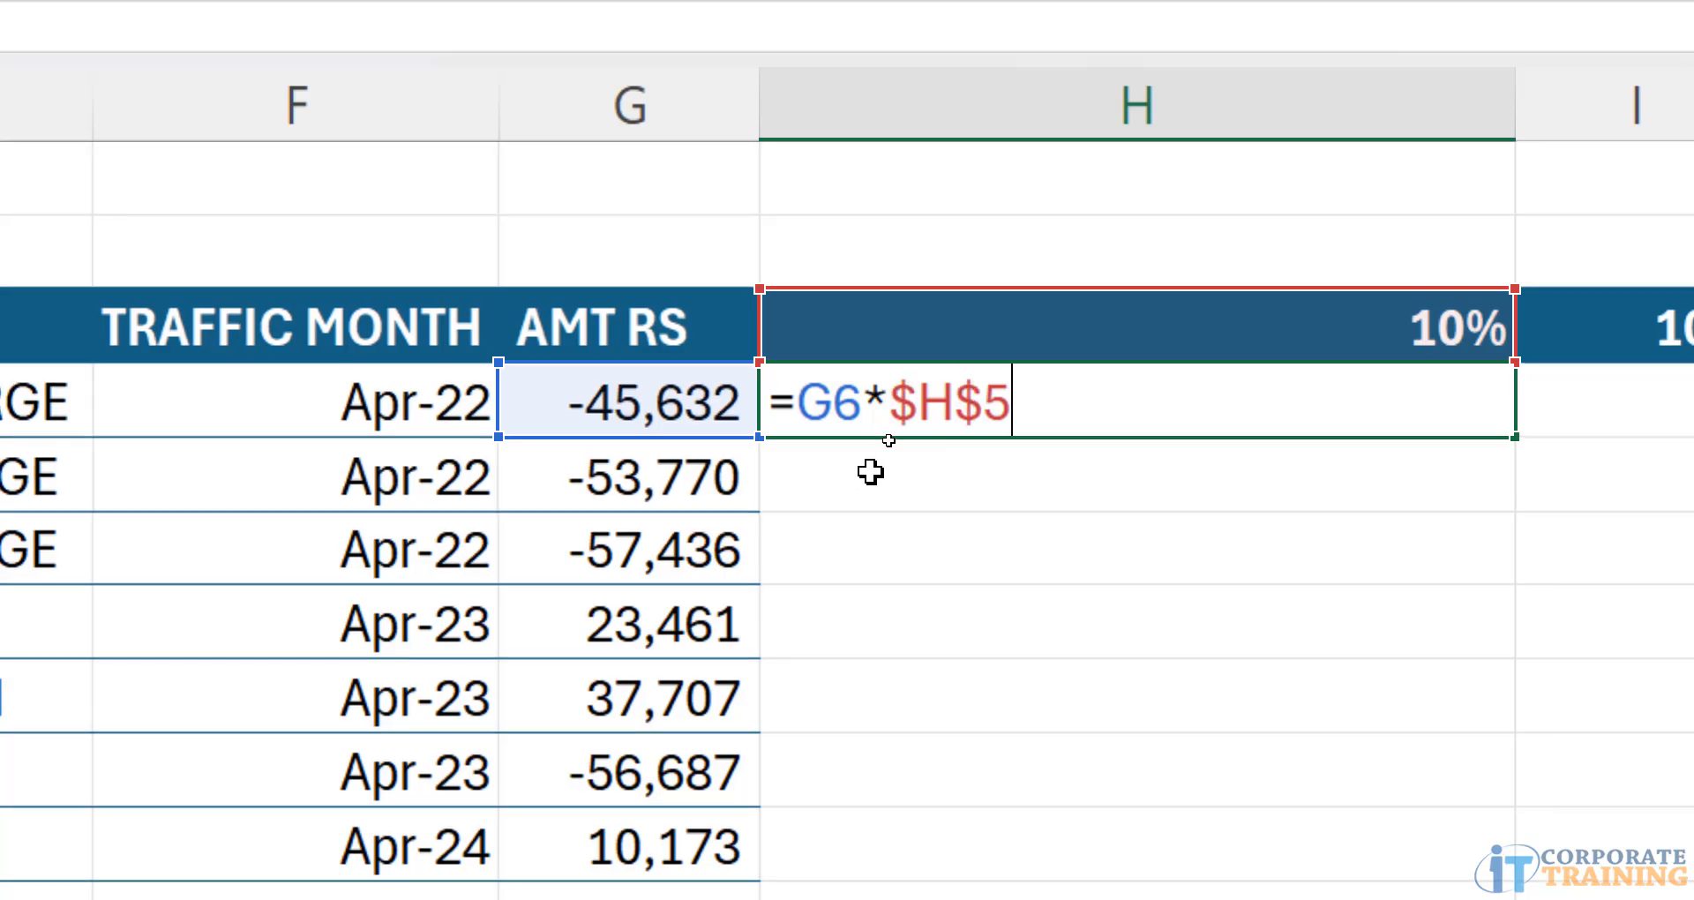
mouse_move(954, 524)
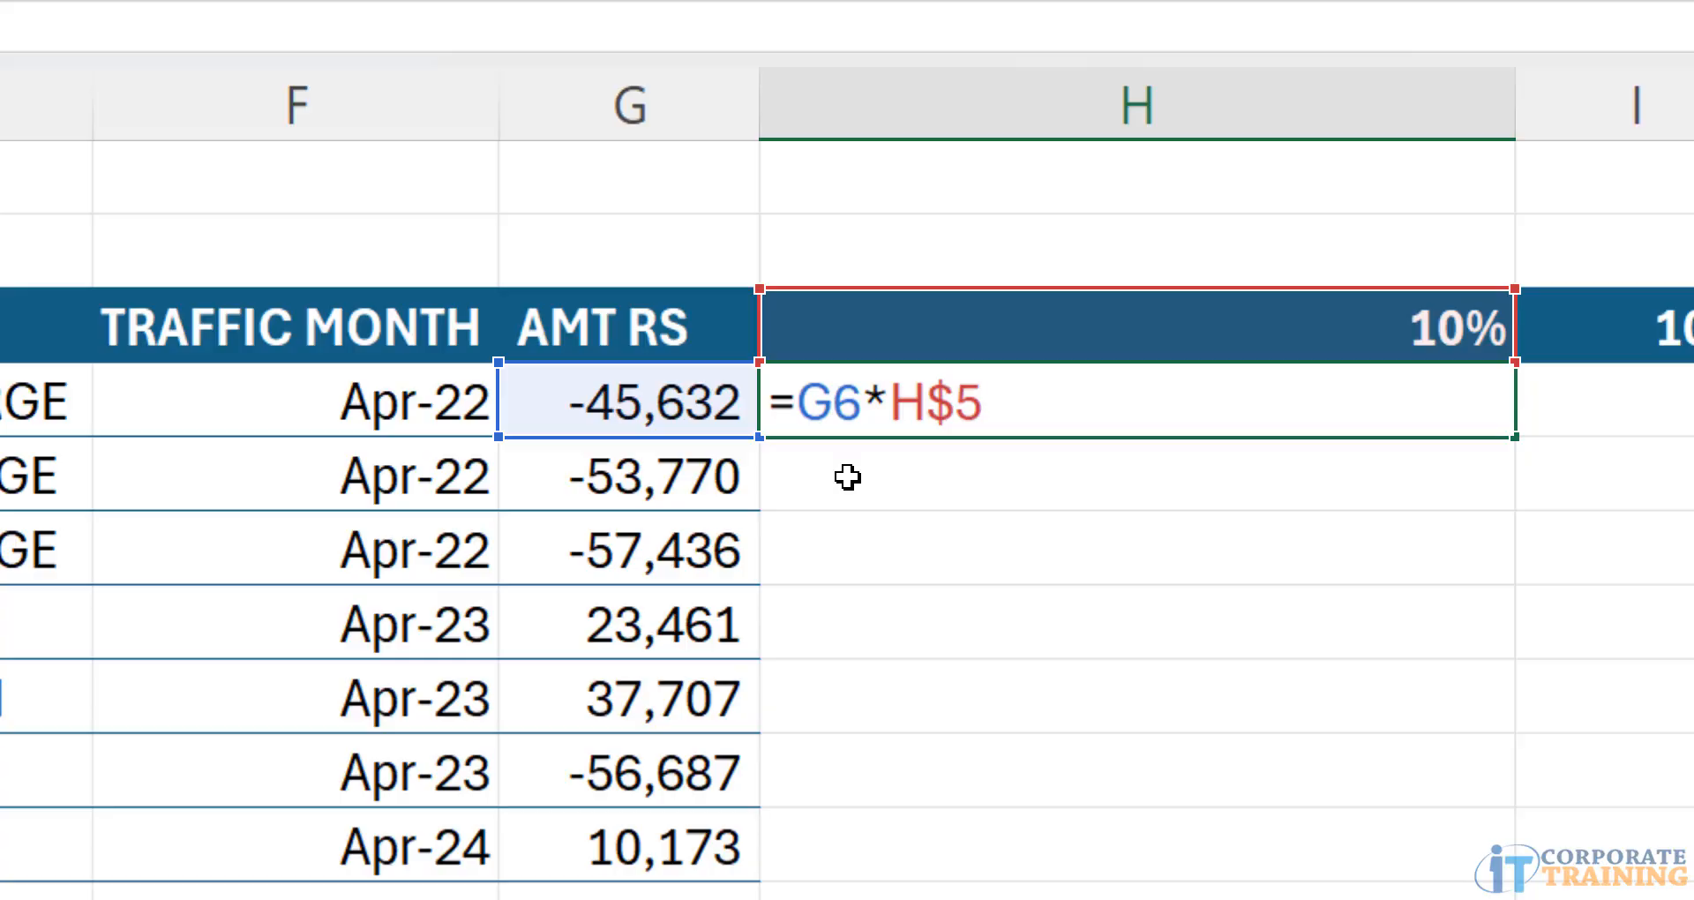
key(f4)
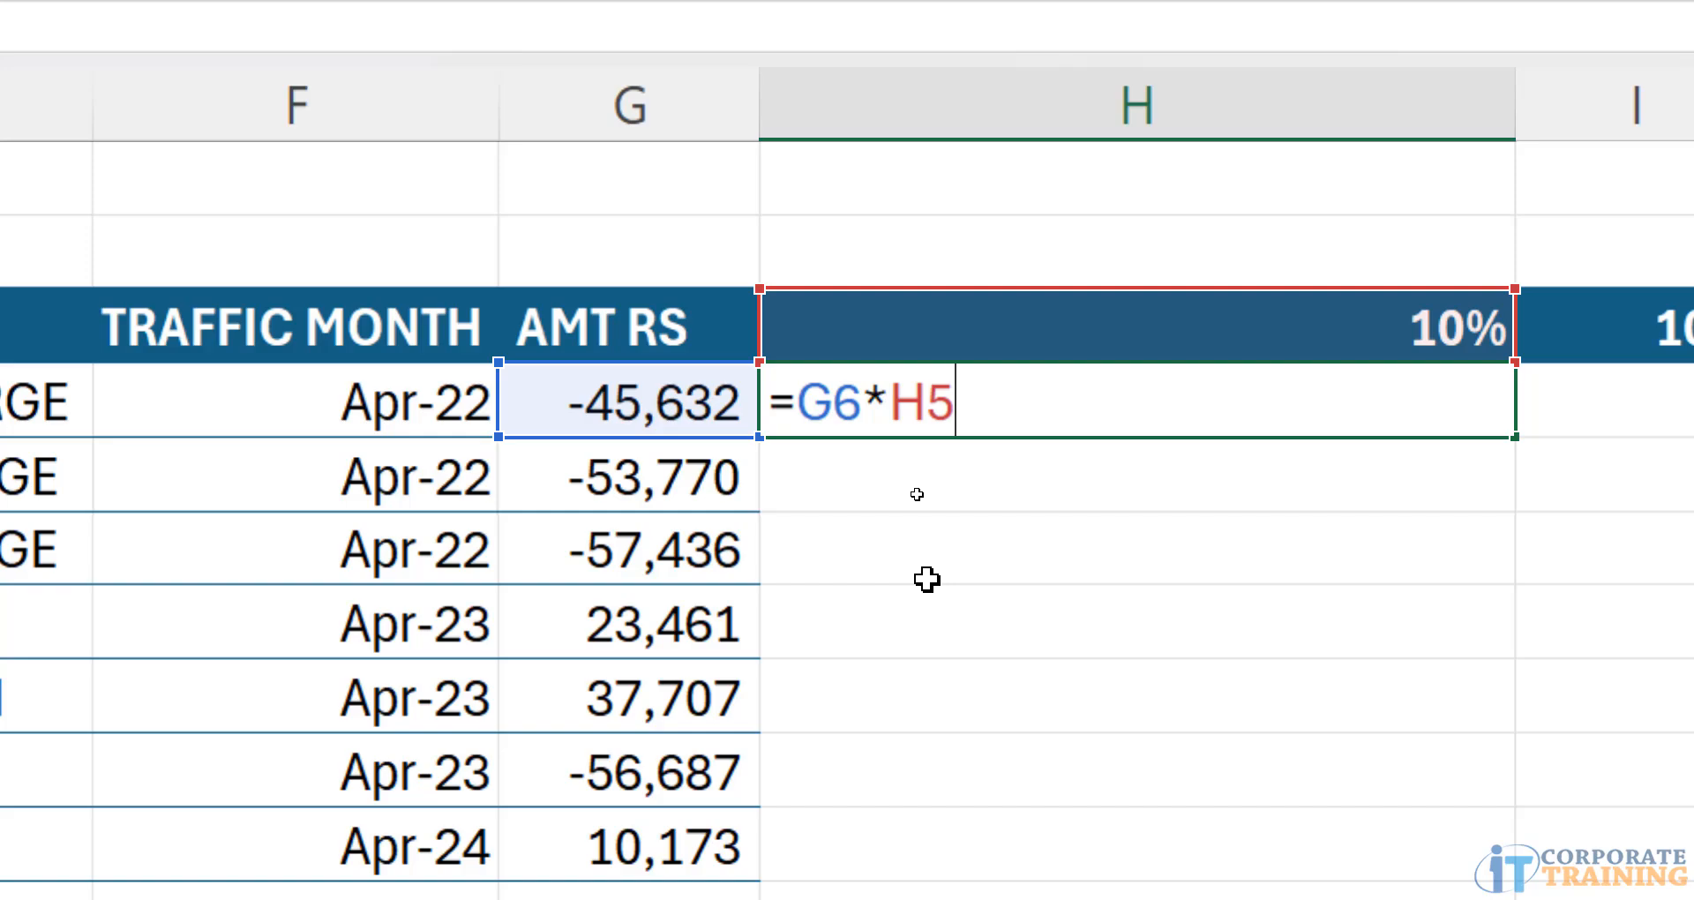
key(f4)
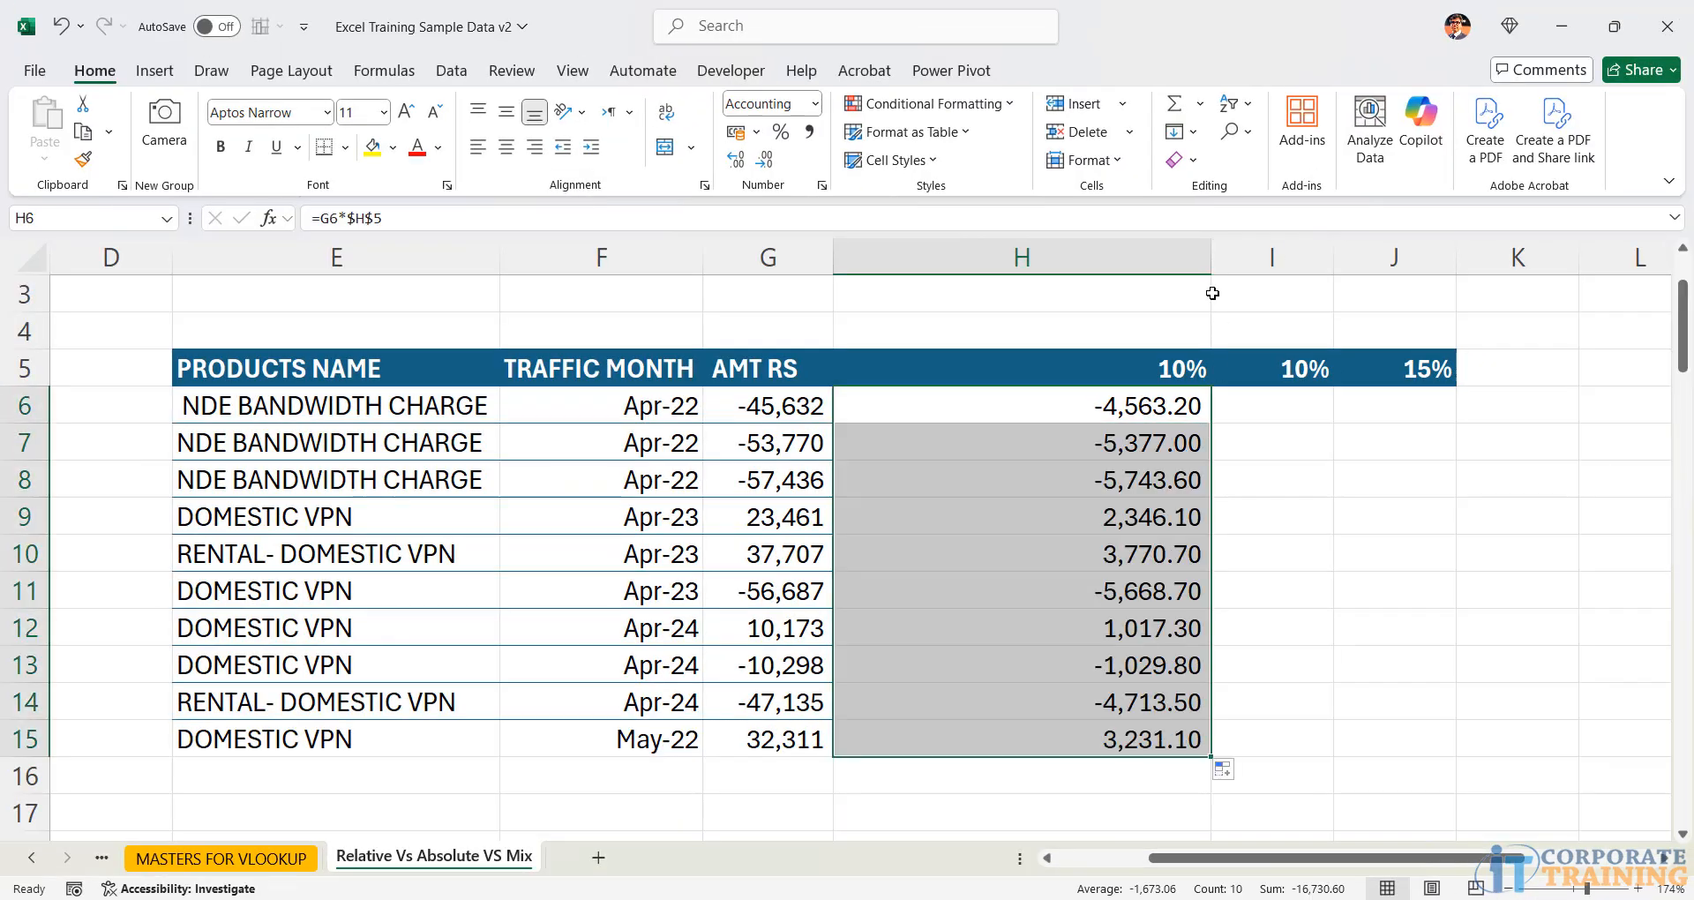
drag(1213, 257, 1048, 257)
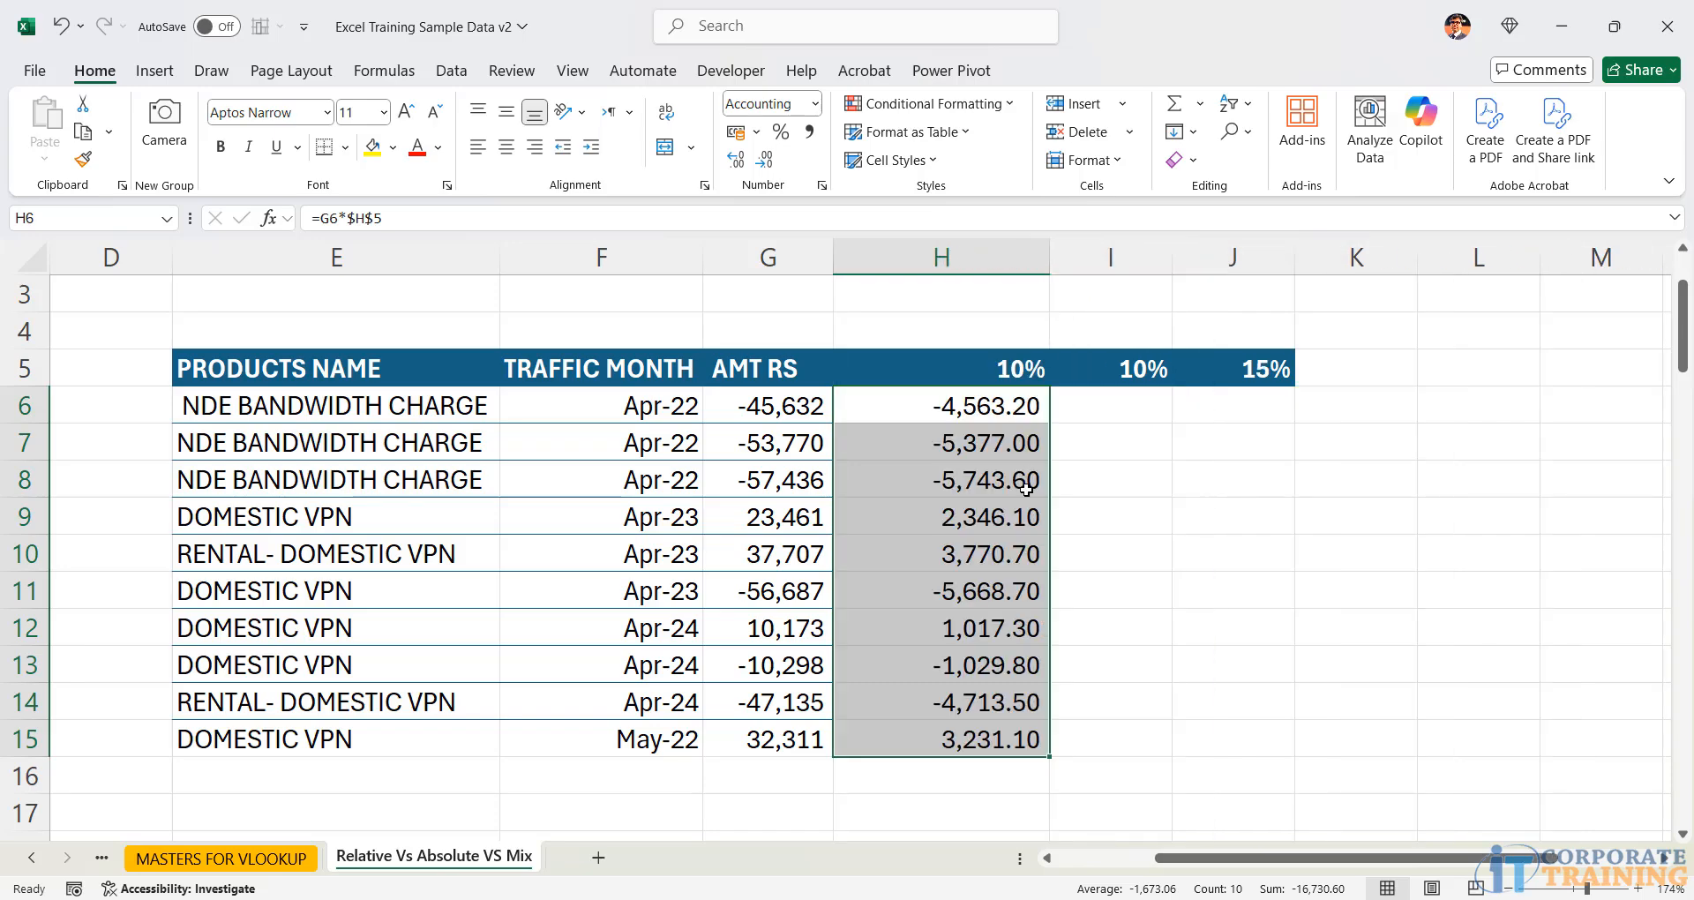
mouse_move(1069, 735)
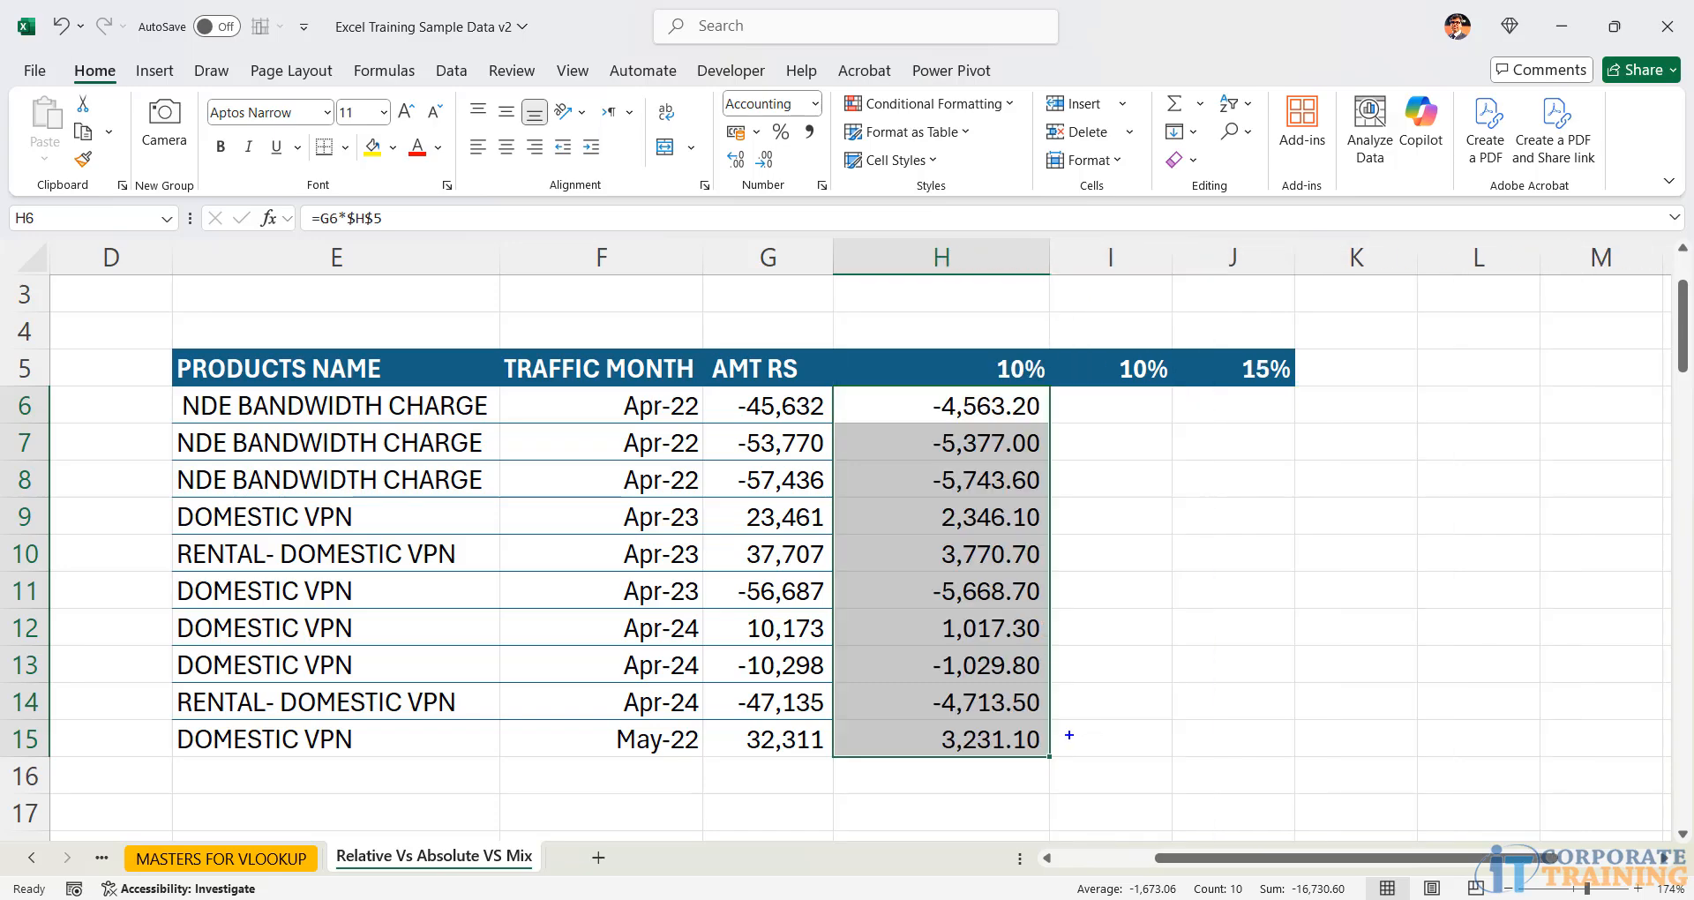